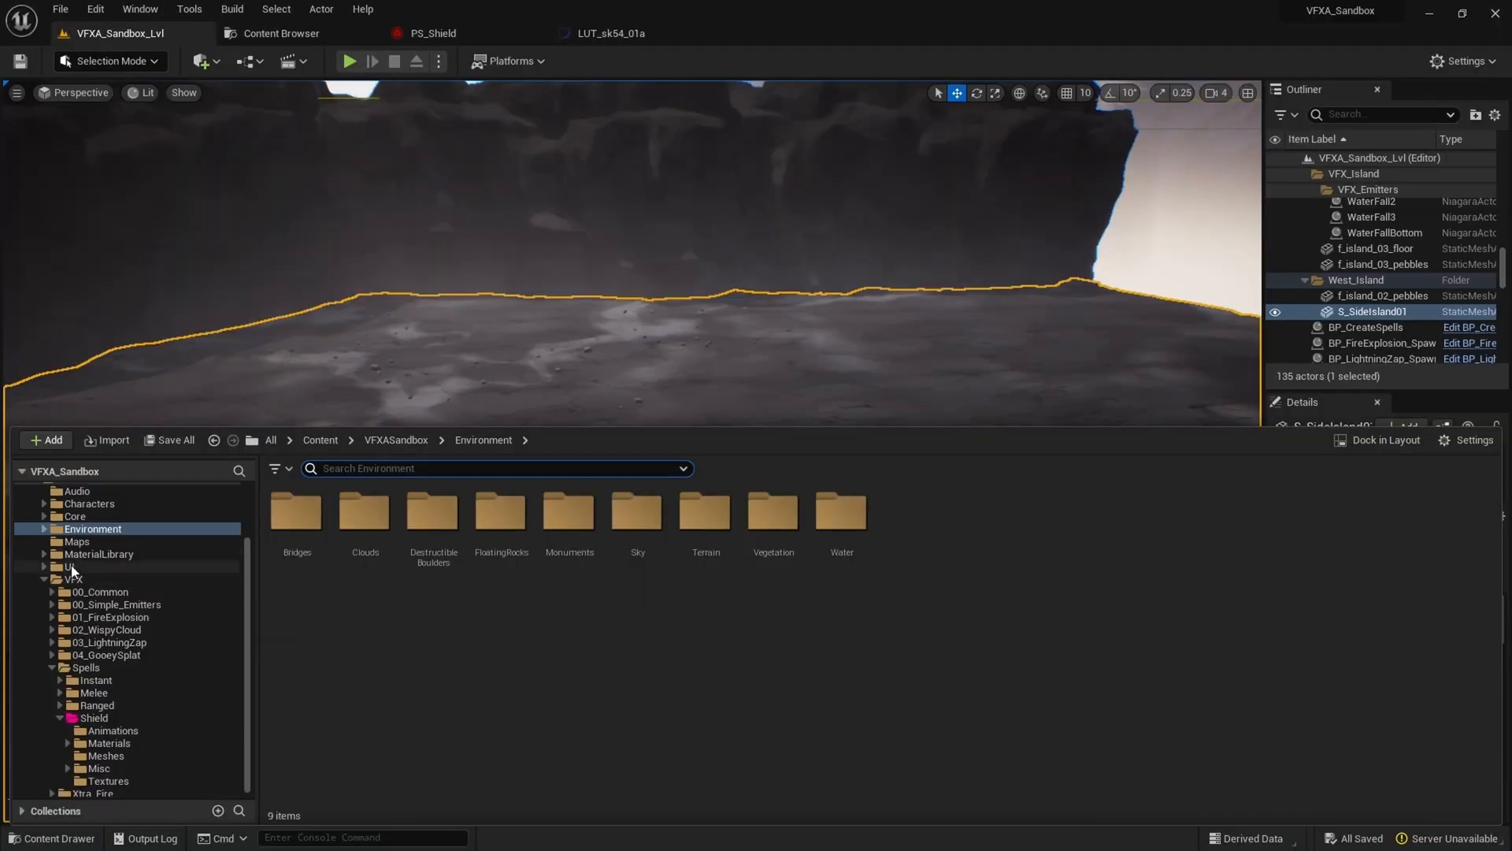
Select the PS Shield effect and scroll its Details to the Rendering > Visible setting.
{"action": "left_click", "coordinate": [95, 714]}
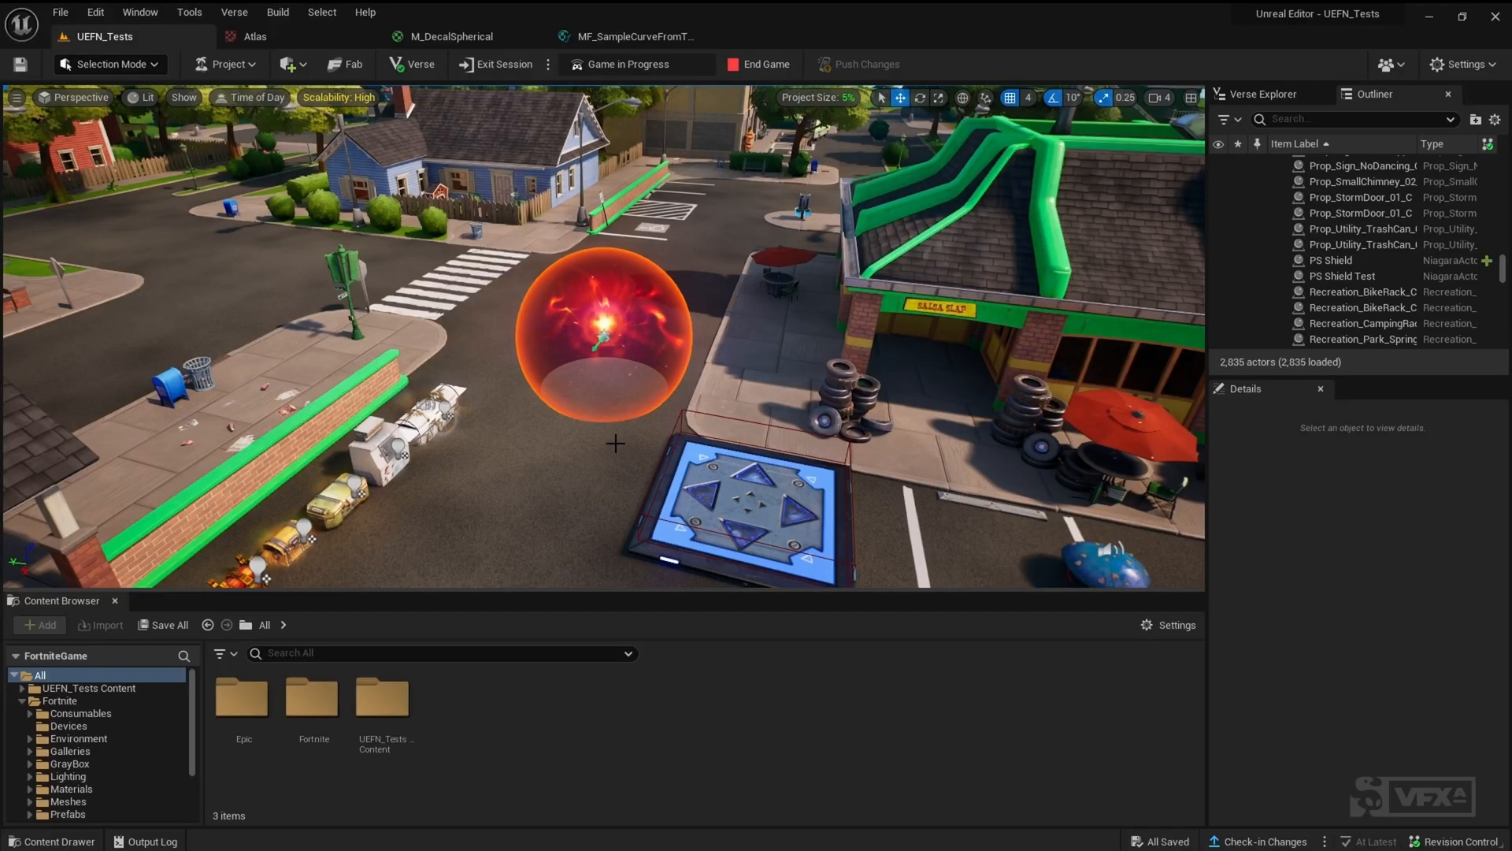
{"action": "left_click", "coordinate": [1334, 259]}
{"action": "type", "text": "visibl"}
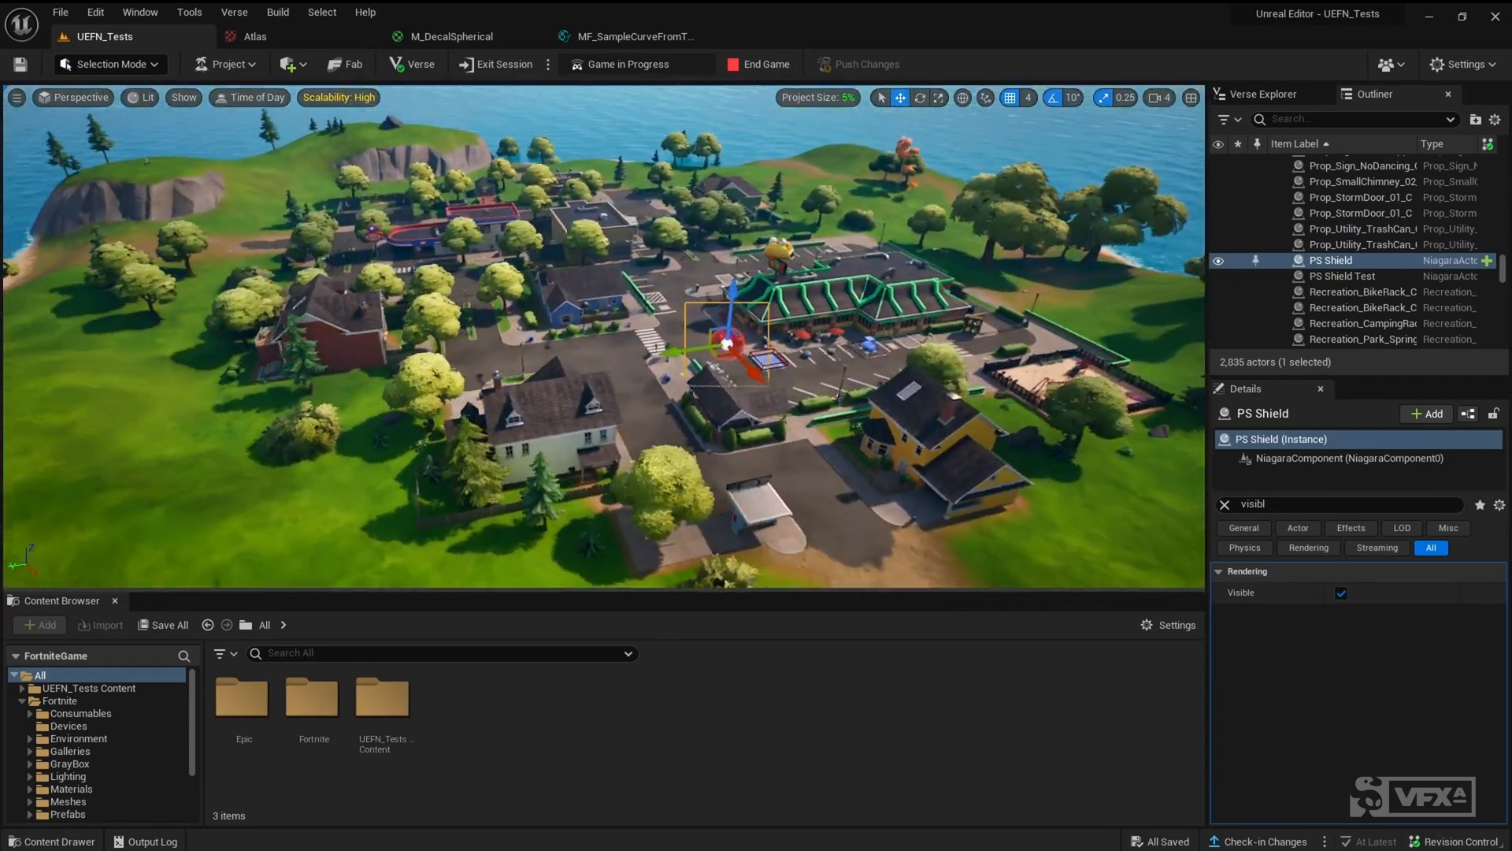
{"action": "scroll", "scroll_direction": "down", "scroll_amount": 3}
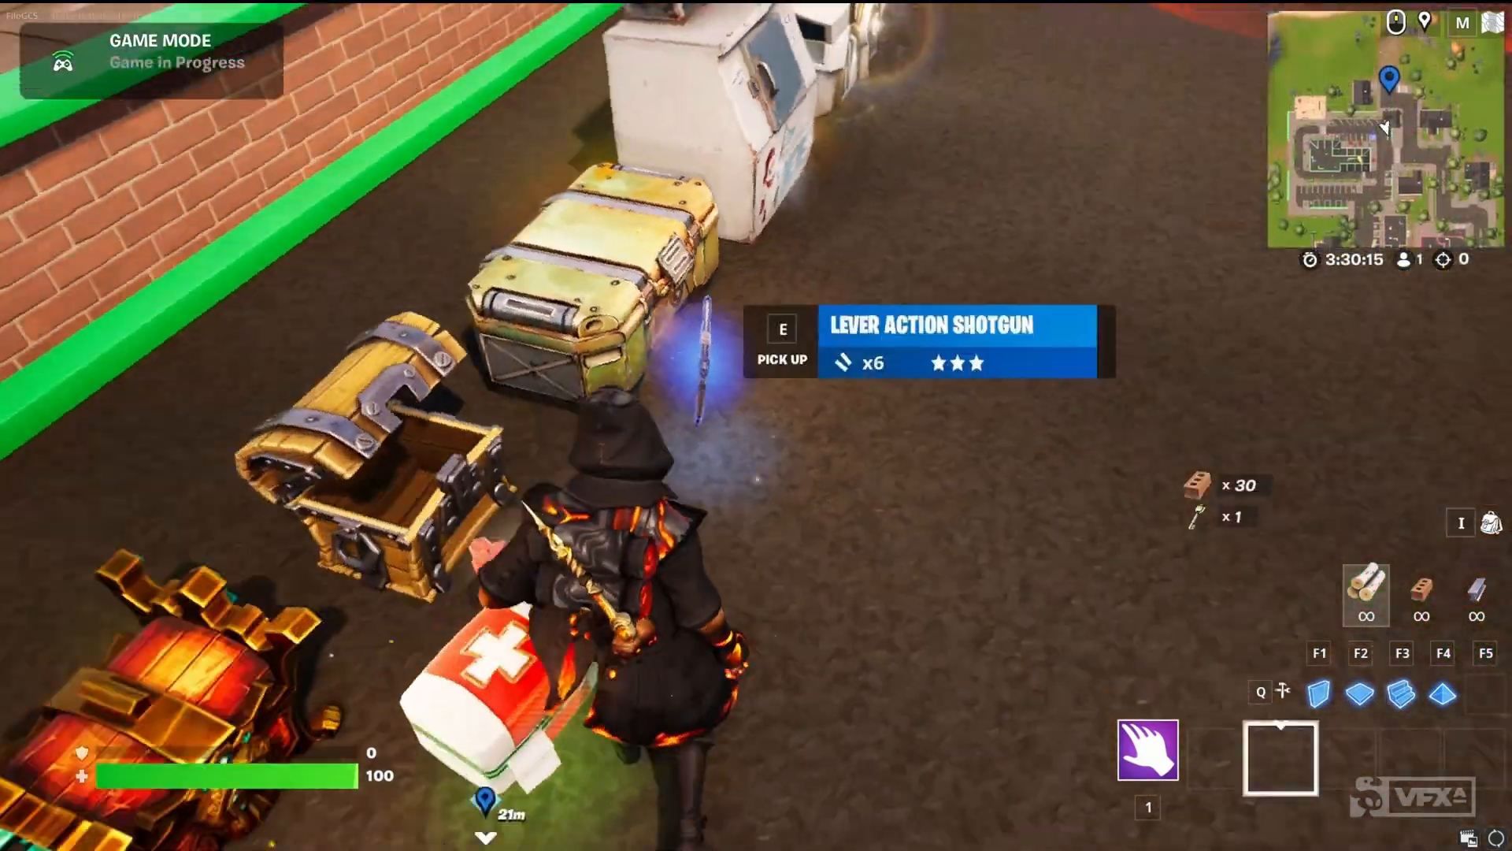
{"action": "key", "text": "e"}
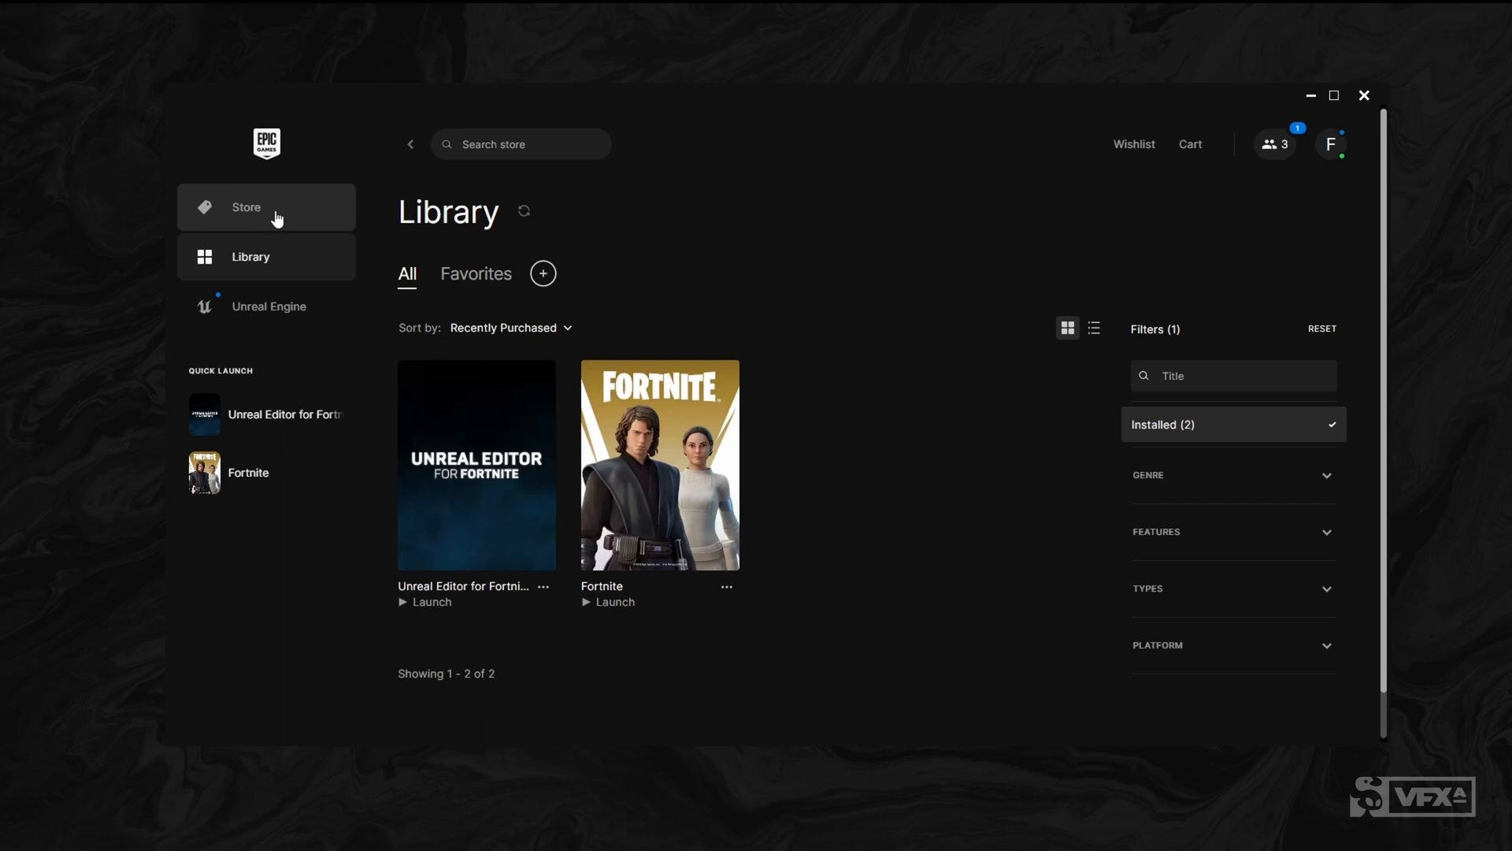
{"action": "mouse_move", "coordinate": [498, 478]}
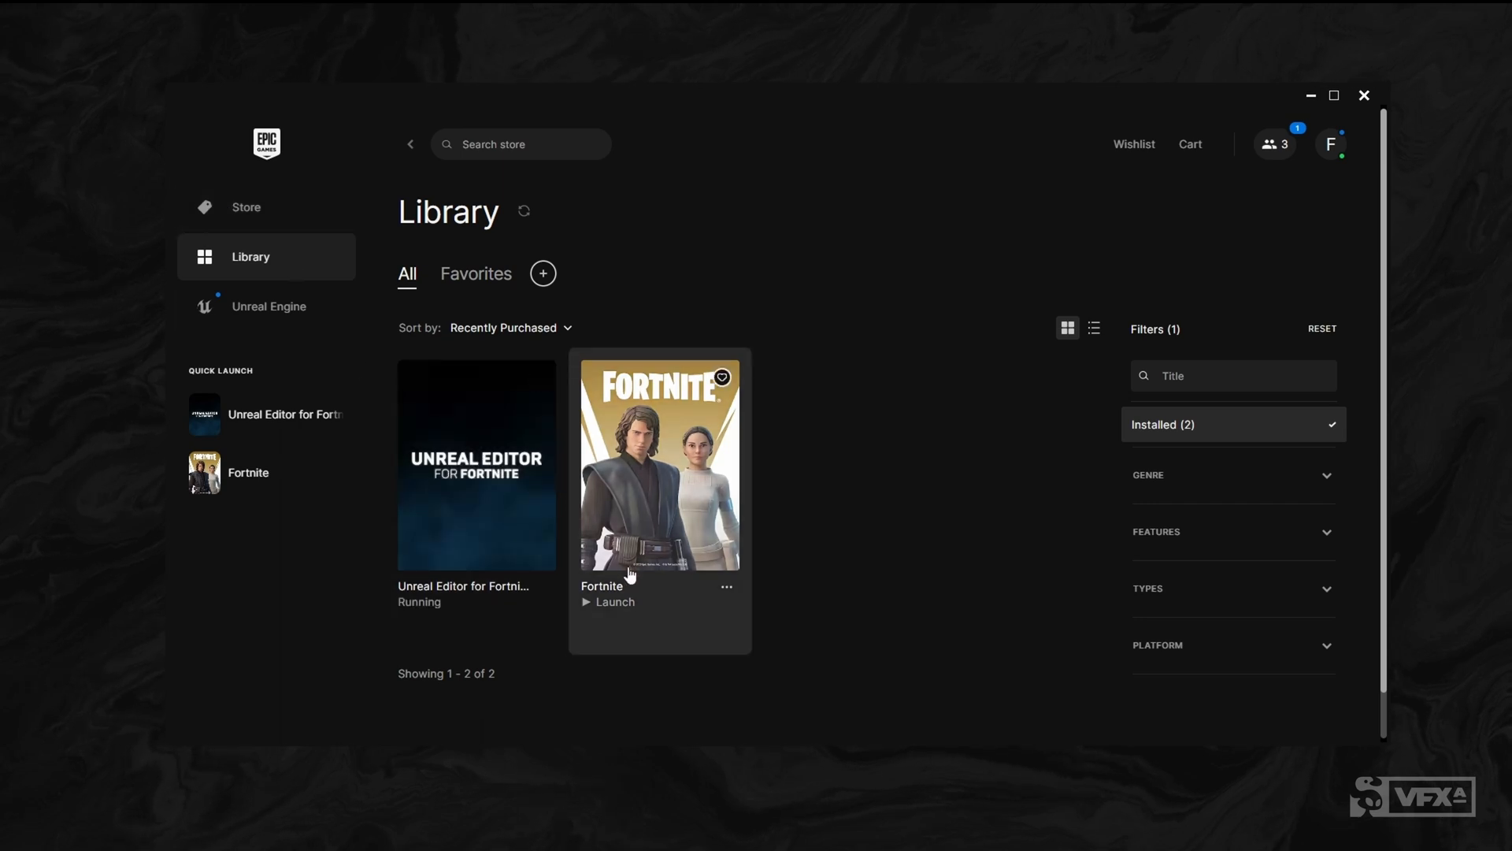
Launch Unreal Editor for Fortnite from the Library tile.
{"action": "left_click", "coordinate": [476, 464]}
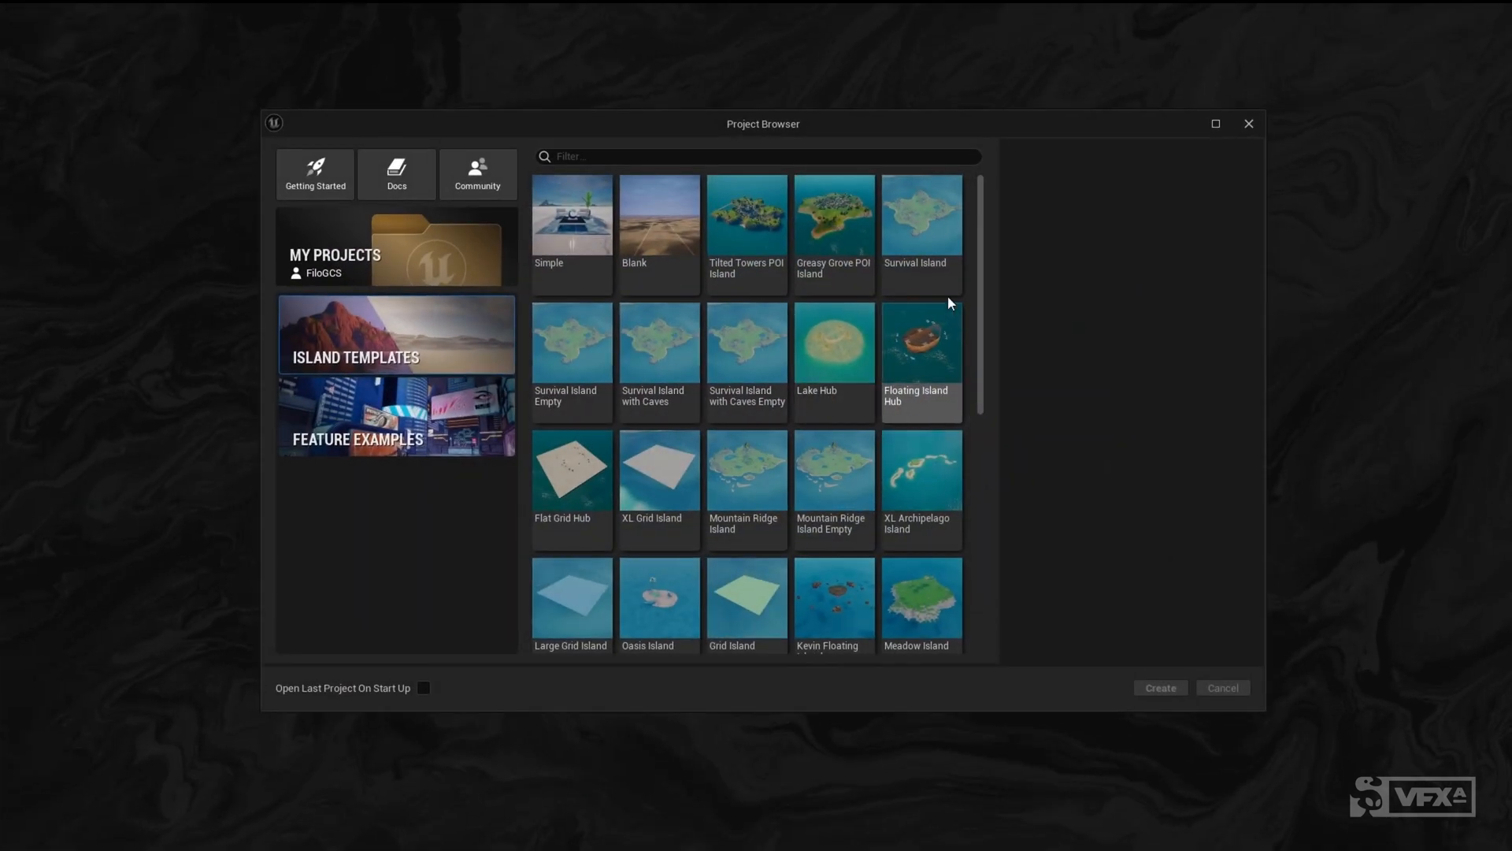
Create the MyProjectA island from the Greasy Grove POI Island template at the default location.
{"action": "left_click", "coordinate": [833, 214]}
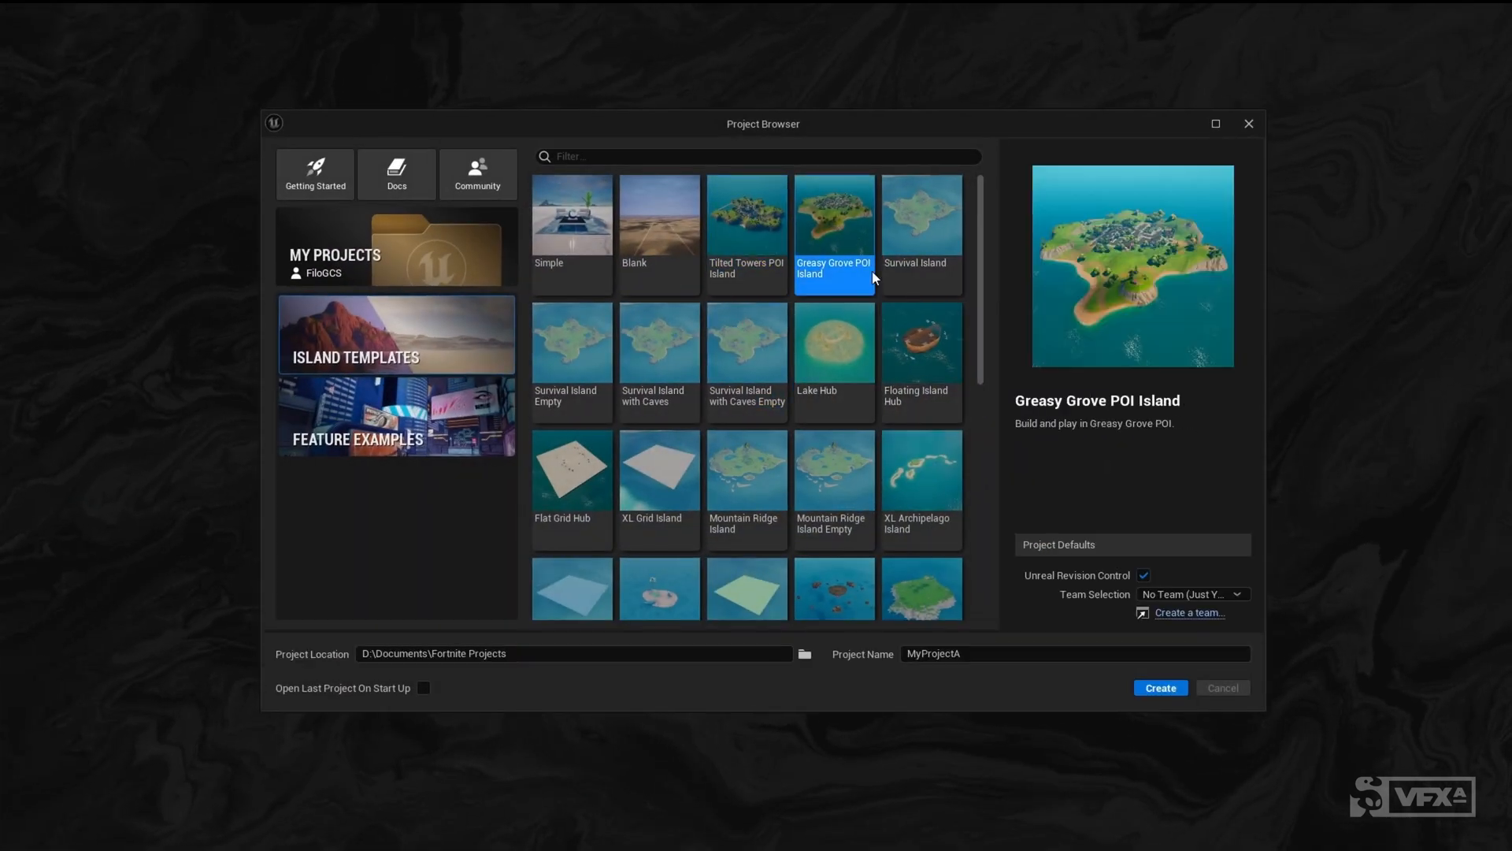
{"action": "left_click", "coordinate": [395, 416]}
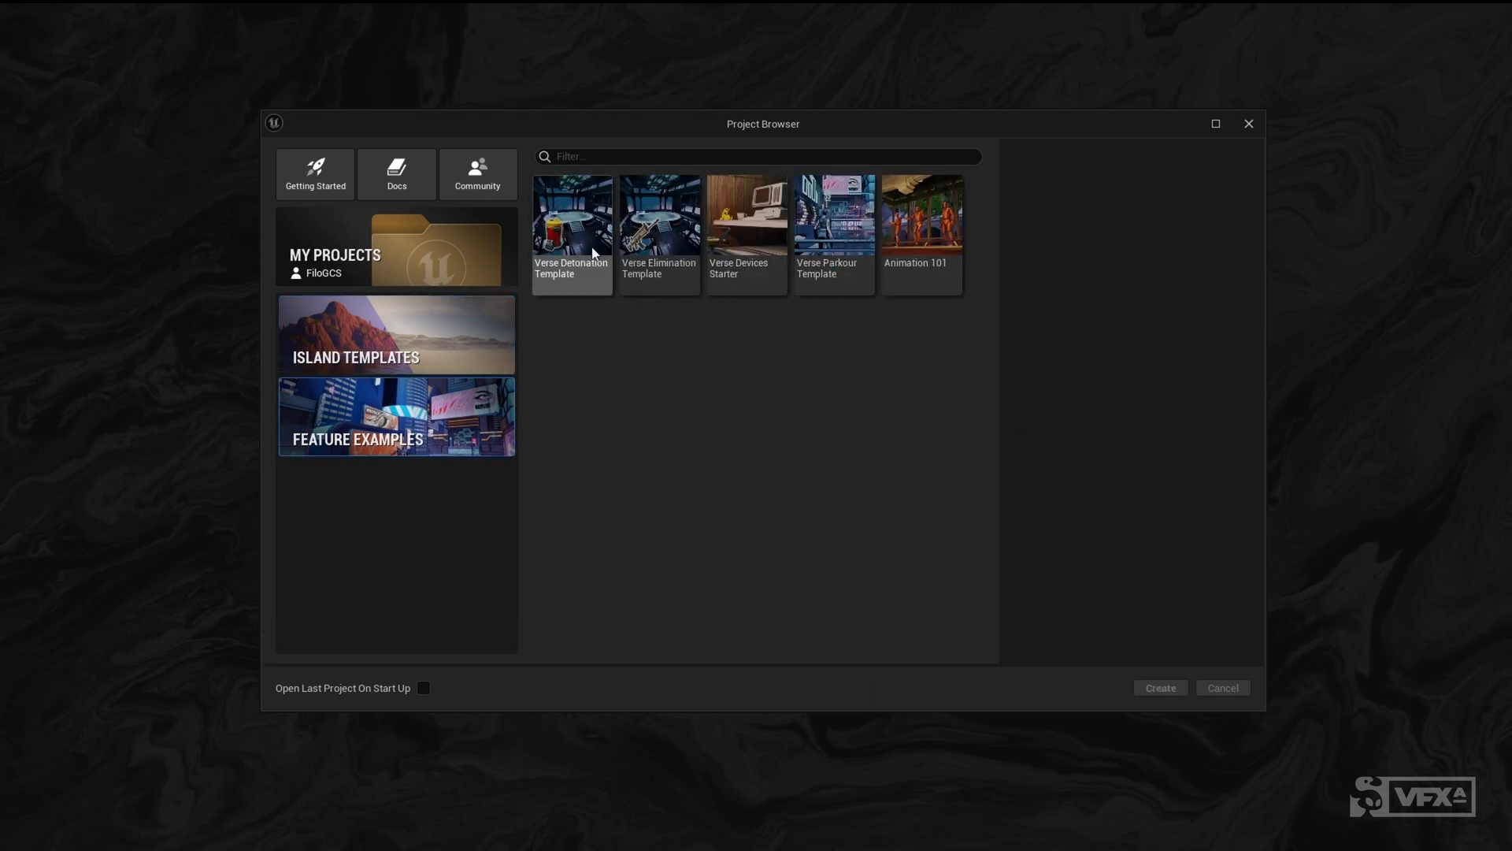
{"action": "left_click", "coordinate": [395, 334]}
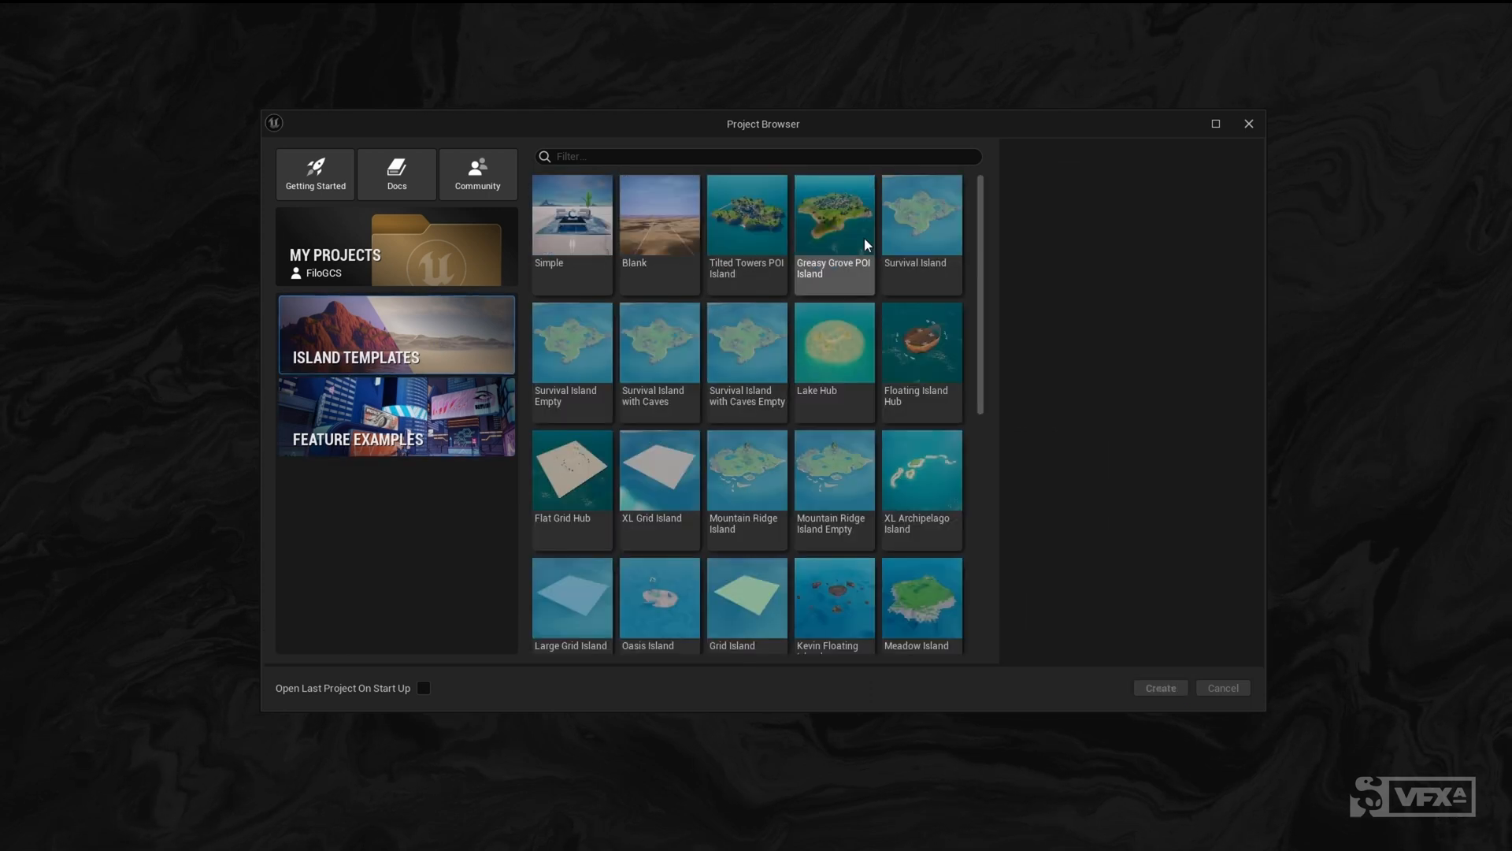
{"action": "left_click", "coordinate": [833, 231]}
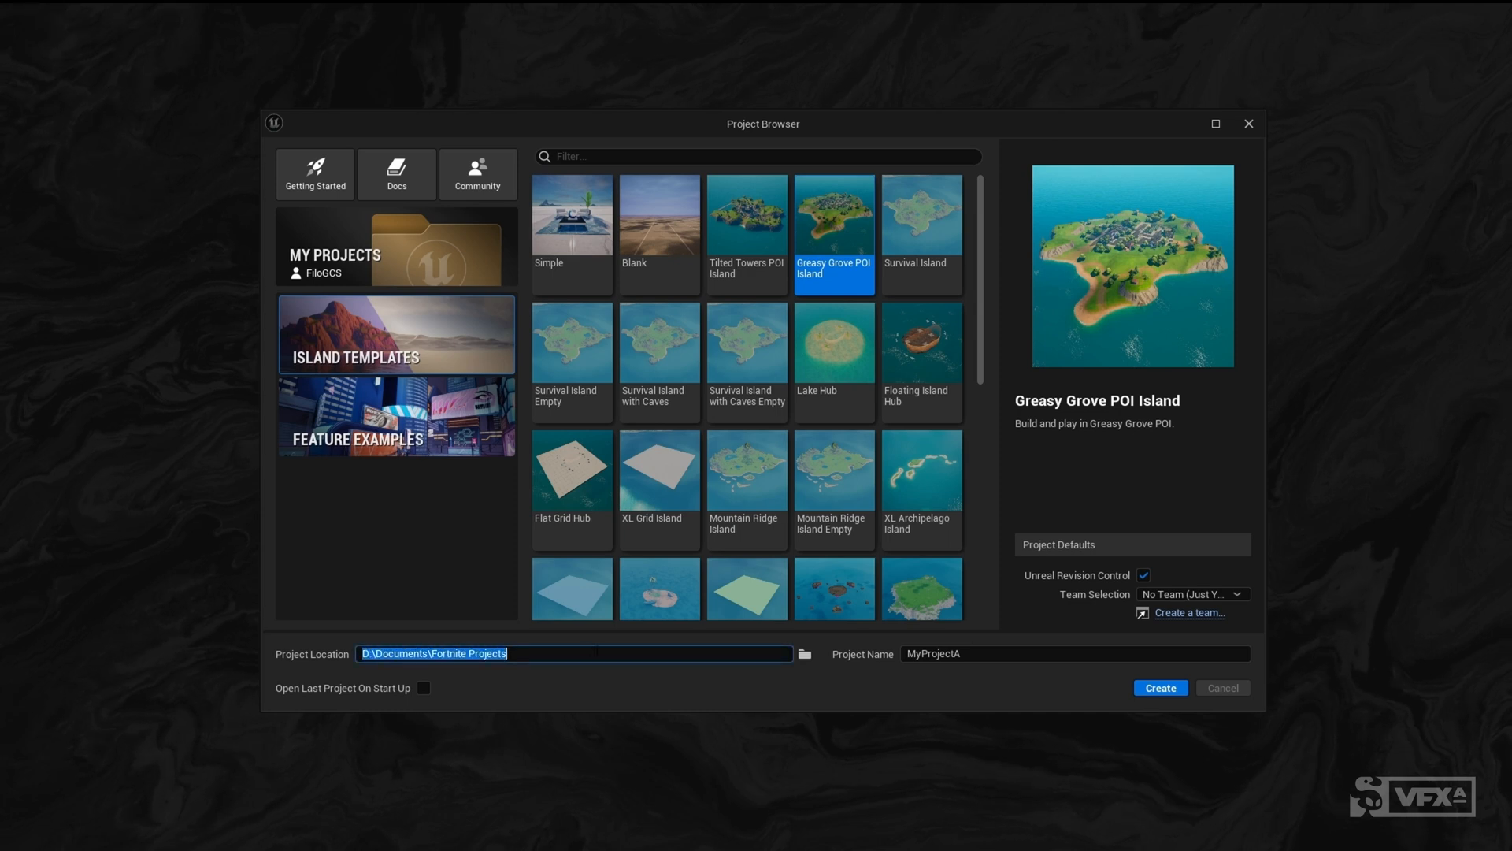
{"action": "left_click", "coordinate": [1073, 653]}
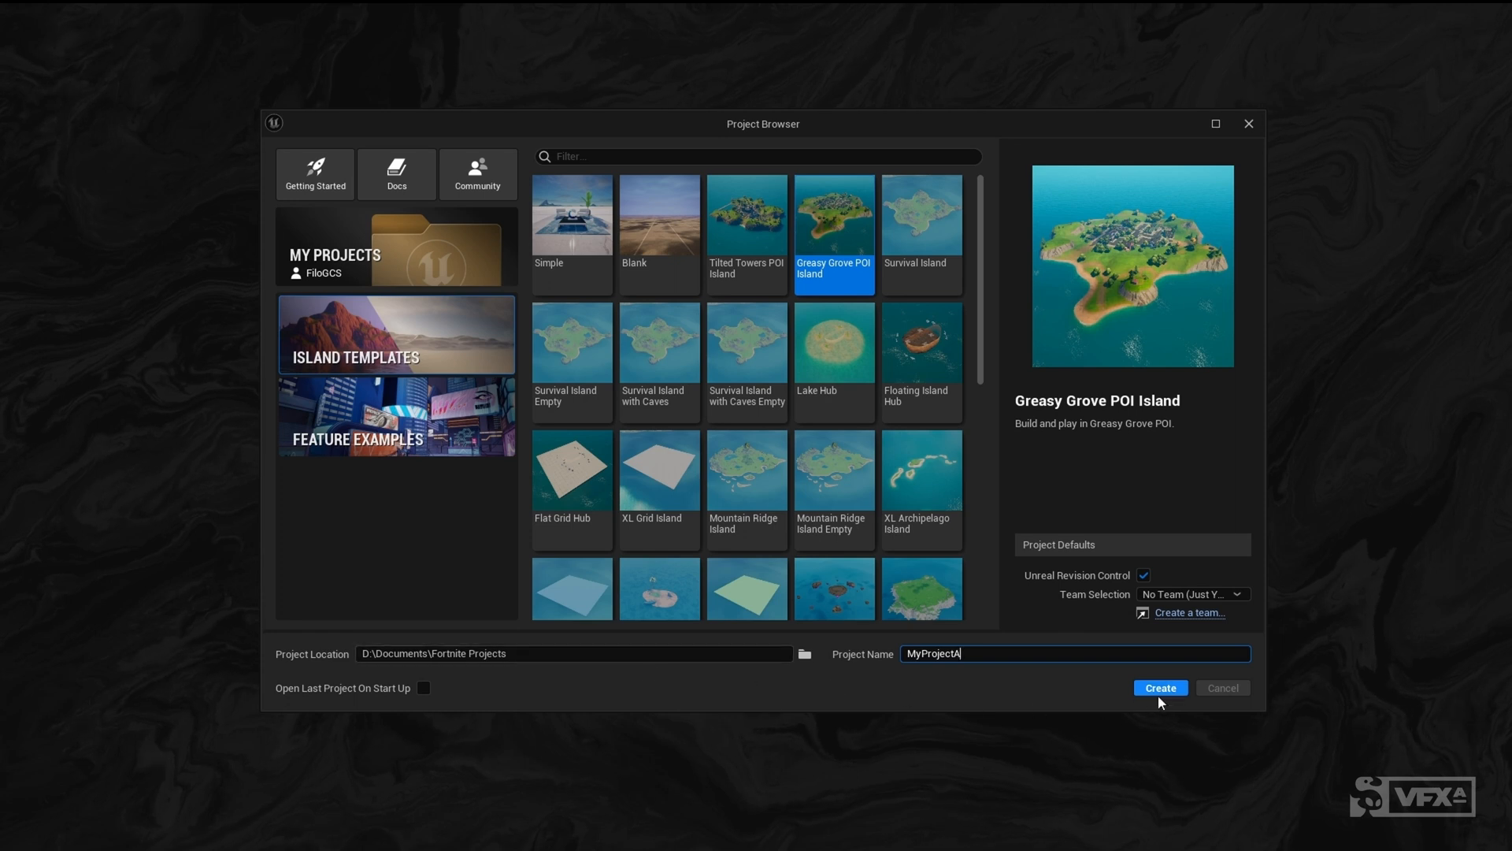
{"action": "left_click", "coordinate": [1160, 688]}
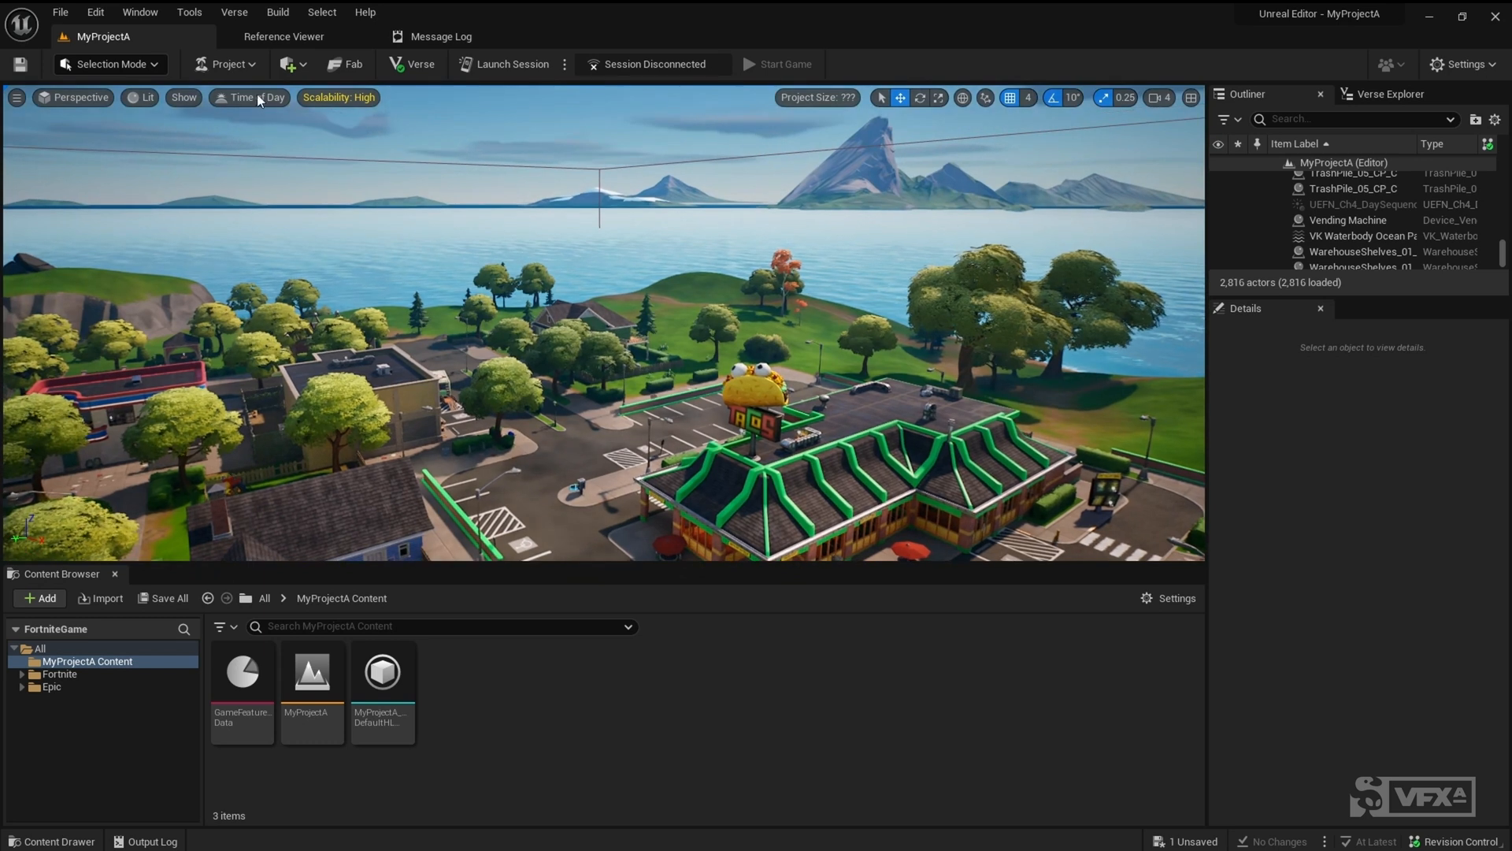
{"action": "left_click", "coordinate": [248, 96]}
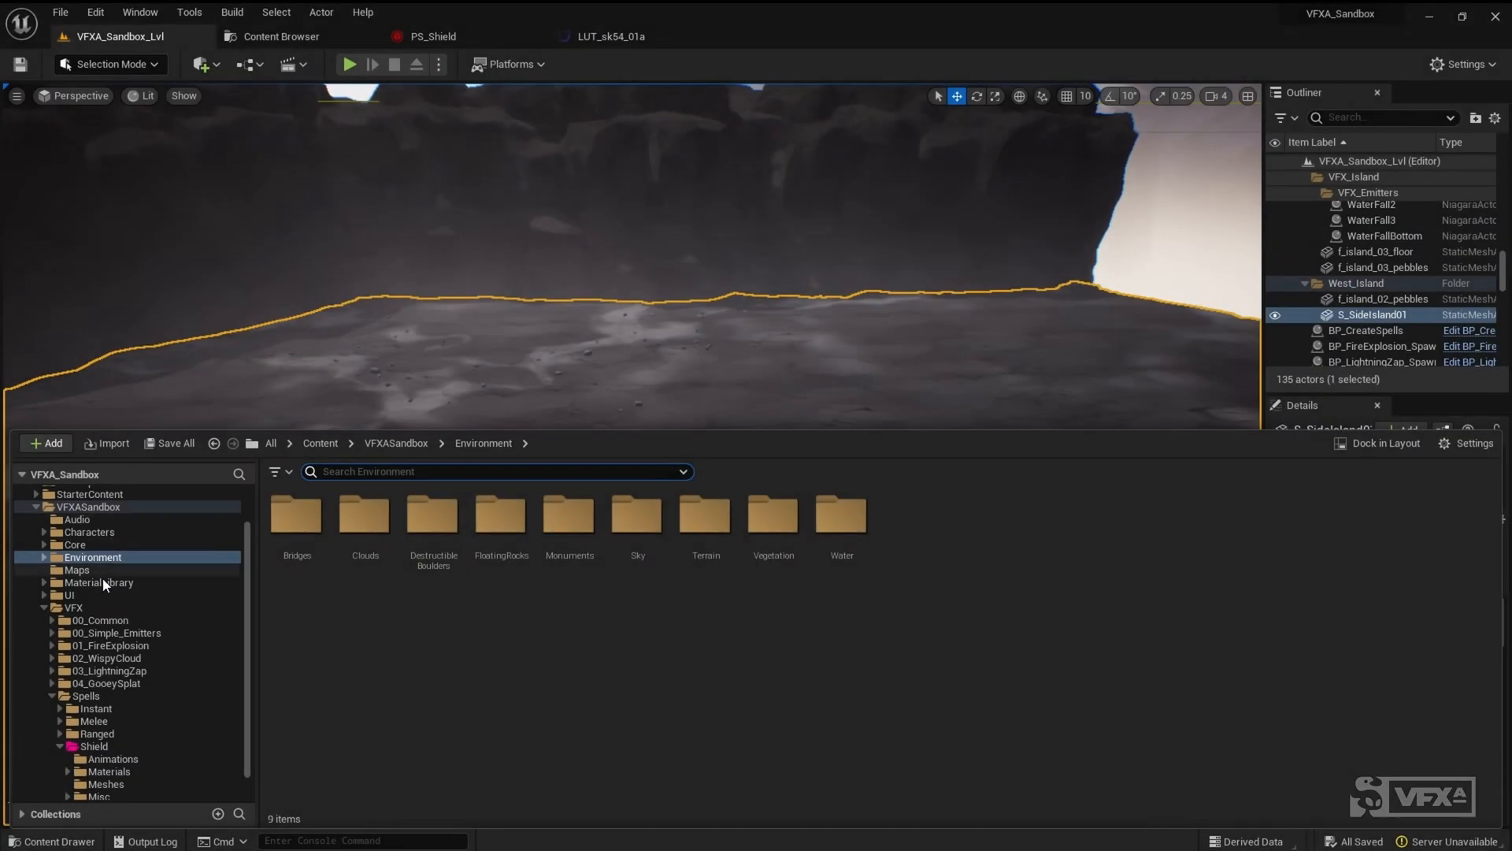
Start Asset Actions > Migrate on PS_Shield from the VFX > Spells > Shield folder.
{"action": "left_click", "coordinate": [95, 718]}
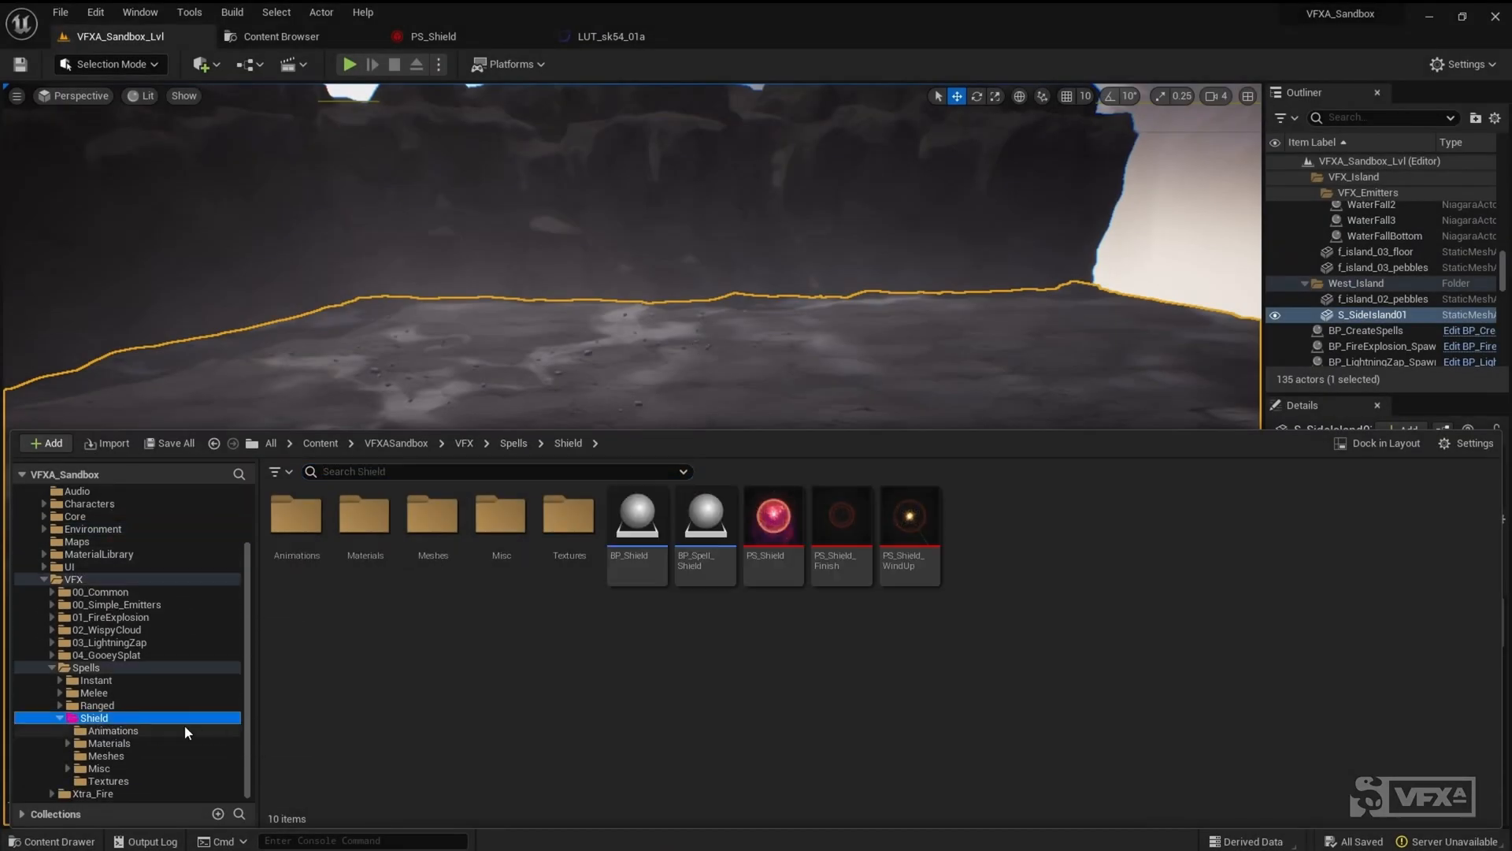
{"action": "left_click", "coordinate": [772, 516]}
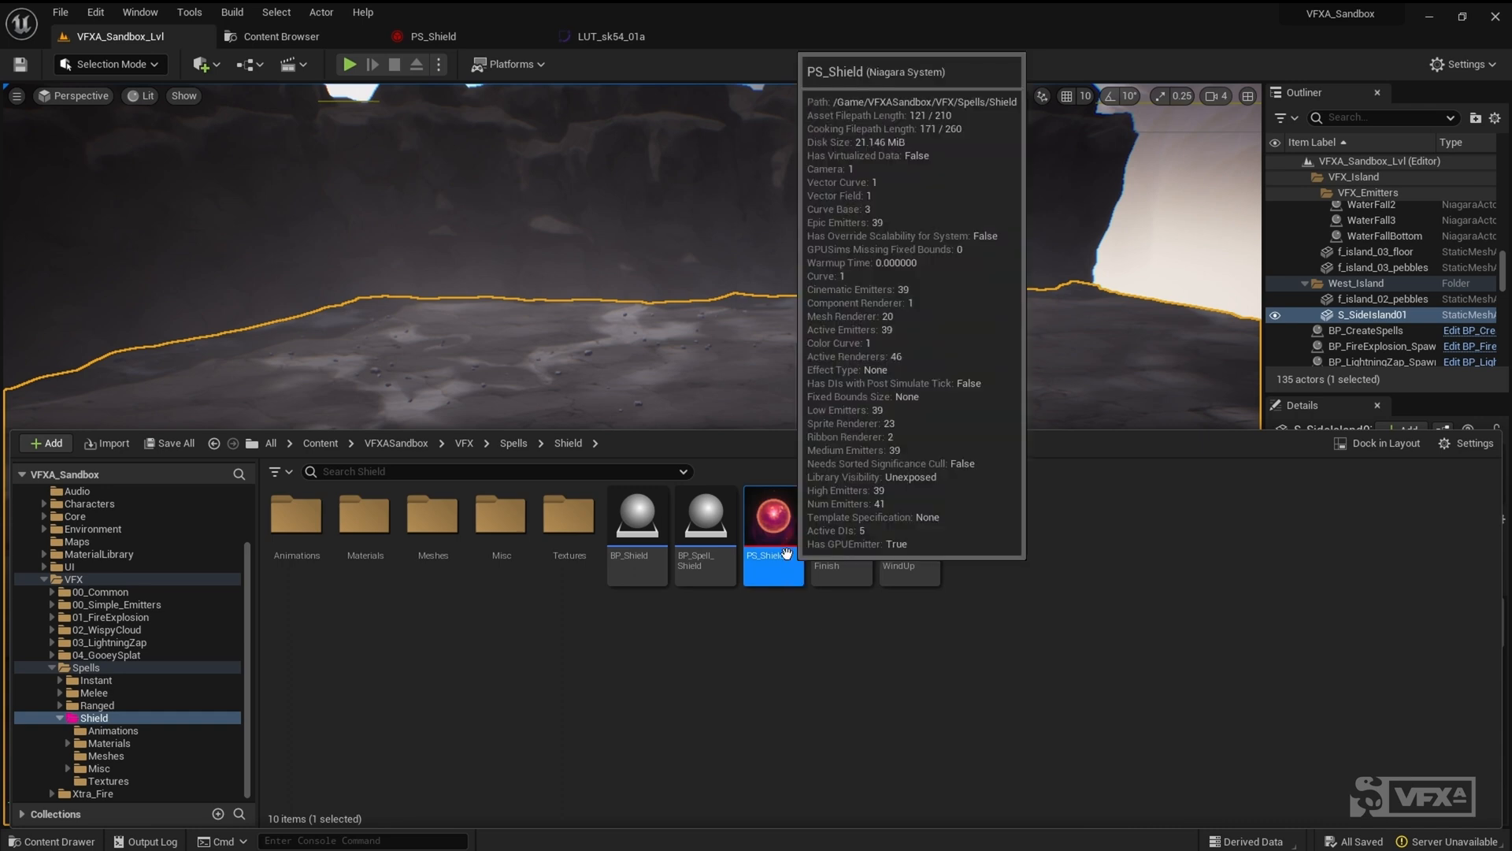
{"action": "right_click", "coordinate": [772, 516]}
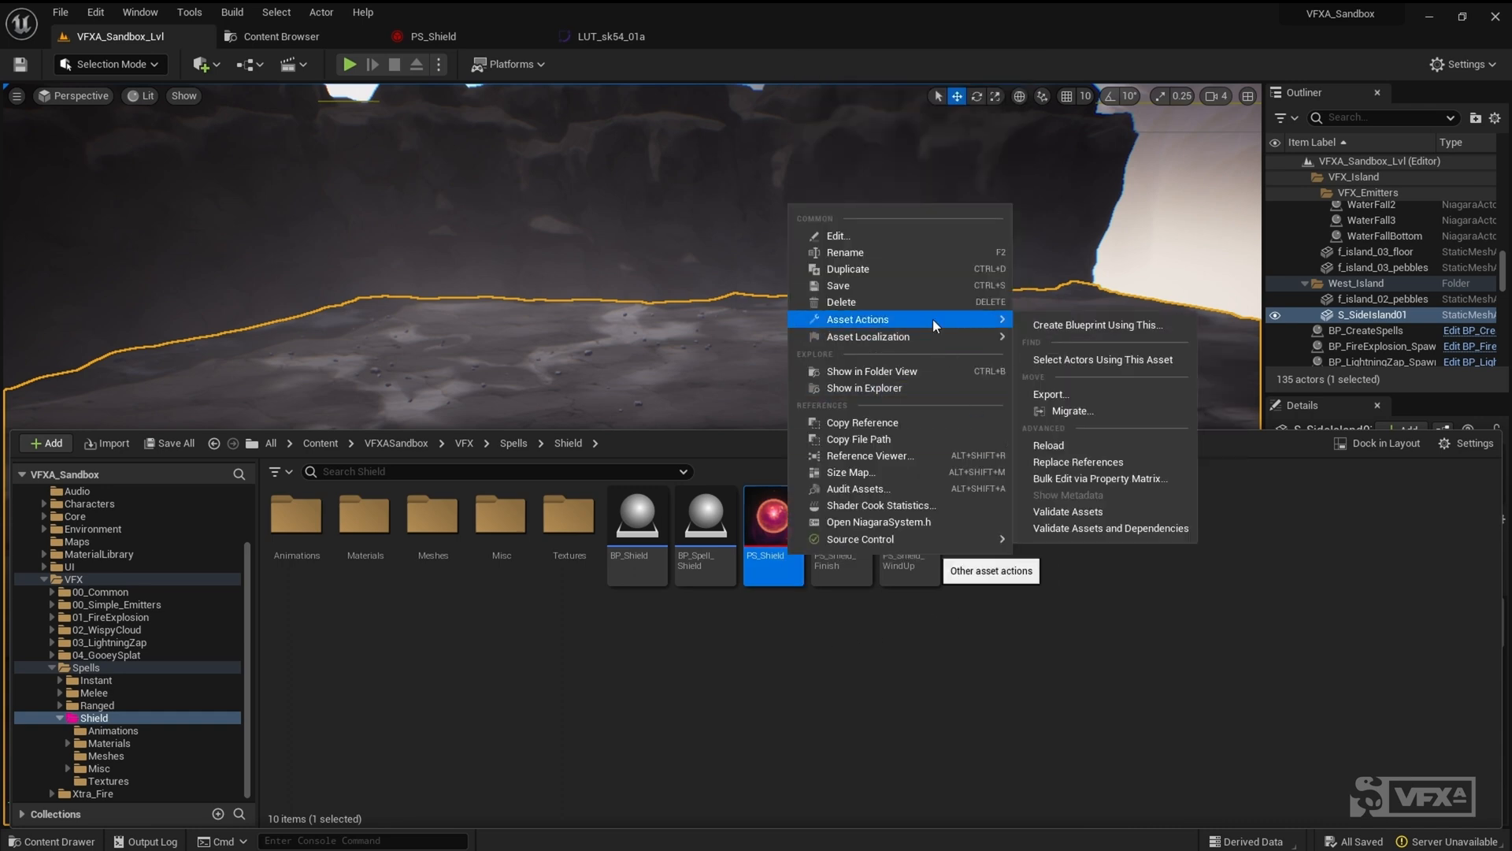
{"action": "left_click", "coordinate": [1069, 411]}
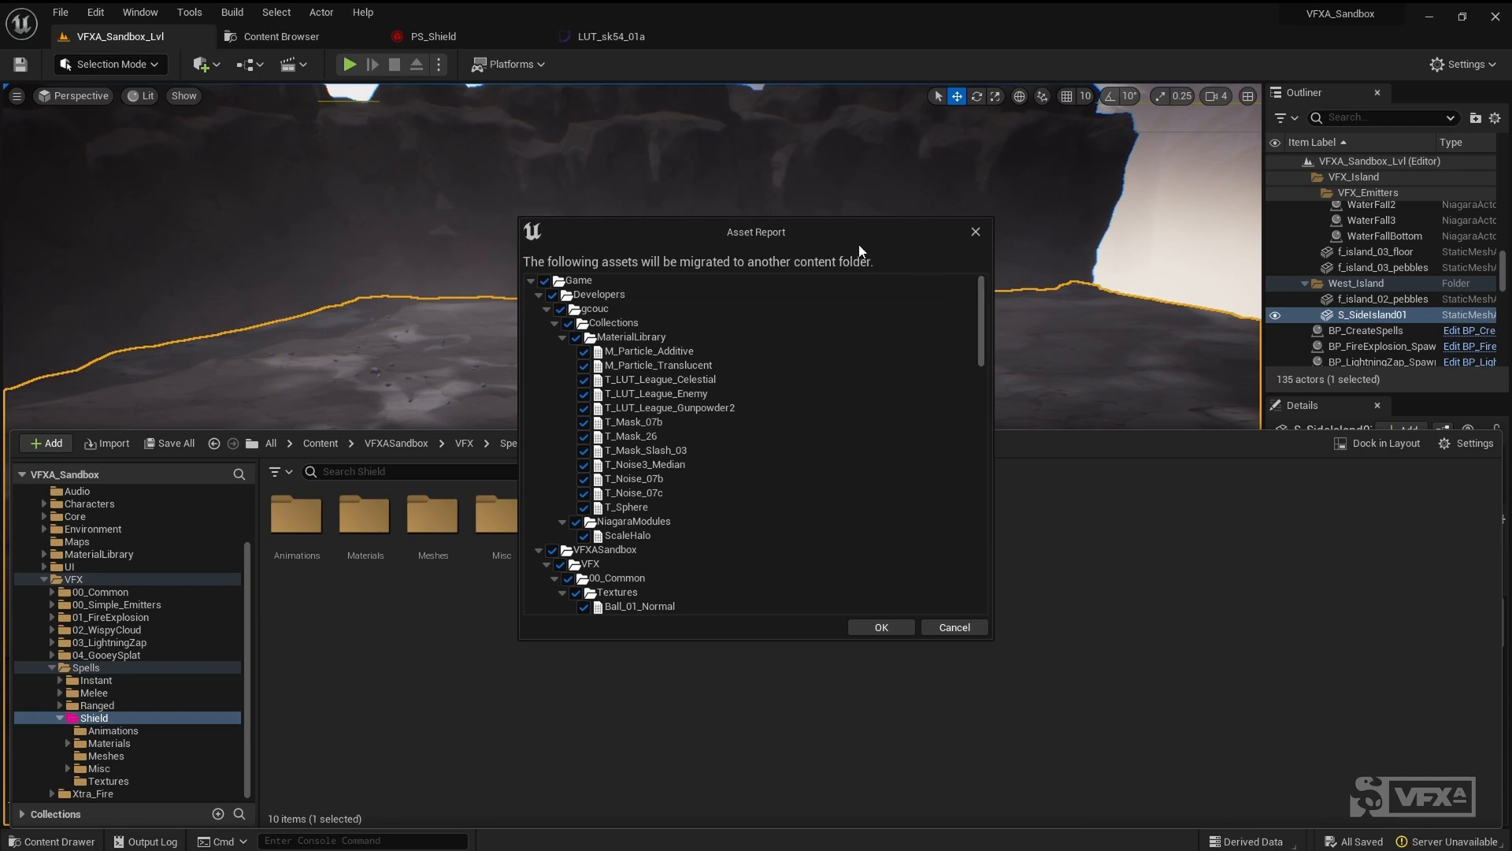
Scroll through the Asset Report listing the shield's dependent materials and textures.
{"action": "scroll", "scroll_direction": "down", "scroll_amount": 3}
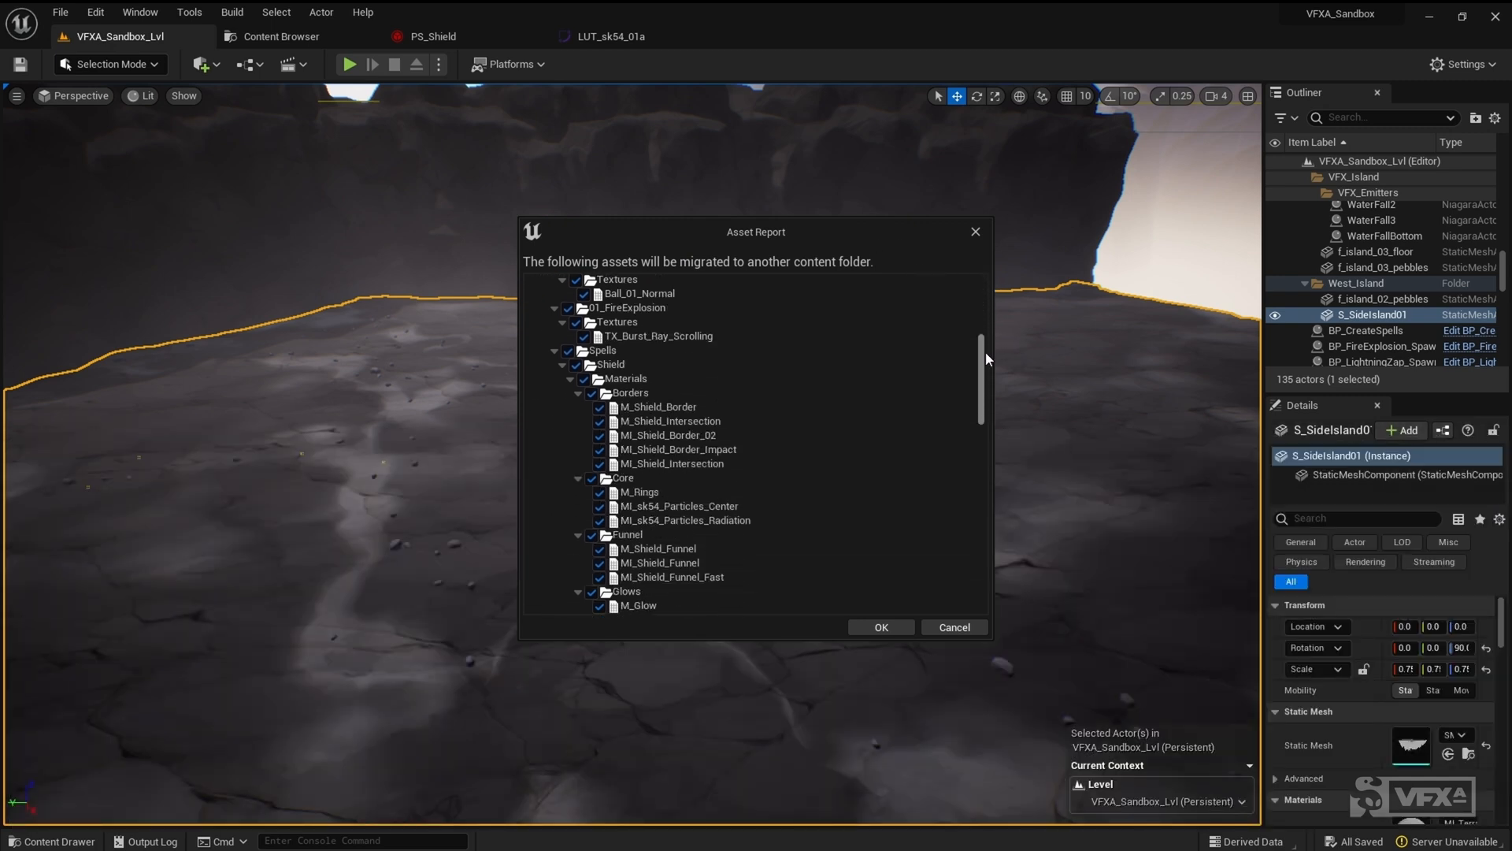
{"action": "scroll", "scroll_direction": "down", "scroll_amount": 3}
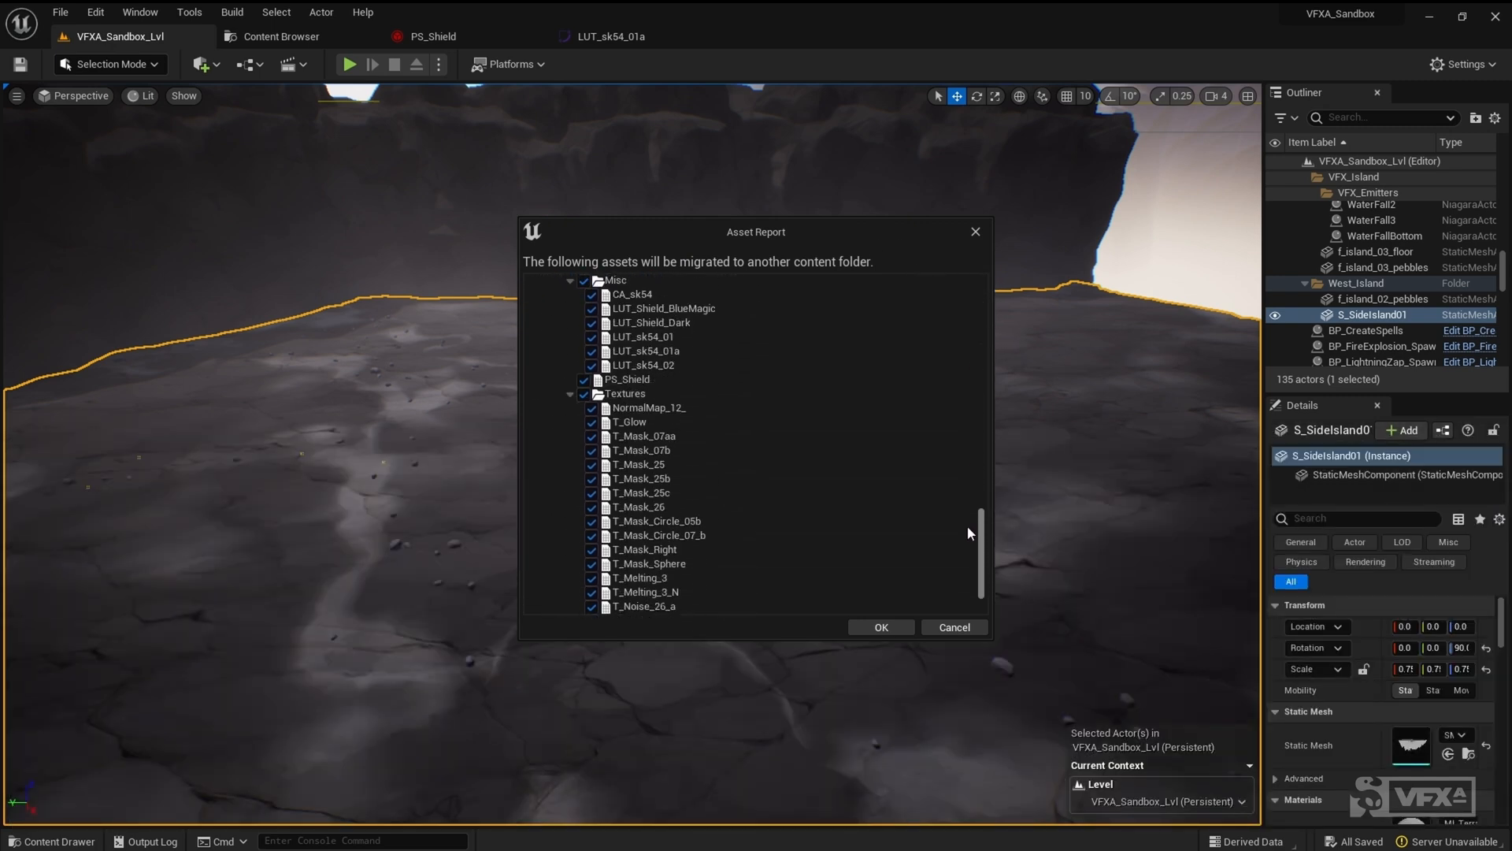
{"action": "scroll", "scroll_direction": "down", "scroll_amount": 3}
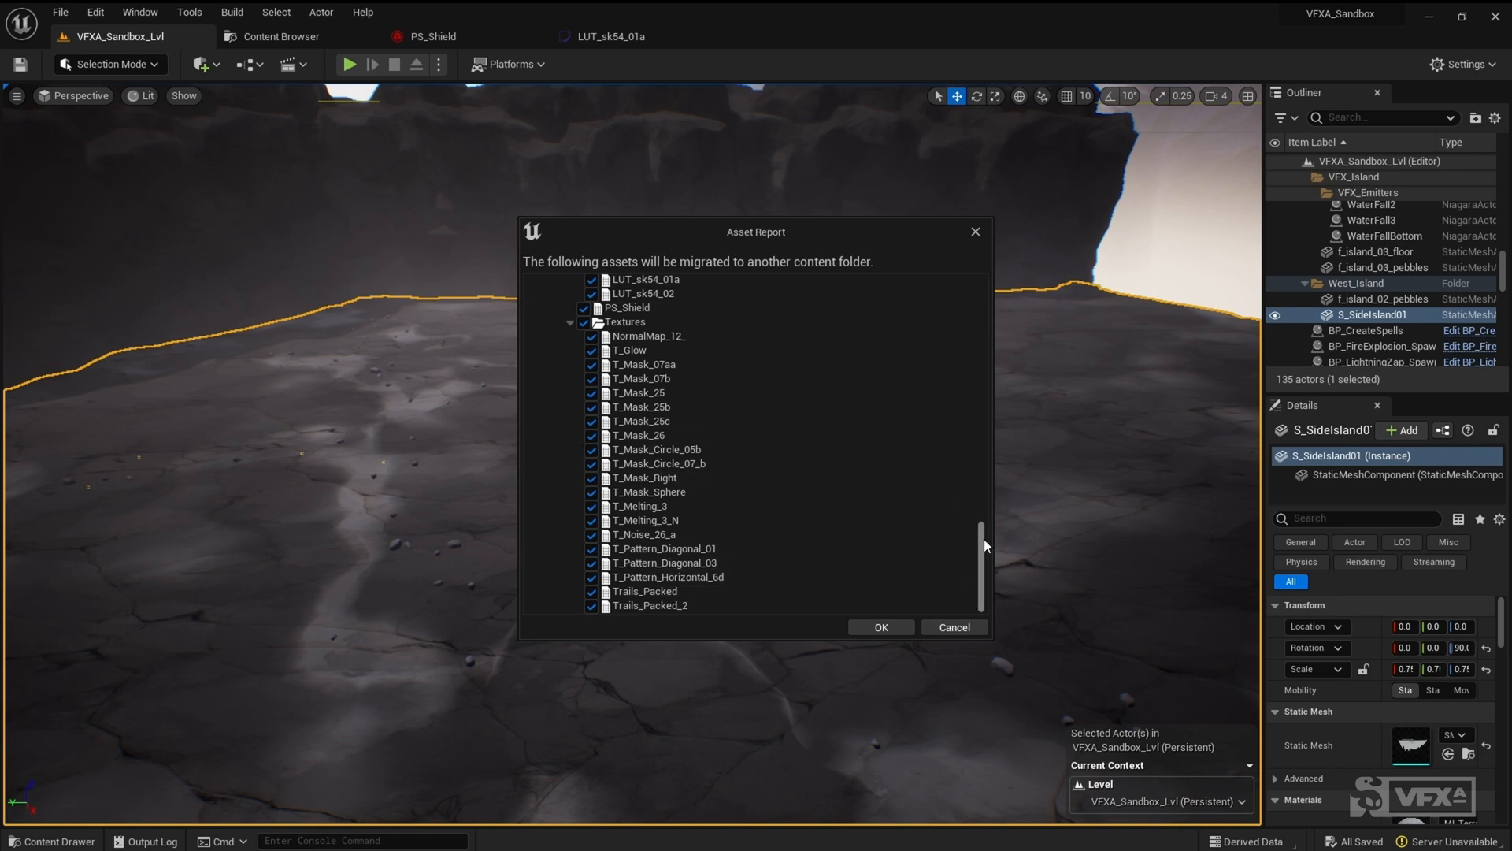
{"action": "scroll", "scroll_direction": "up", "scroll_amount": 3}
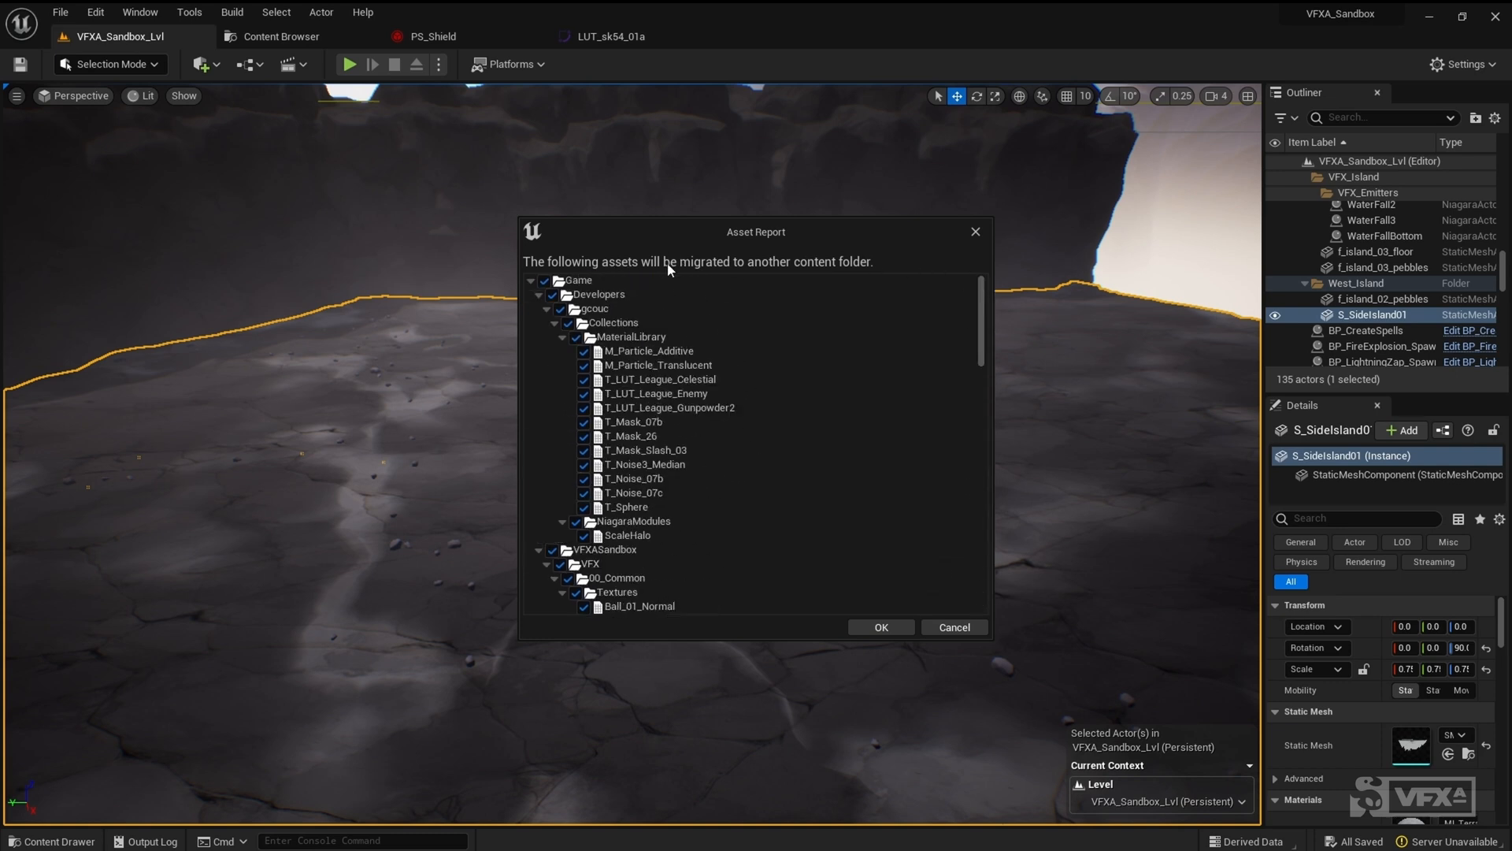
{"action": "mouse_move", "coordinate": [902, 660]}
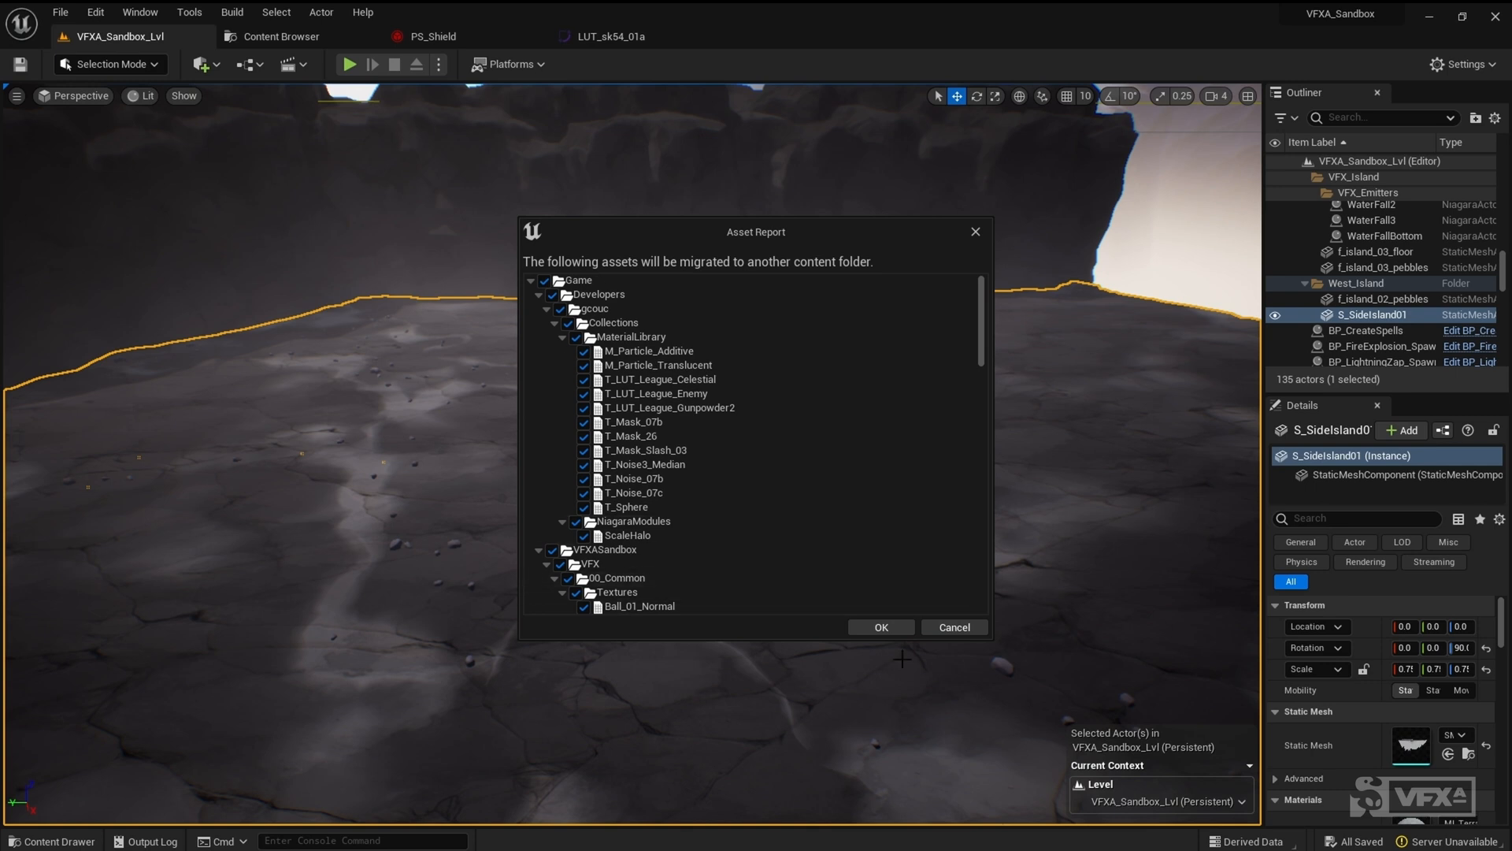
Accept the asset list and browse into Fortnite Projects > MyProjectA.
{"action": "left_click", "coordinate": [879, 627]}
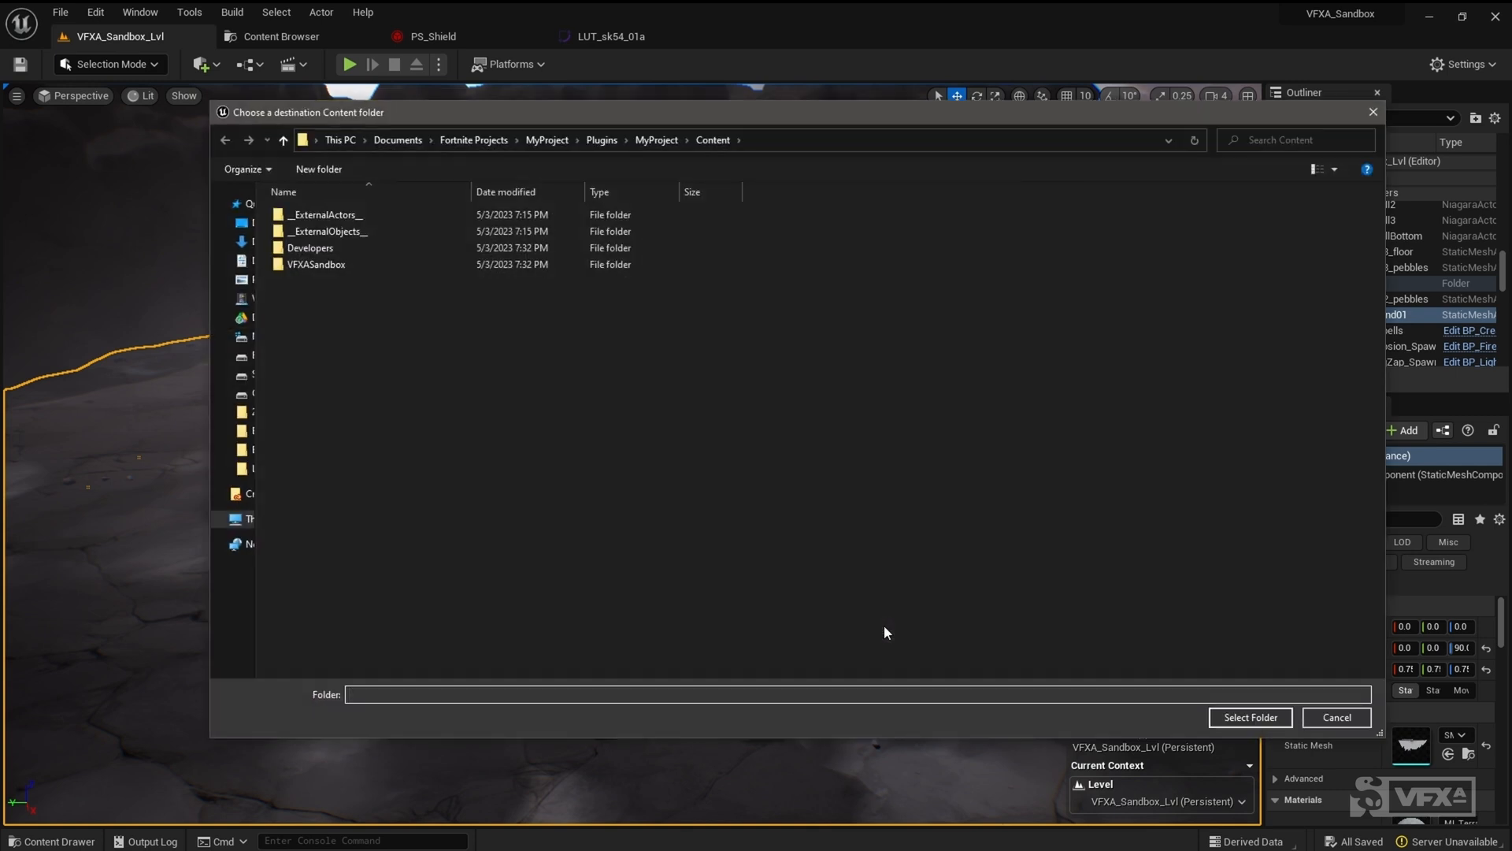
{"action": "left_click", "coordinate": [473, 140]}
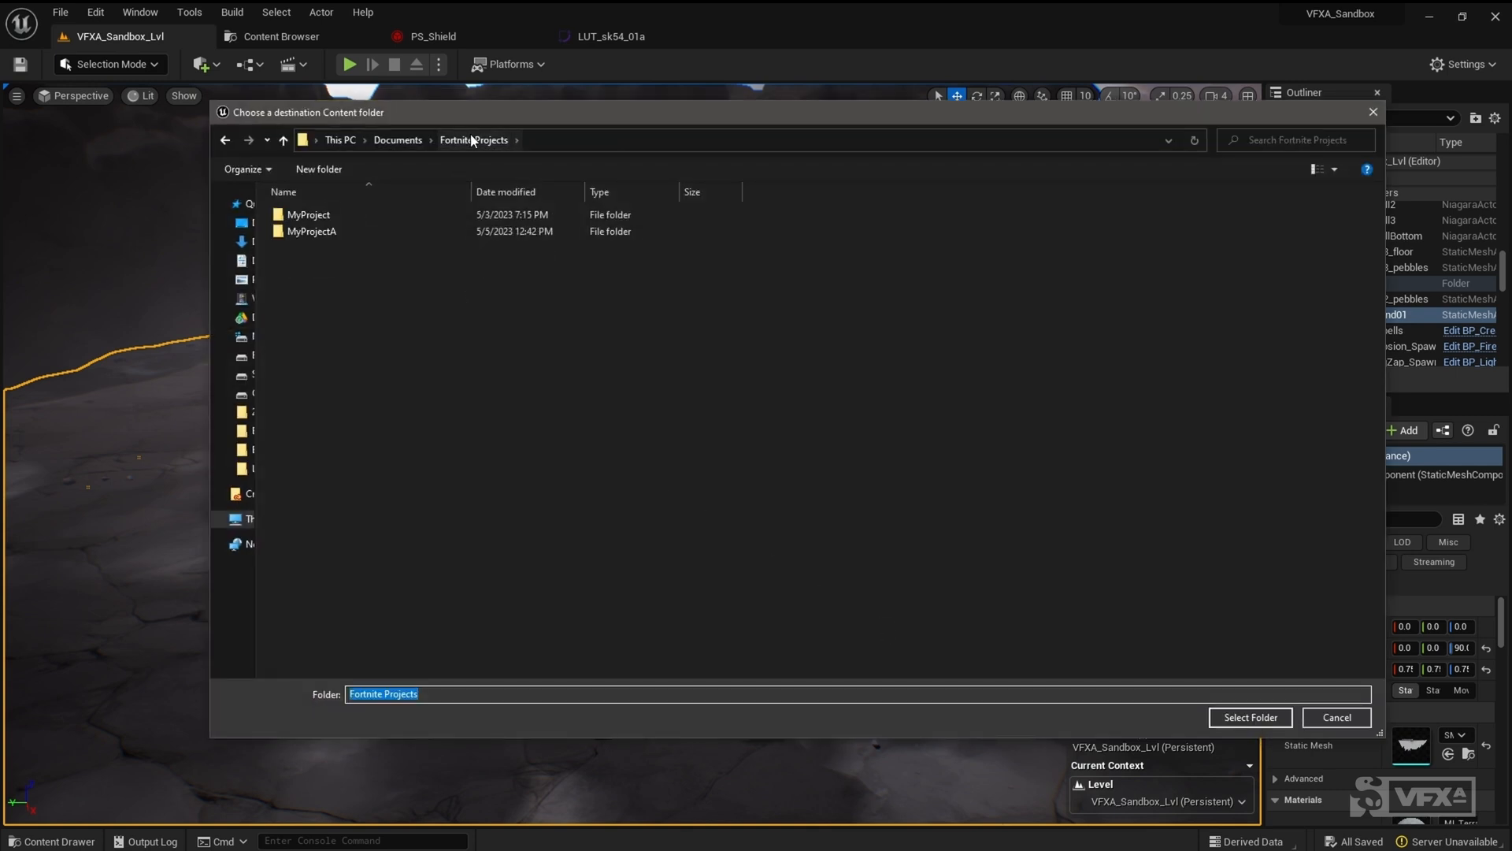
{"action": "mouse_move", "coordinate": [345, 233]}
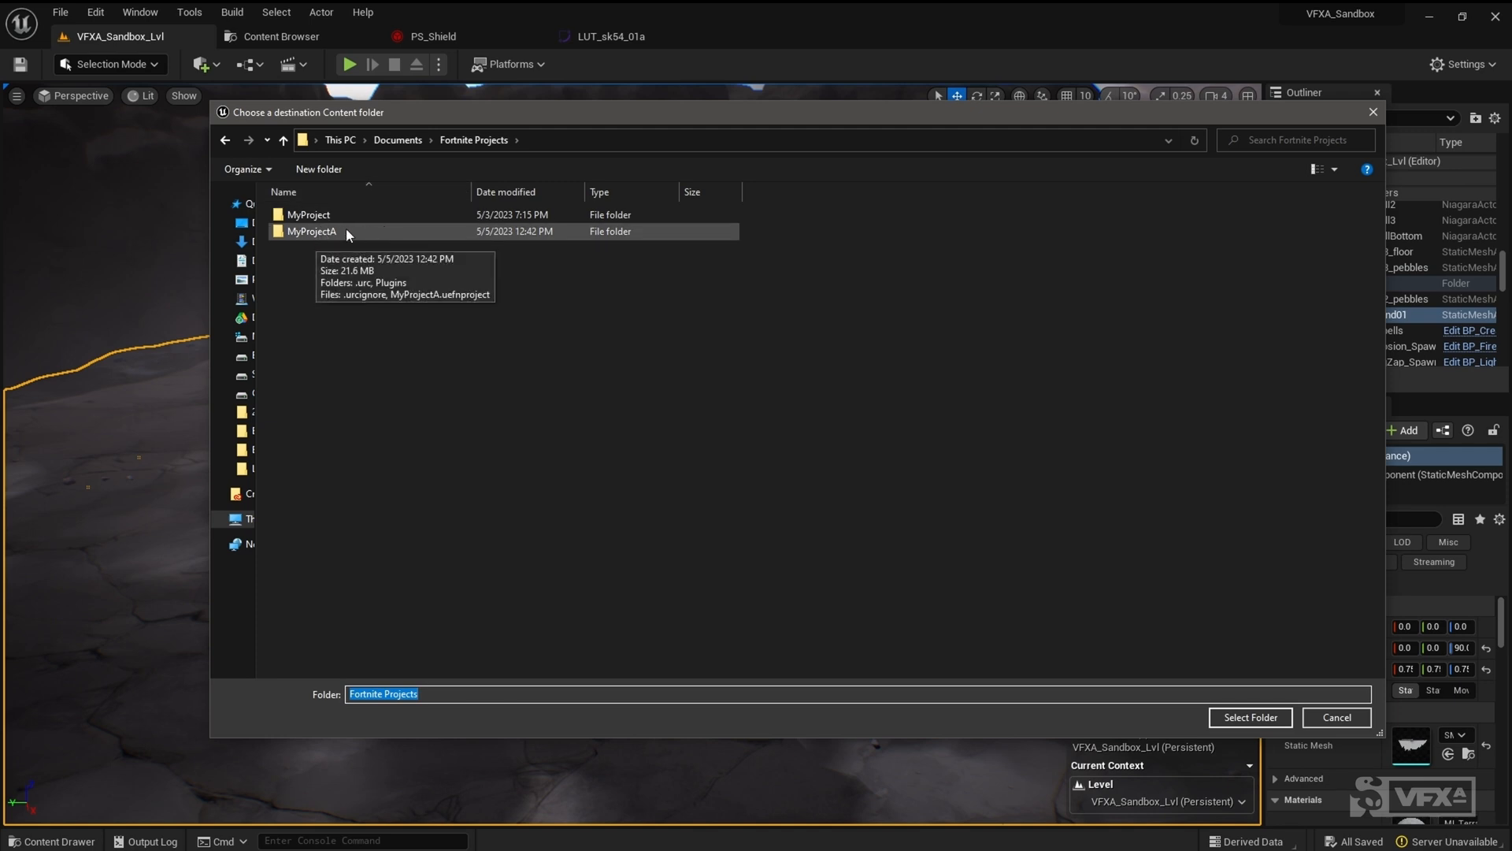
{"action": "double_click", "coordinate": [312, 230]}
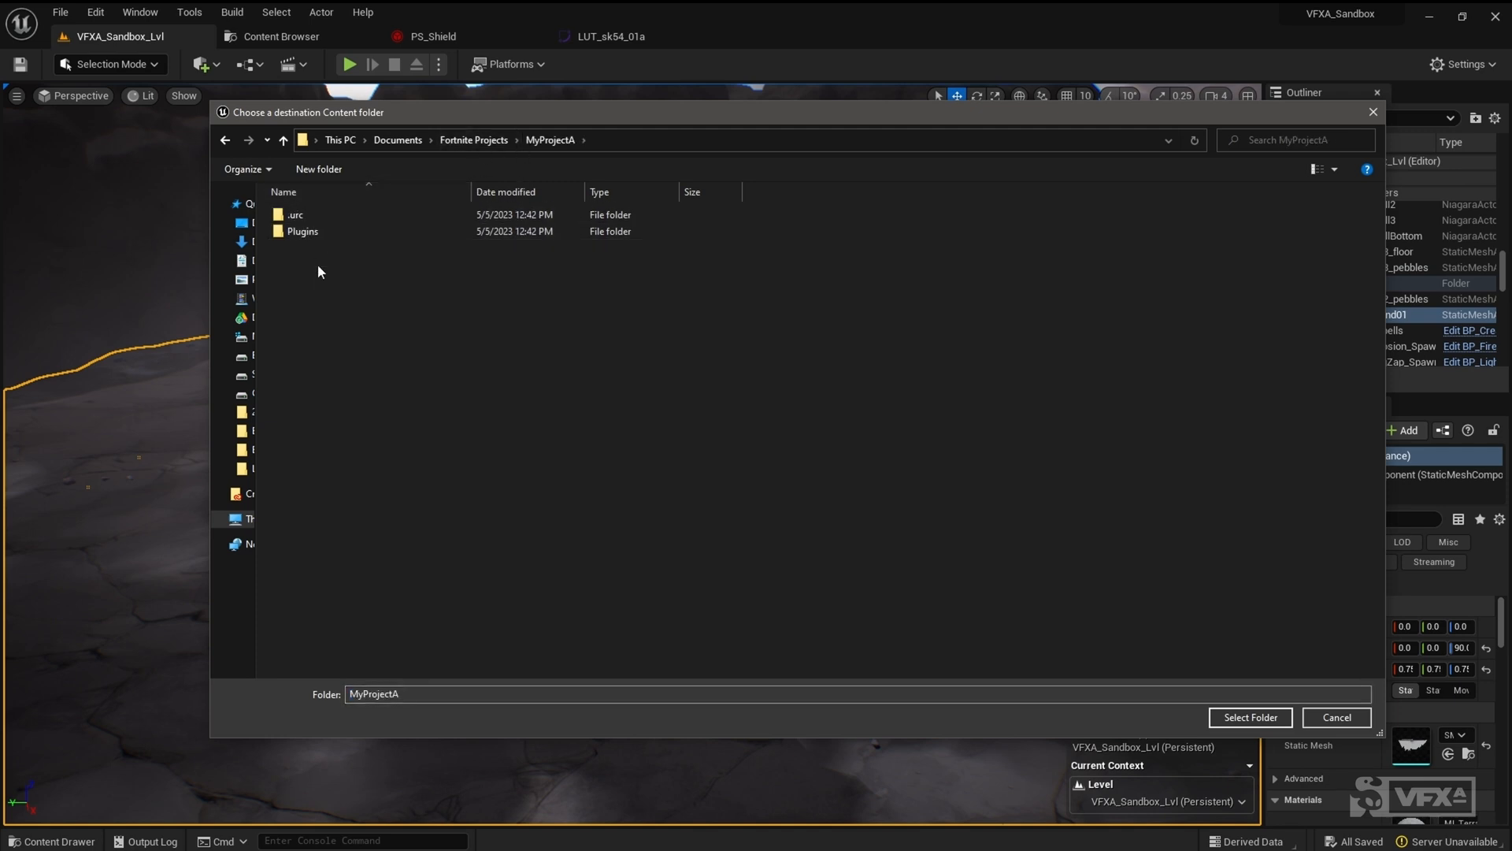
{"action": "mouse_move", "coordinate": [395, 279]}
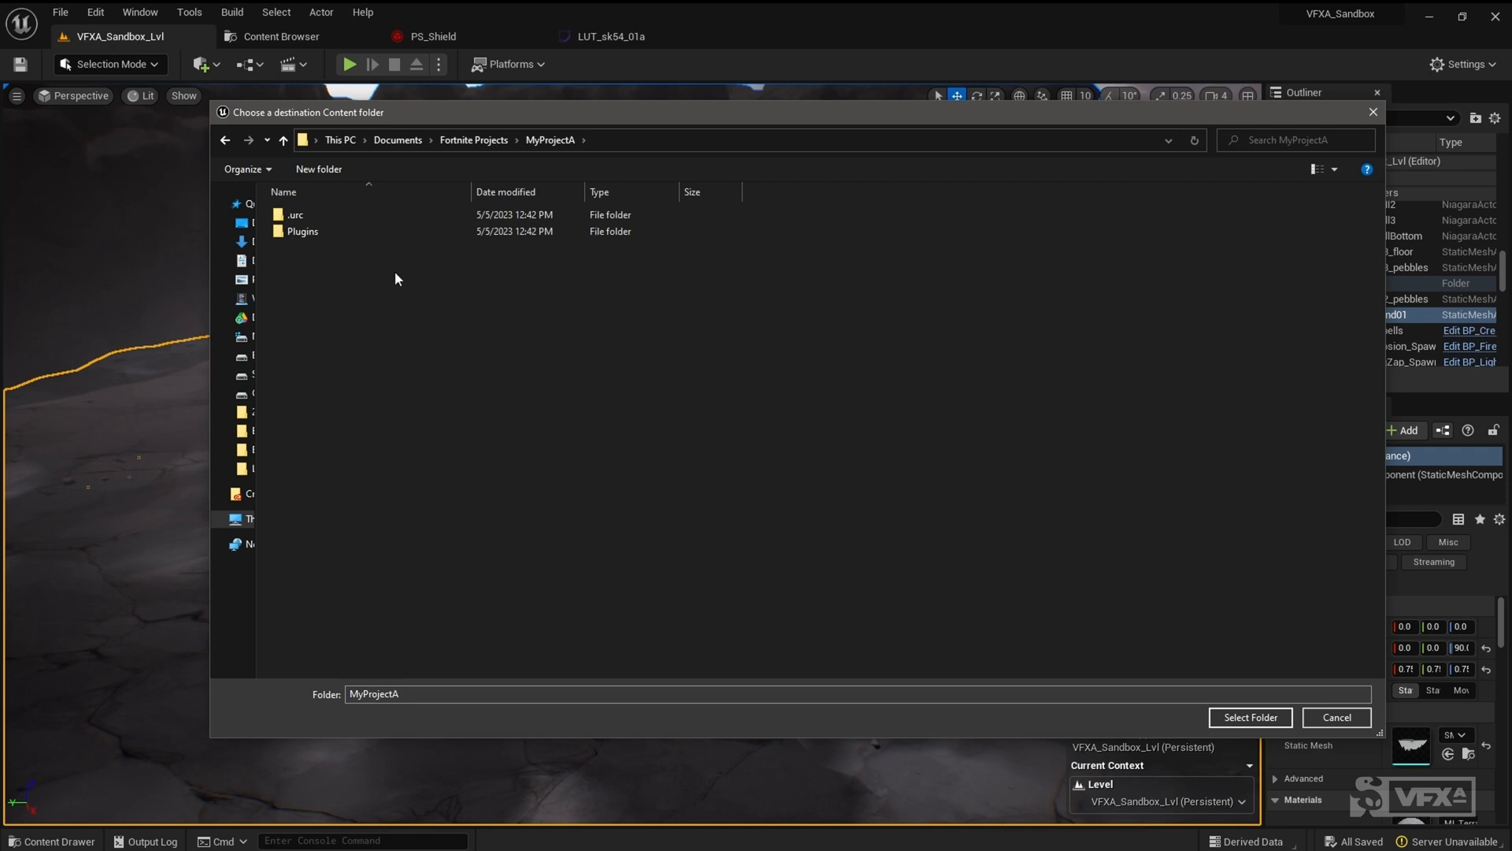
Continue into Plugins > MyProjectA and confirm Content as the migration destination.
{"action": "left_click", "coordinate": [302, 231]}
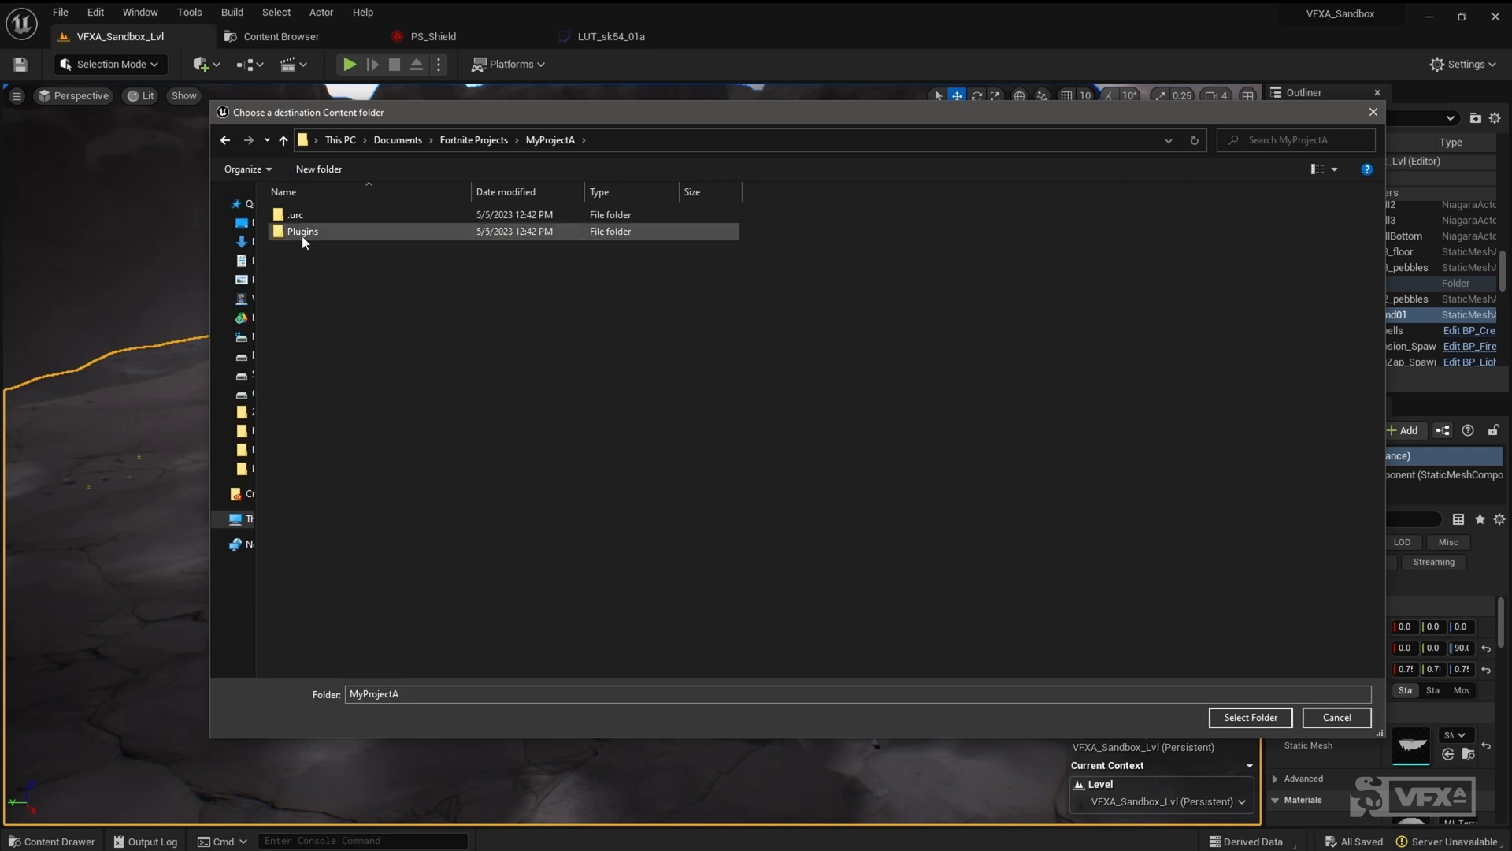
{"action": "mouse_move", "coordinate": [312, 244]}
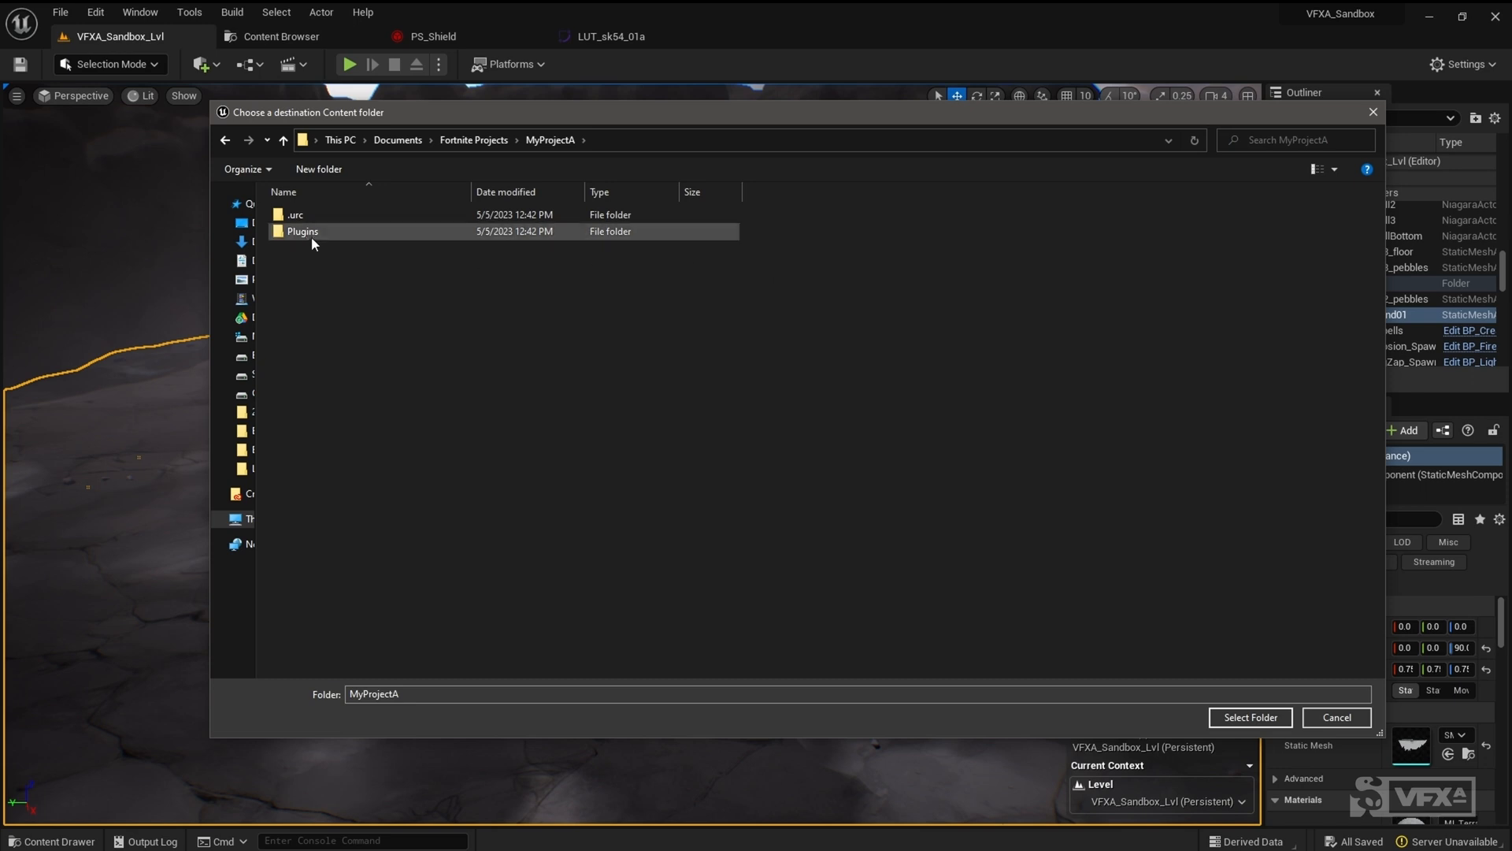
{"action": "double_click", "coordinate": [302, 231]}
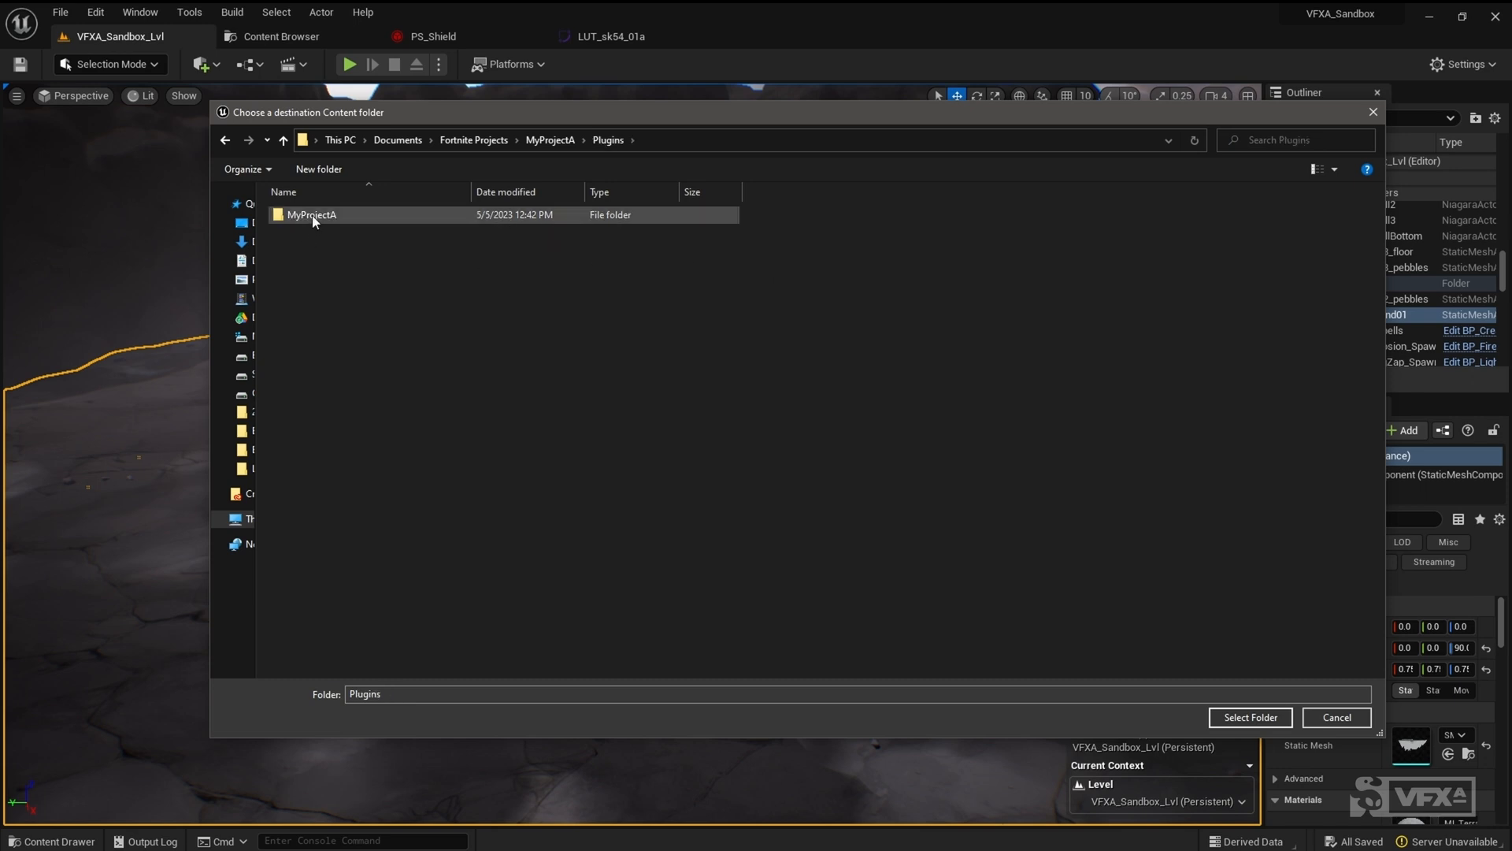
{"action": "double_click", "coordinate": [312, 214]}
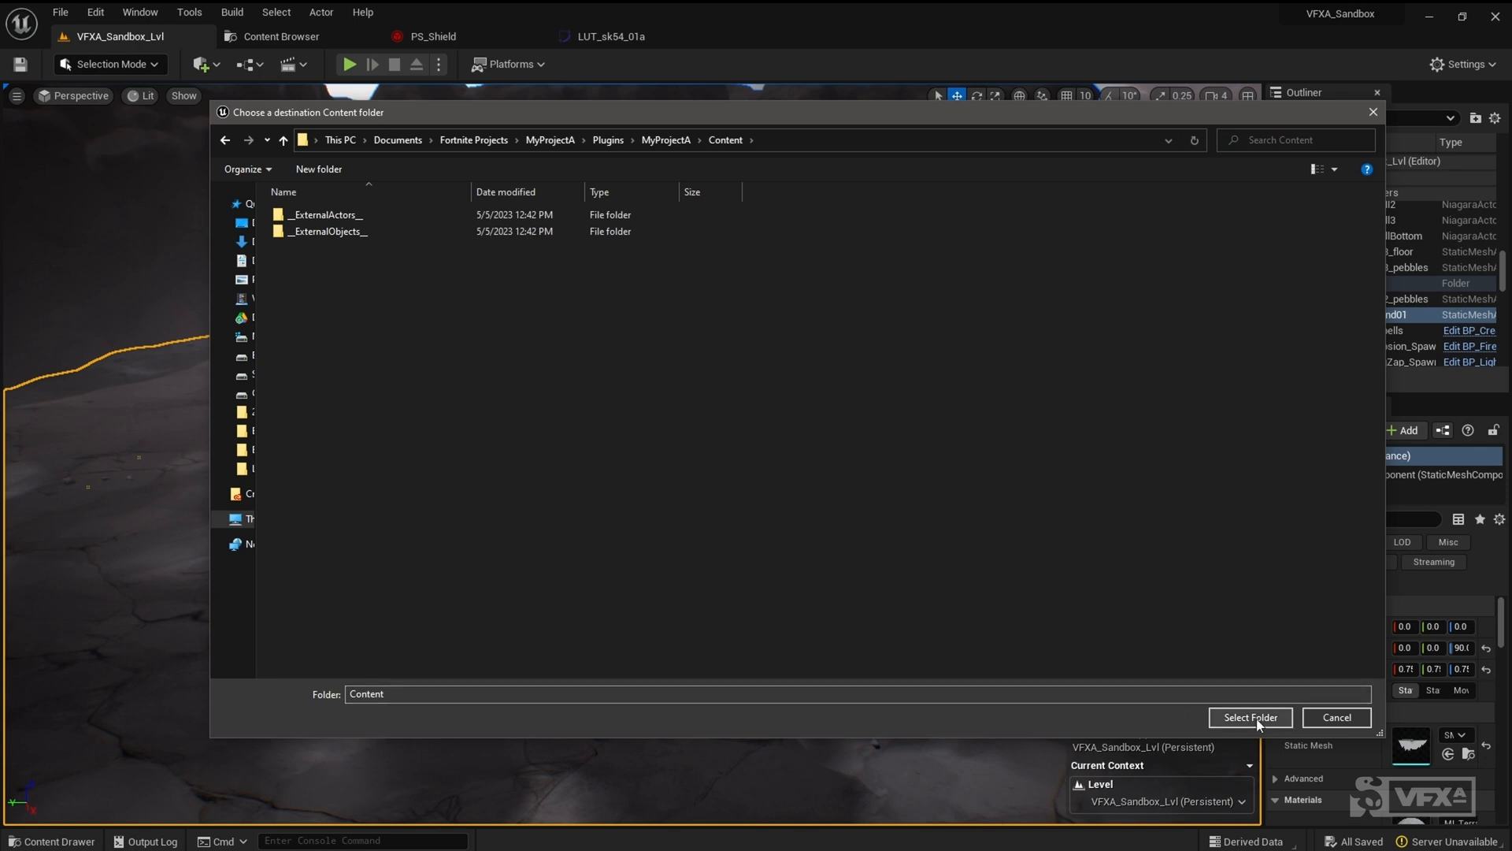
{"action": "left_click", "coordinate": [1250, 717]}
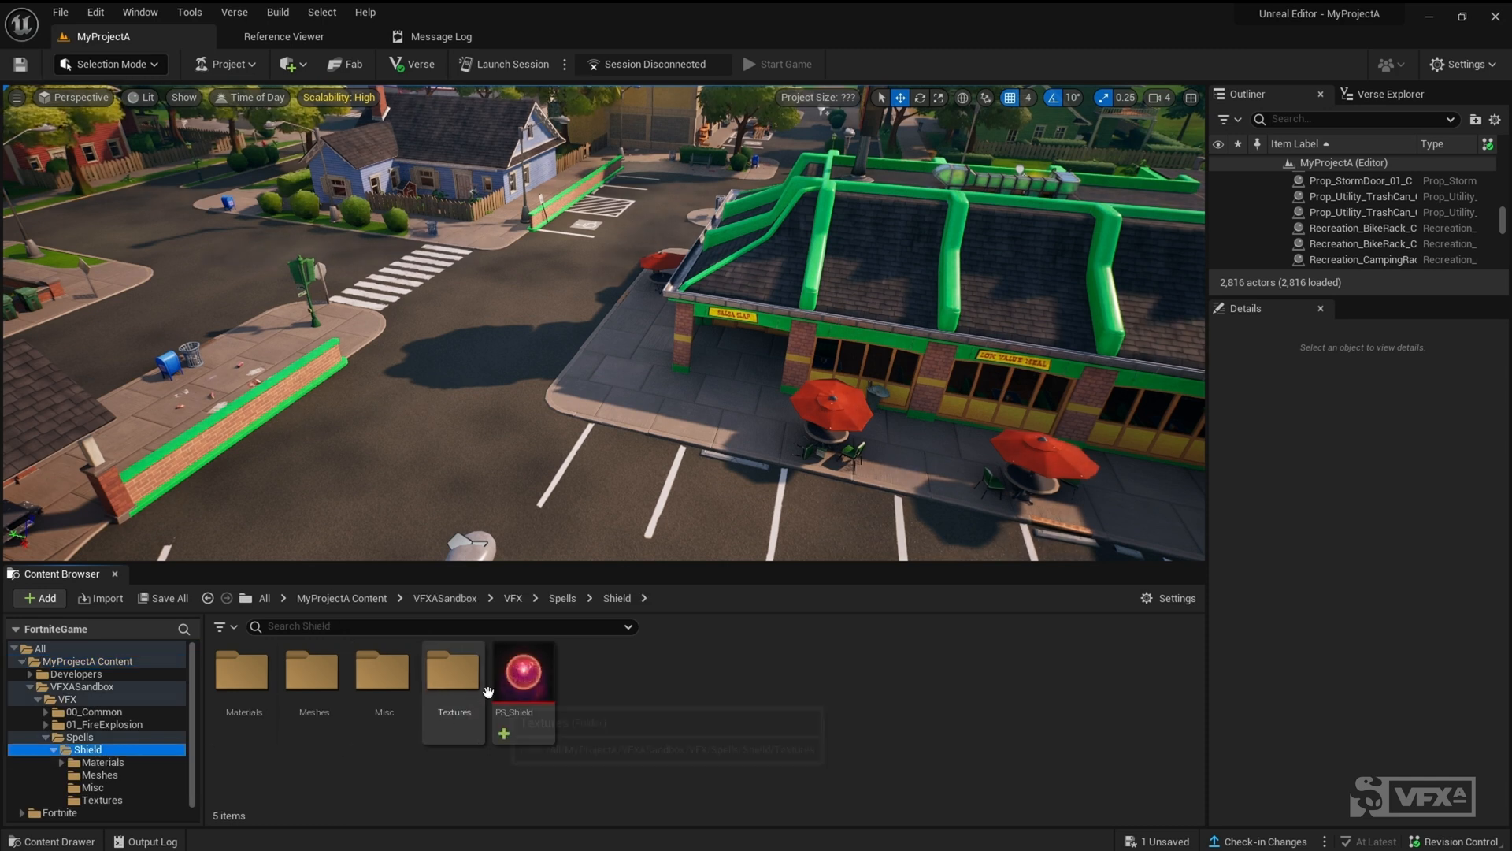
Drag PS_Shield from the Shield folder into the level near the restaurant entrance.
{"action": "left_click", "coordinate": [524, 670]}
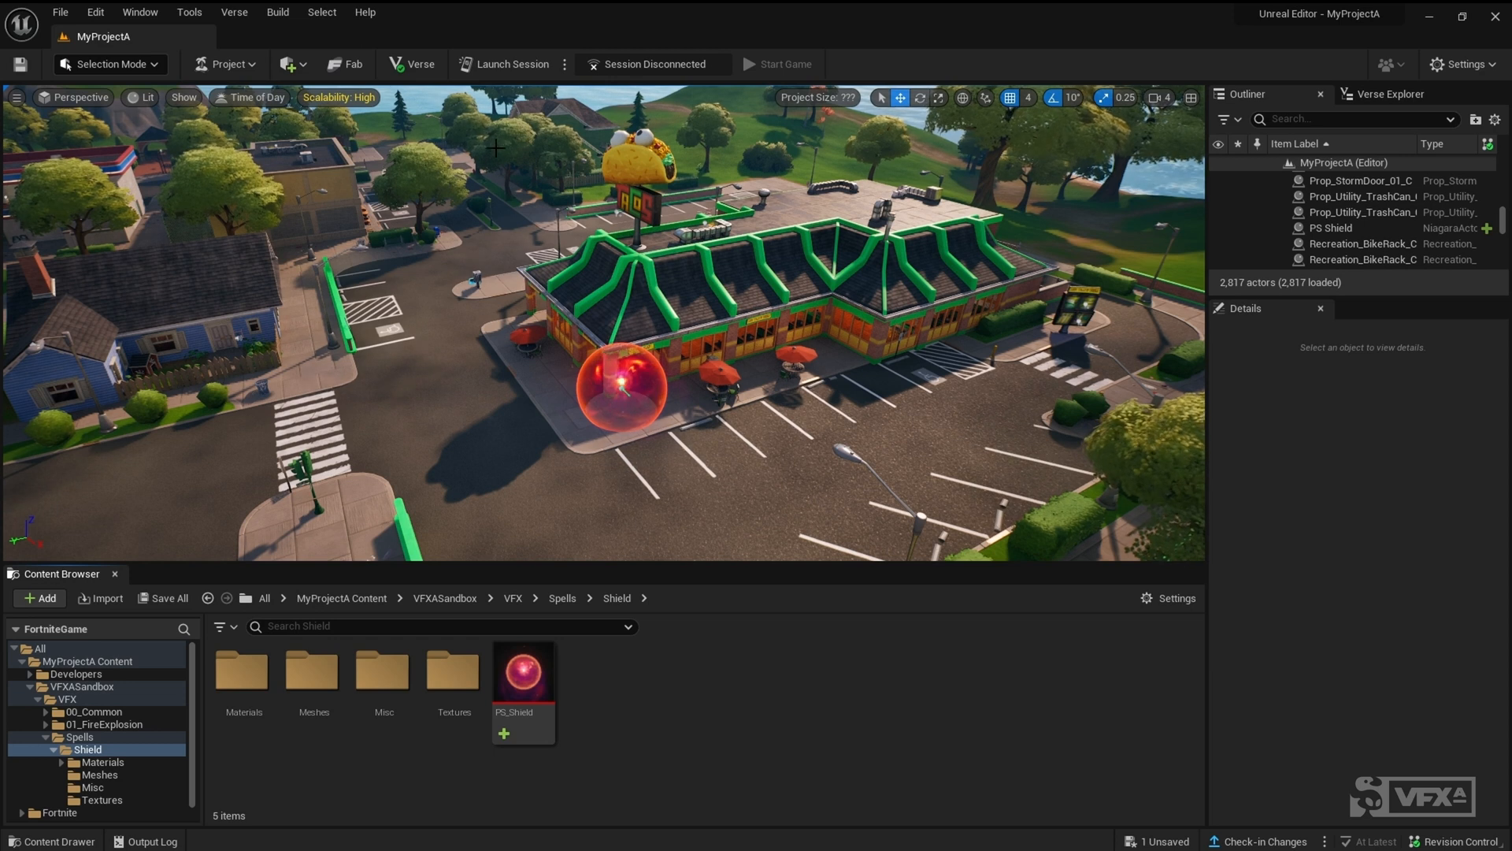
Launch a session and review the Asset Check validation failure for PS_Shield.
{"action": "left_click", "coordinate": [510, 64]}
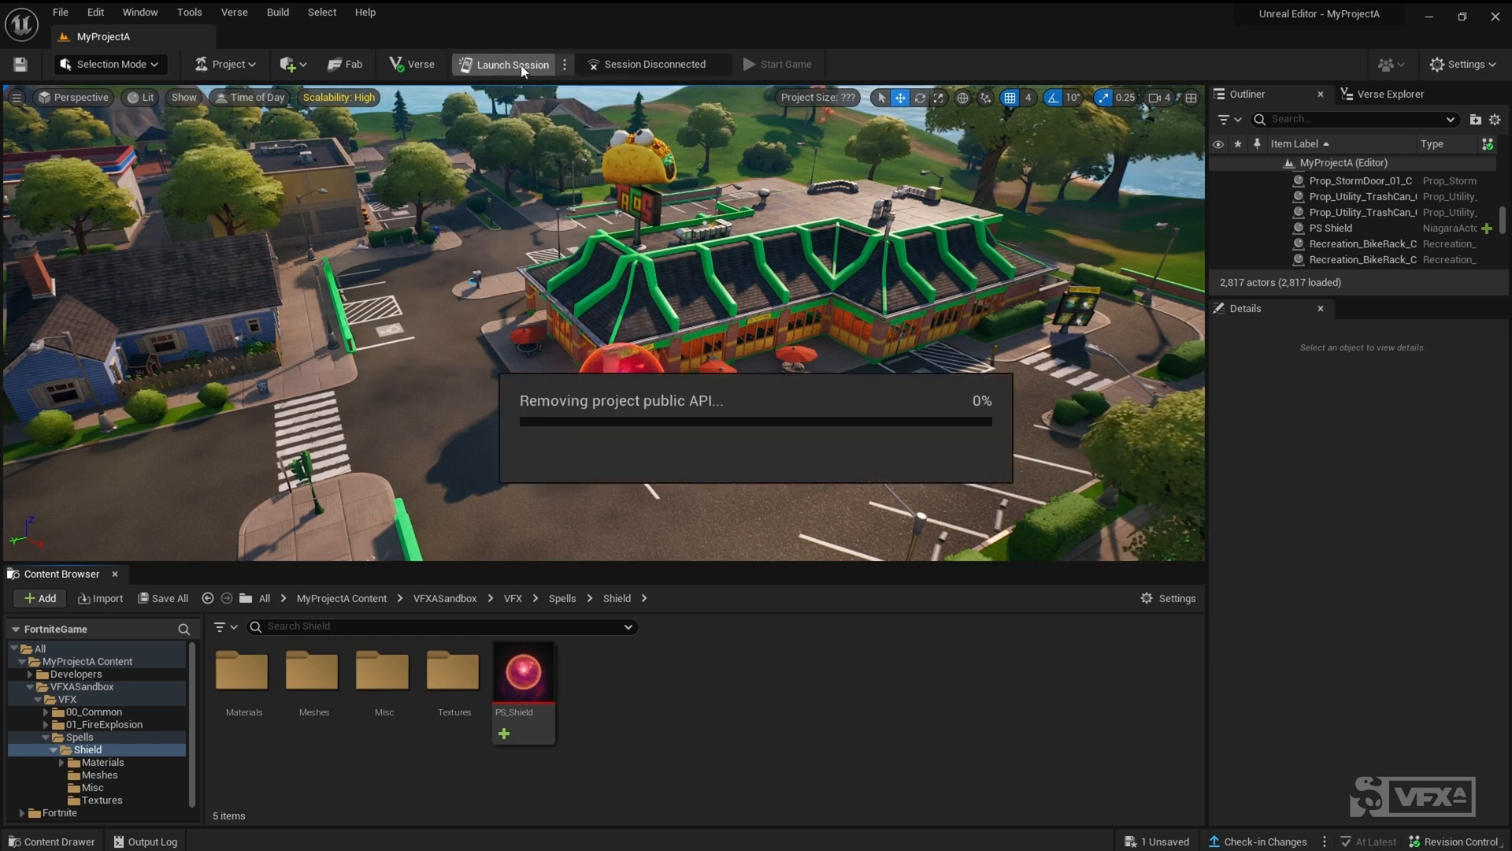
{"action": "left_click", "coordinate": [506, 64]}
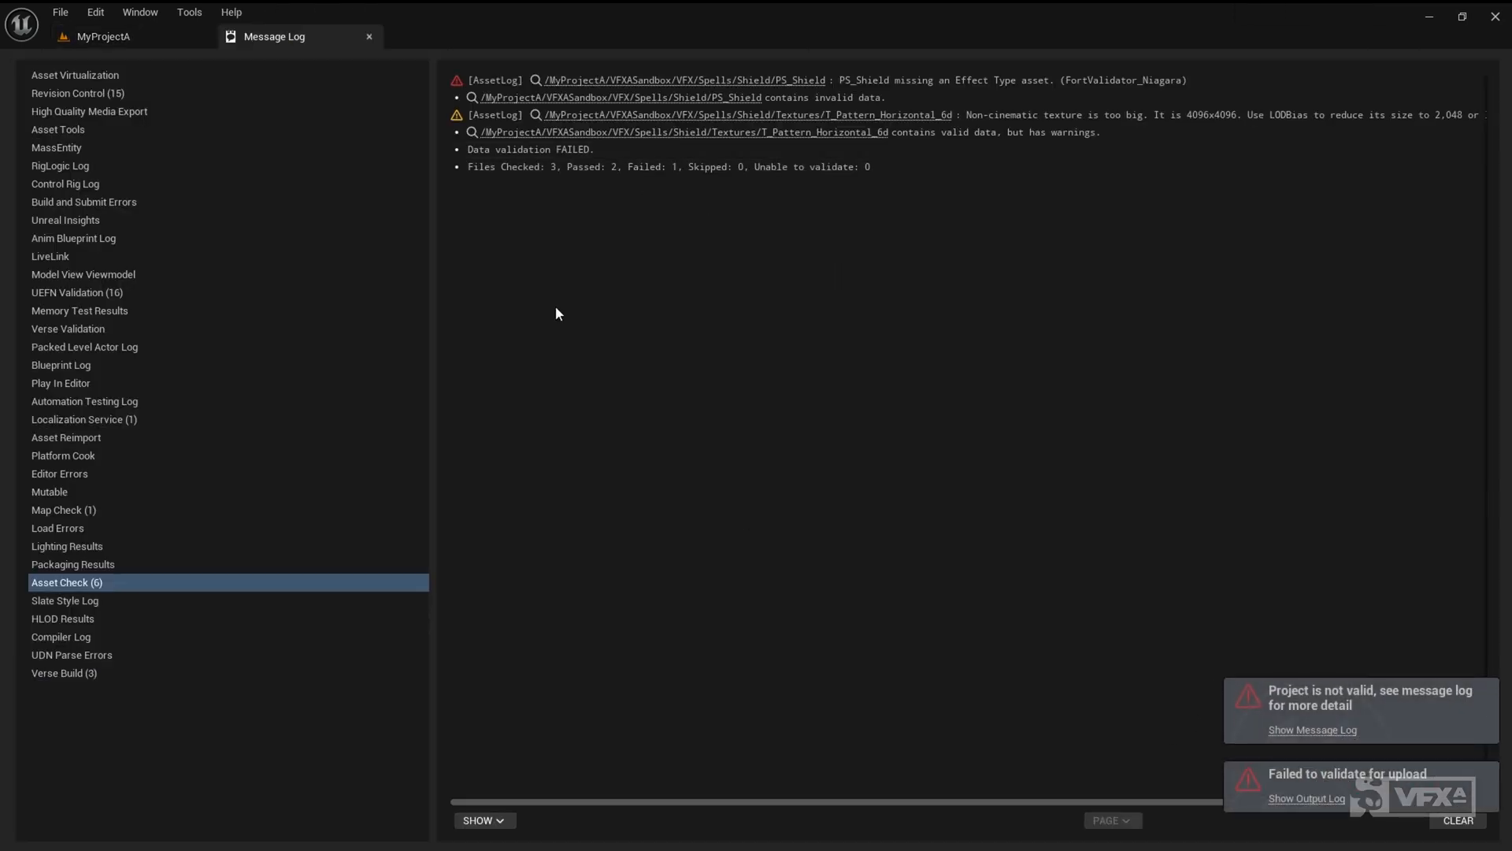
{"action": "mouse_move", "coordinate": [564, 155]}
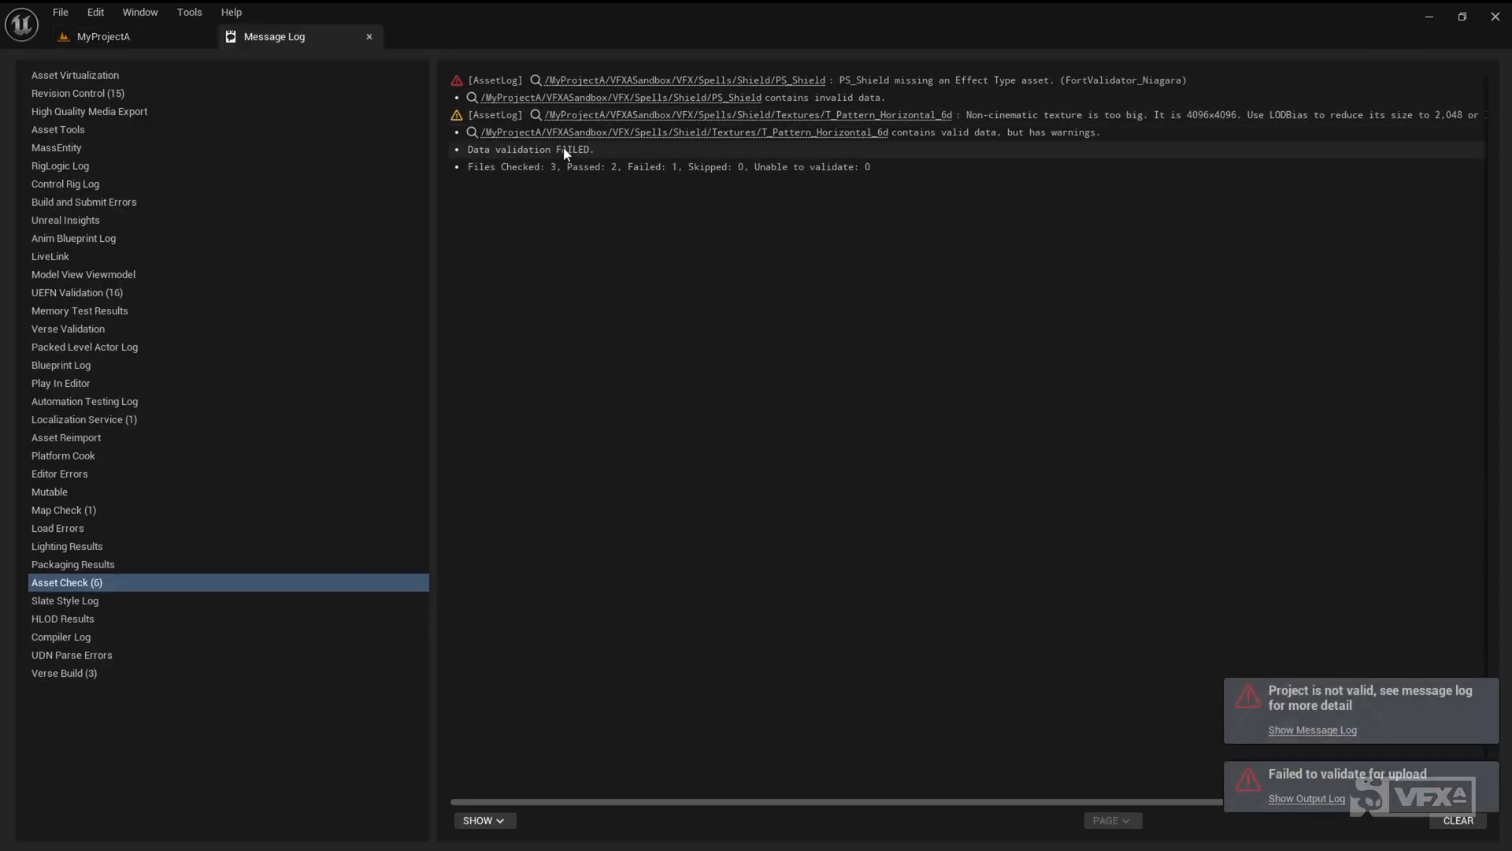
{"action": "mouse_move", "coordinate": [905, 265]}
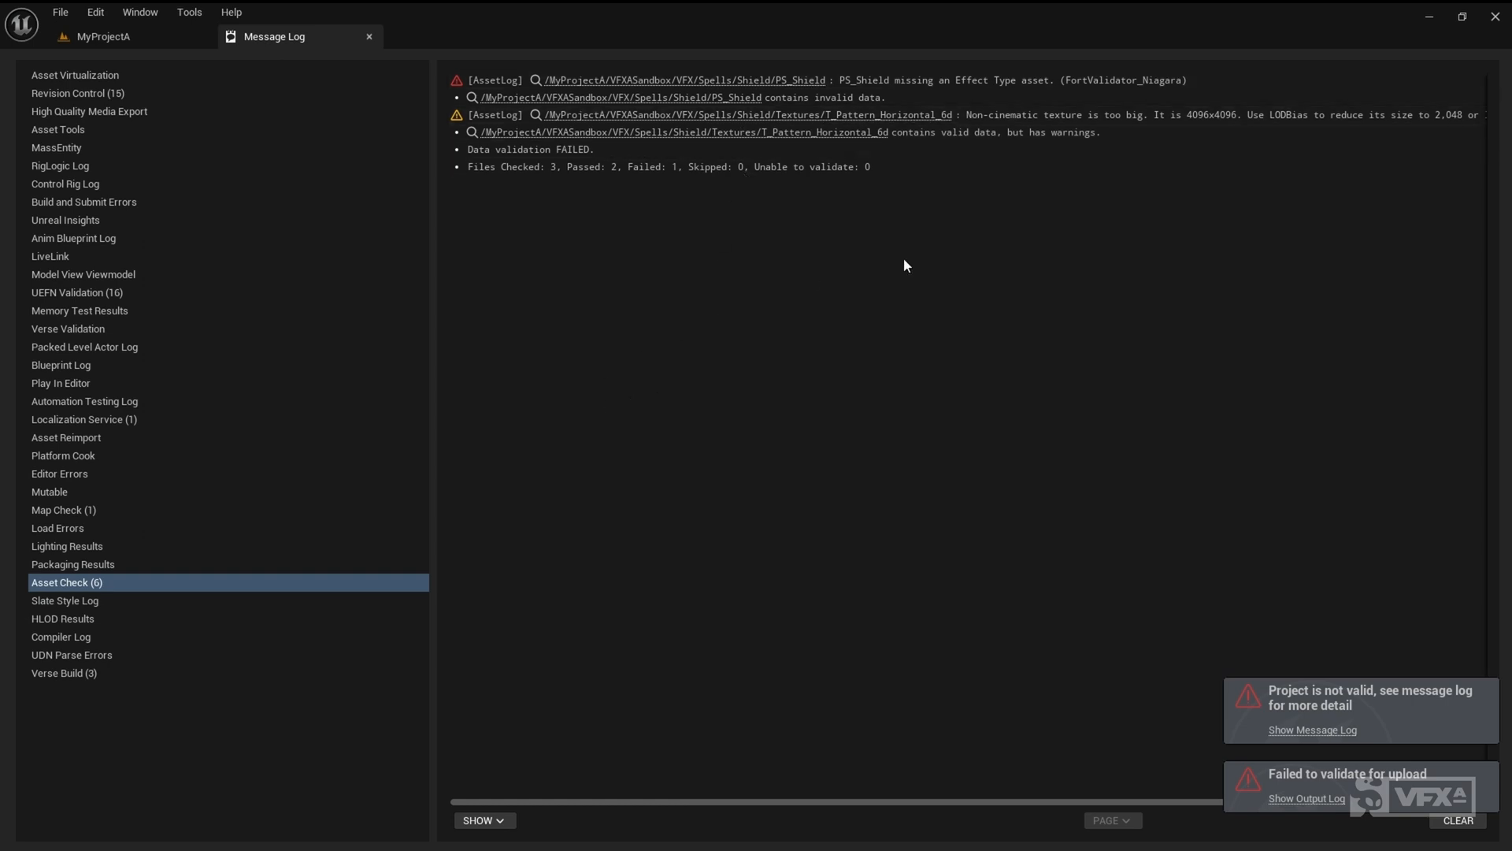
{"action": "mouse_move", "coordinate": [794, 237]}
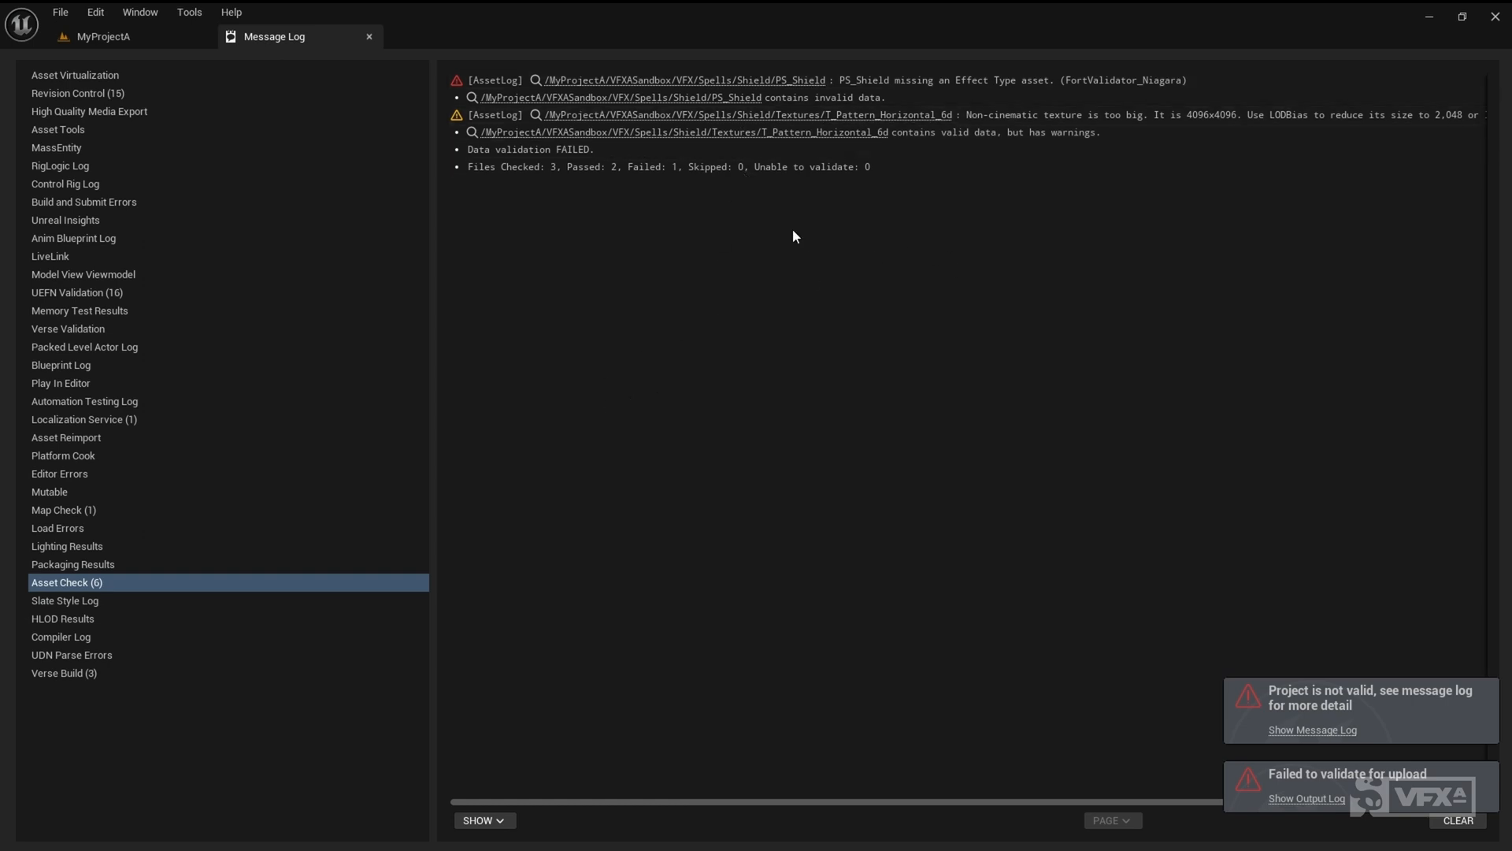
{"action": "mouse_move", "coordinate": [676, 258]}
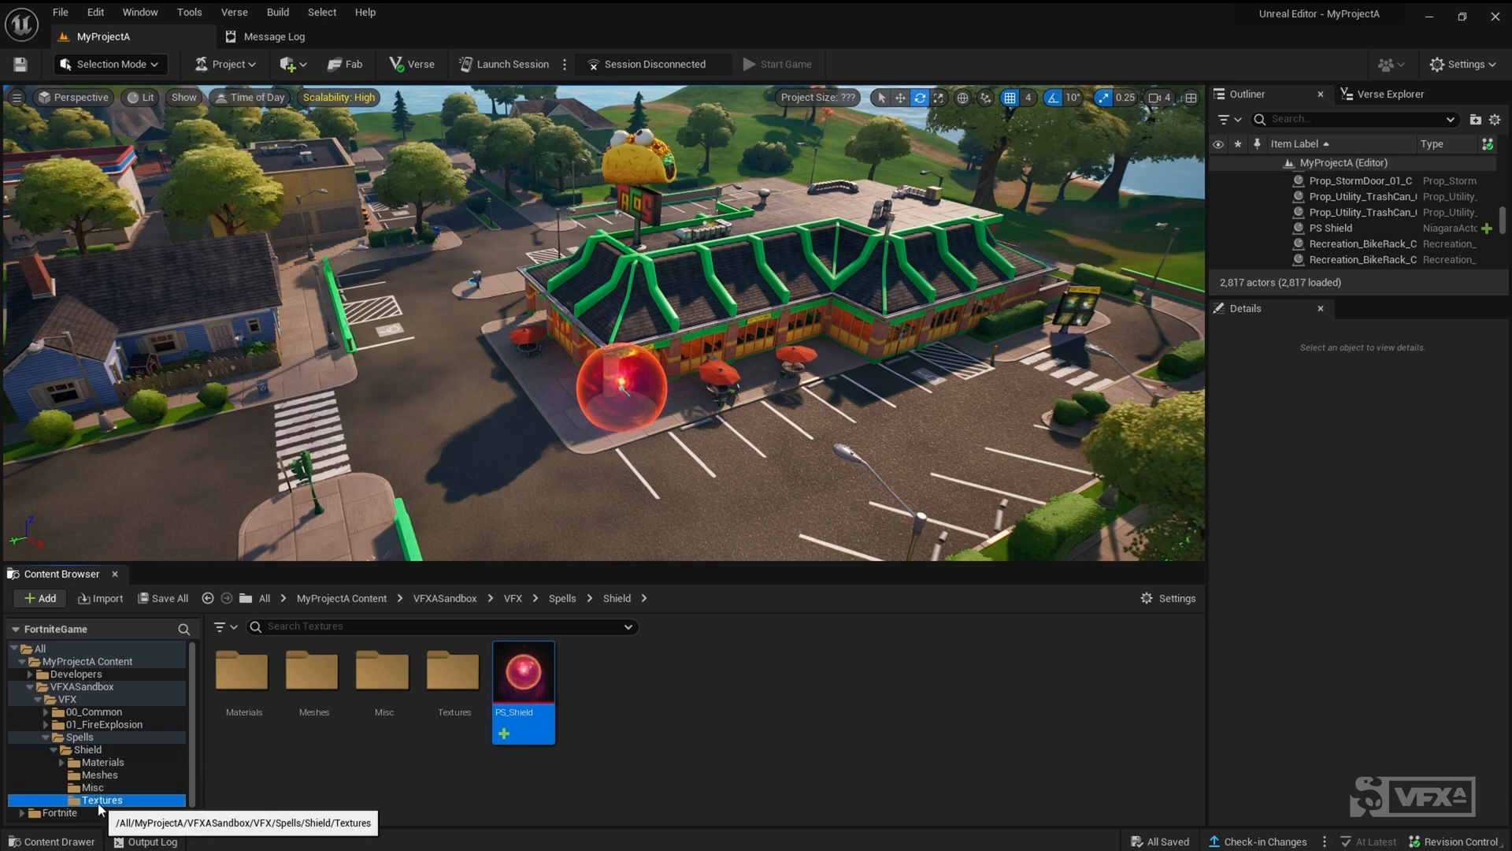
Browse the shield's Meshes folder and open the T_Pattern_Horizontal_6d texture.
{"action": "left_click", "coordinate": [99, 774]}
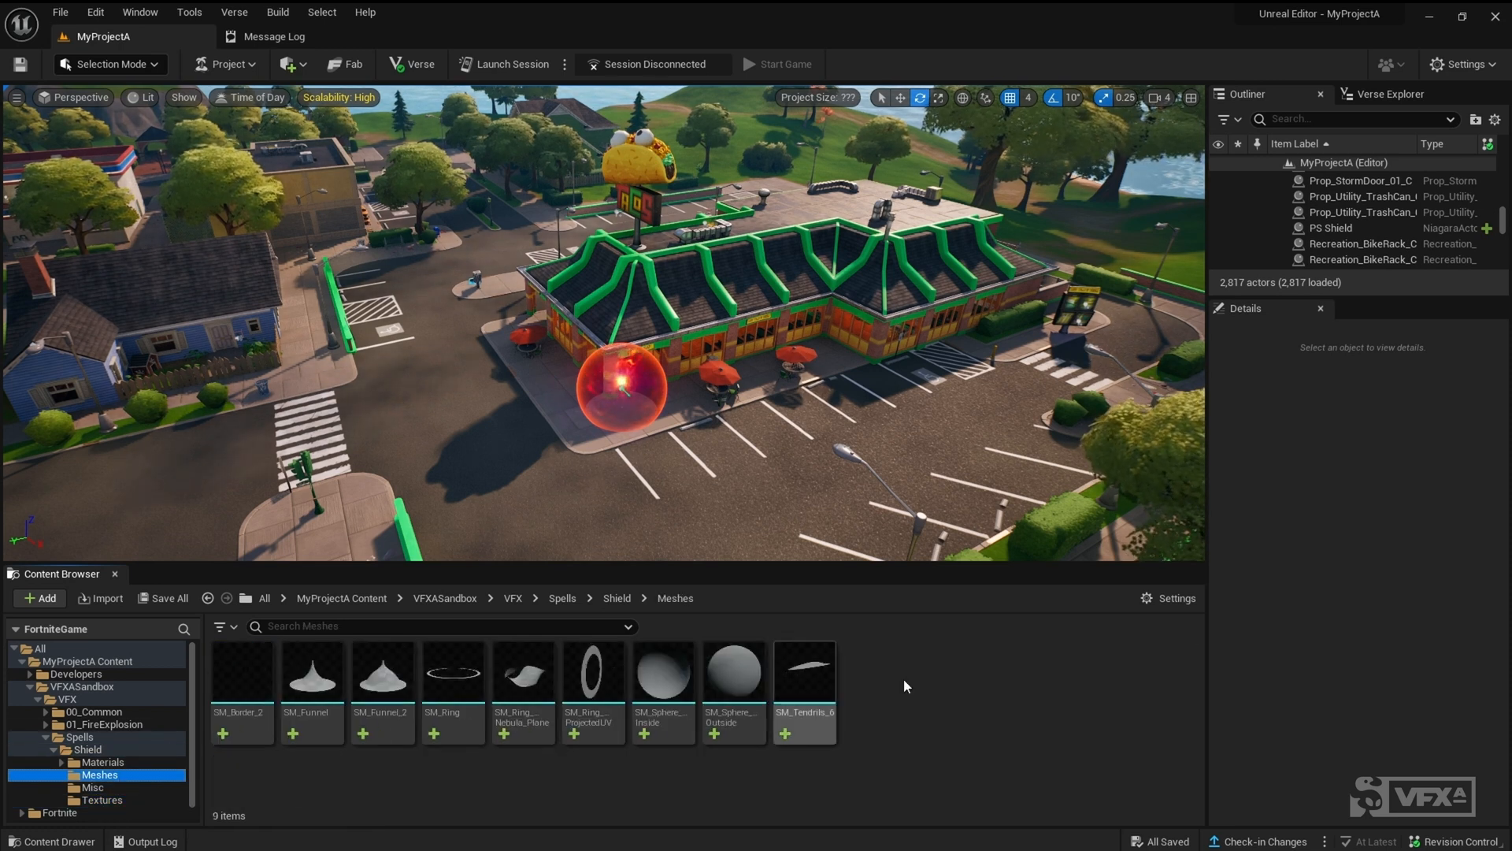
{"action": "left_click", "coordinate": [616, 597]}
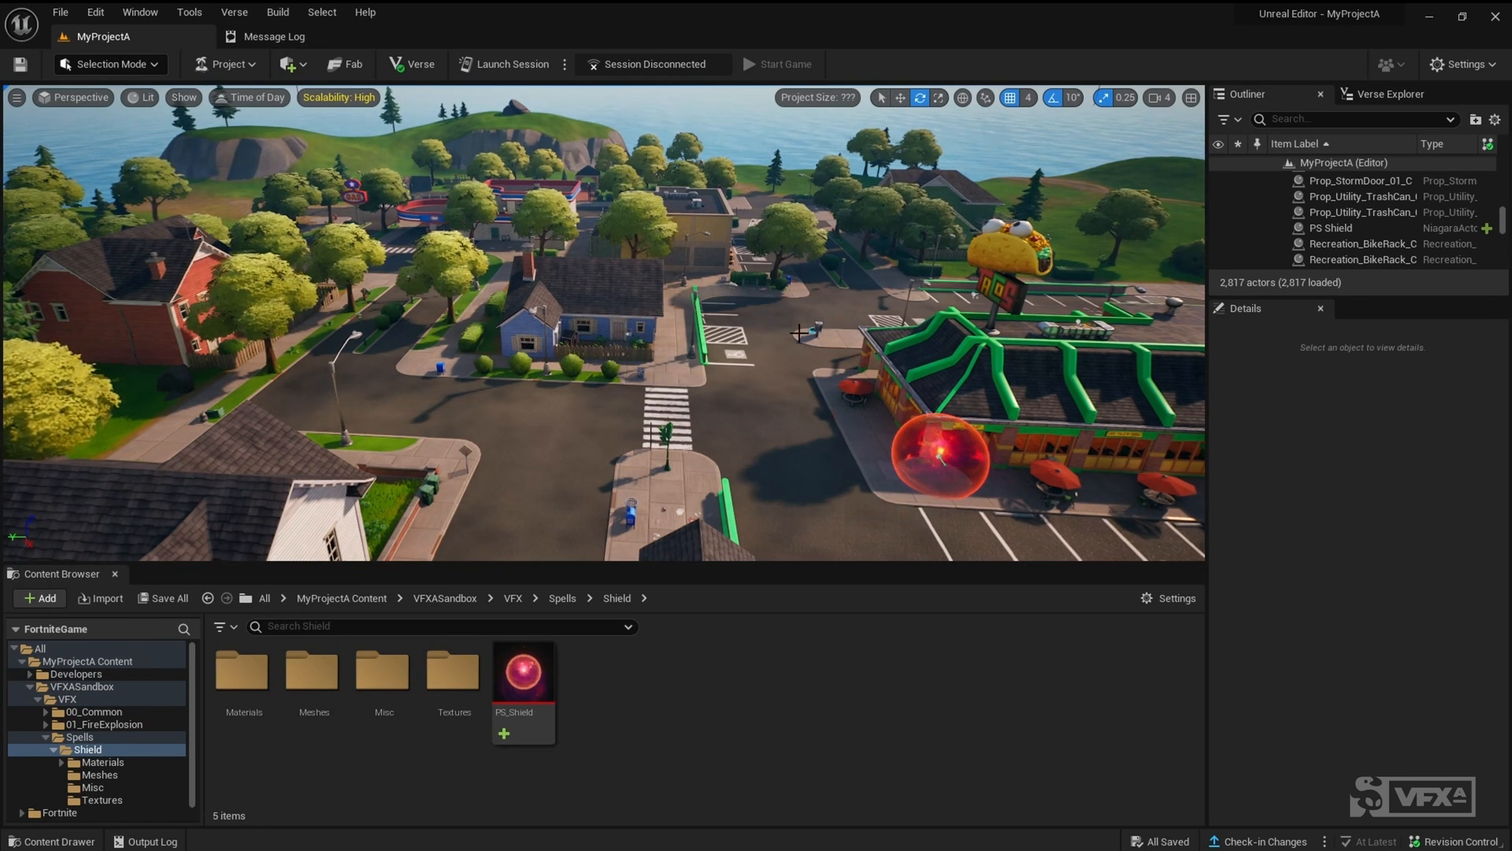
{"action": "mouse_move", "coordinate": [800, 455]}
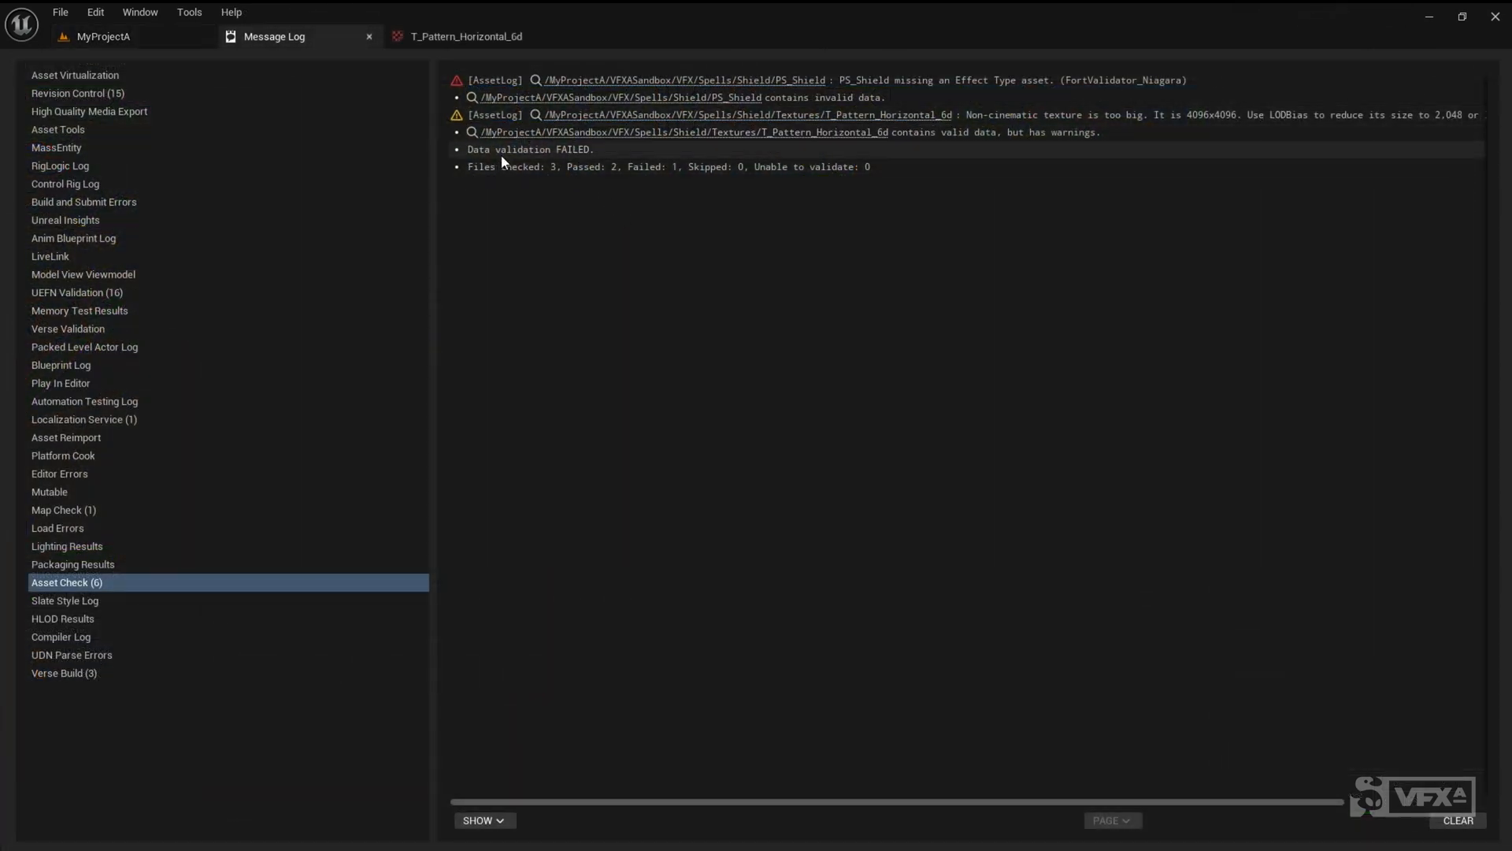
Select the texture-too-big warning and set T_Pattern_Horizontal_6d's LOD Bias to 2.
{"action": "left_click", "coordinate": [964, 115]}
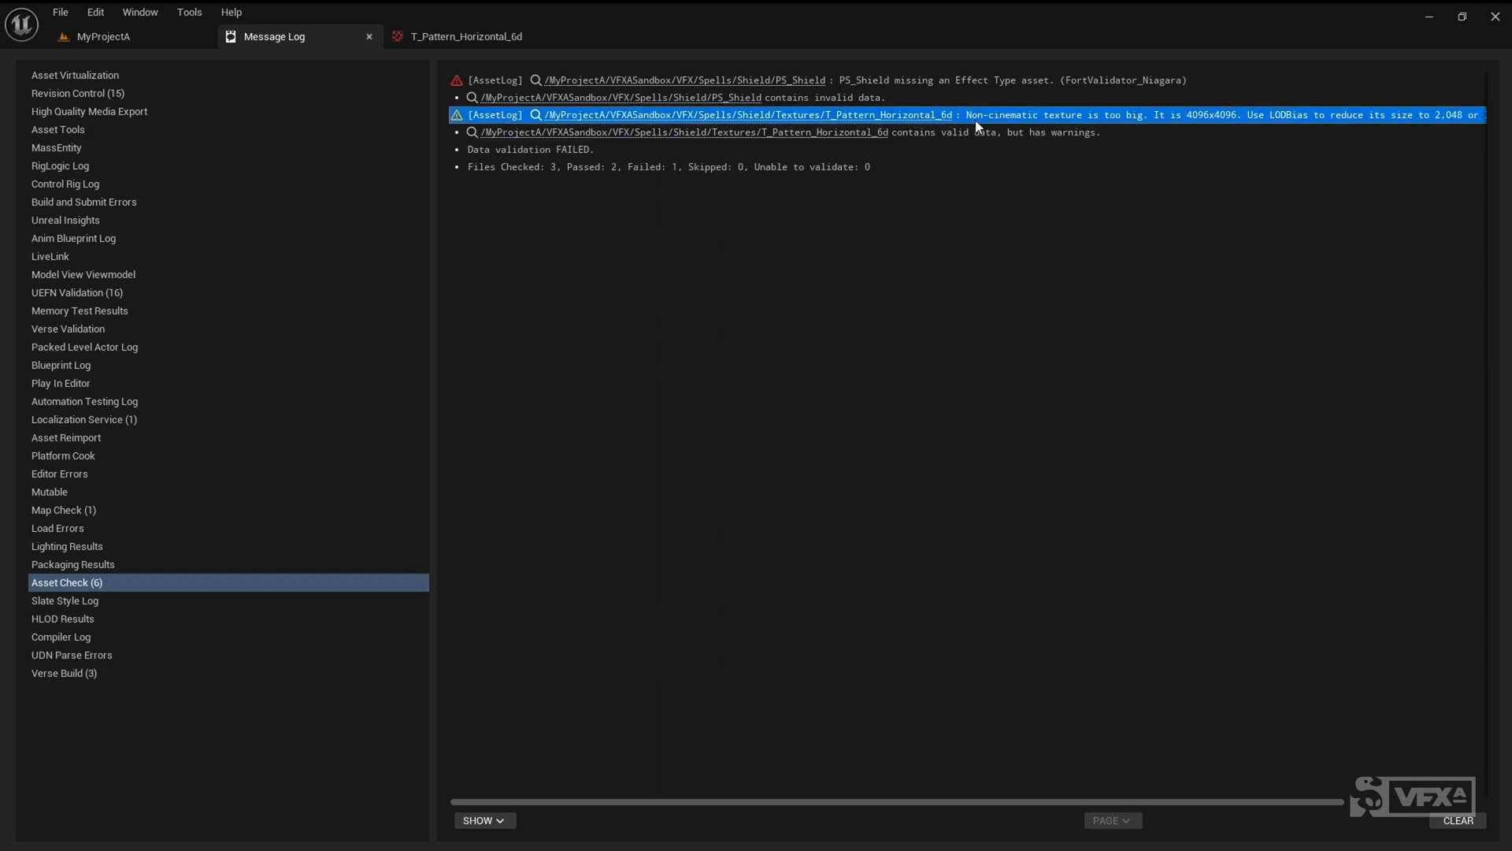
{"action": "mouse_move", "coordinate": [1106, 126]}
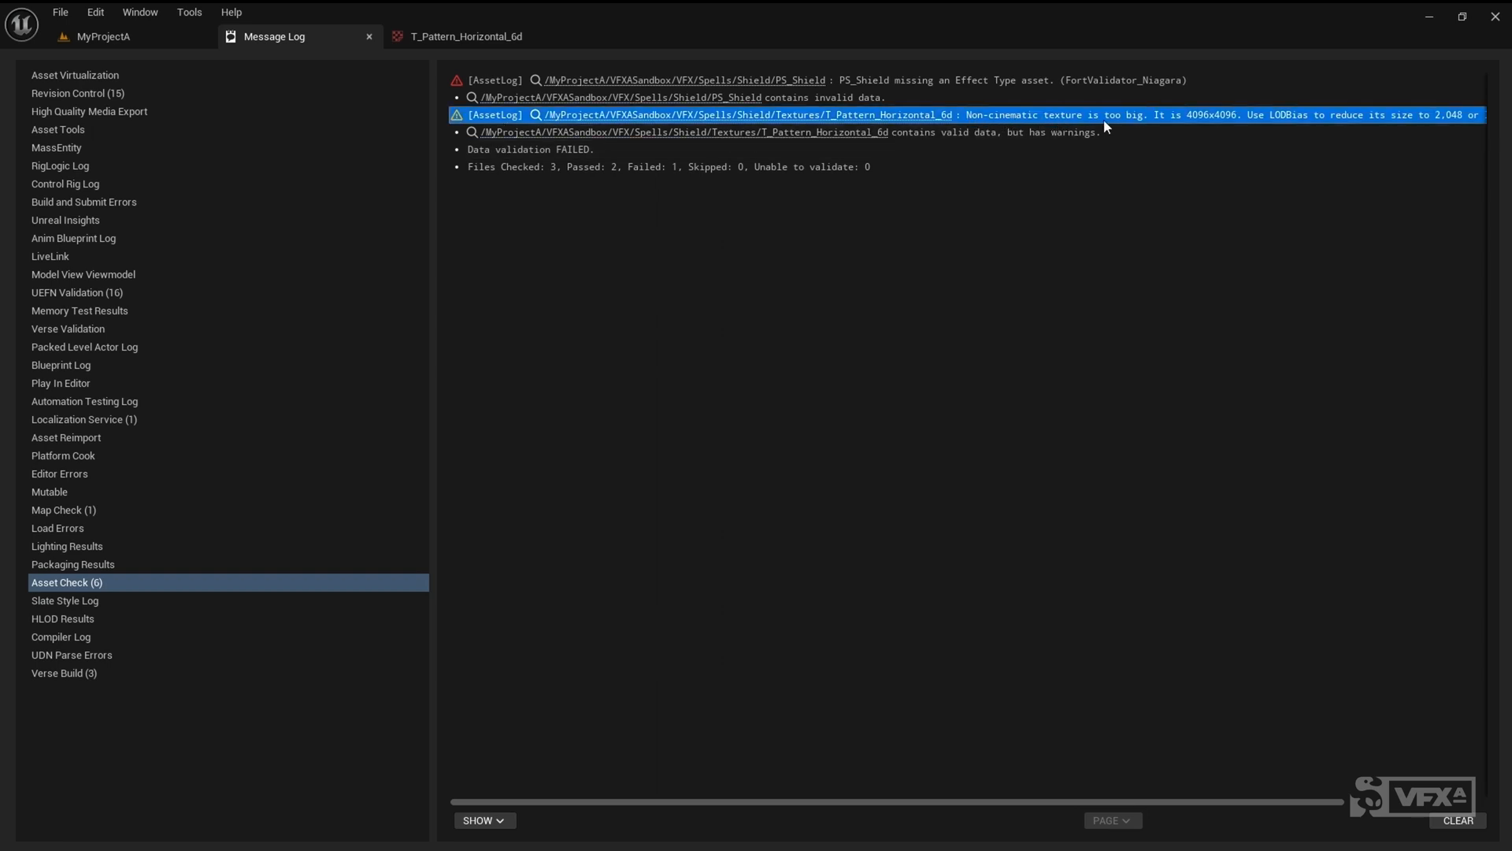
{"action": "mouse_move", "coordinate": [1065, 190]}
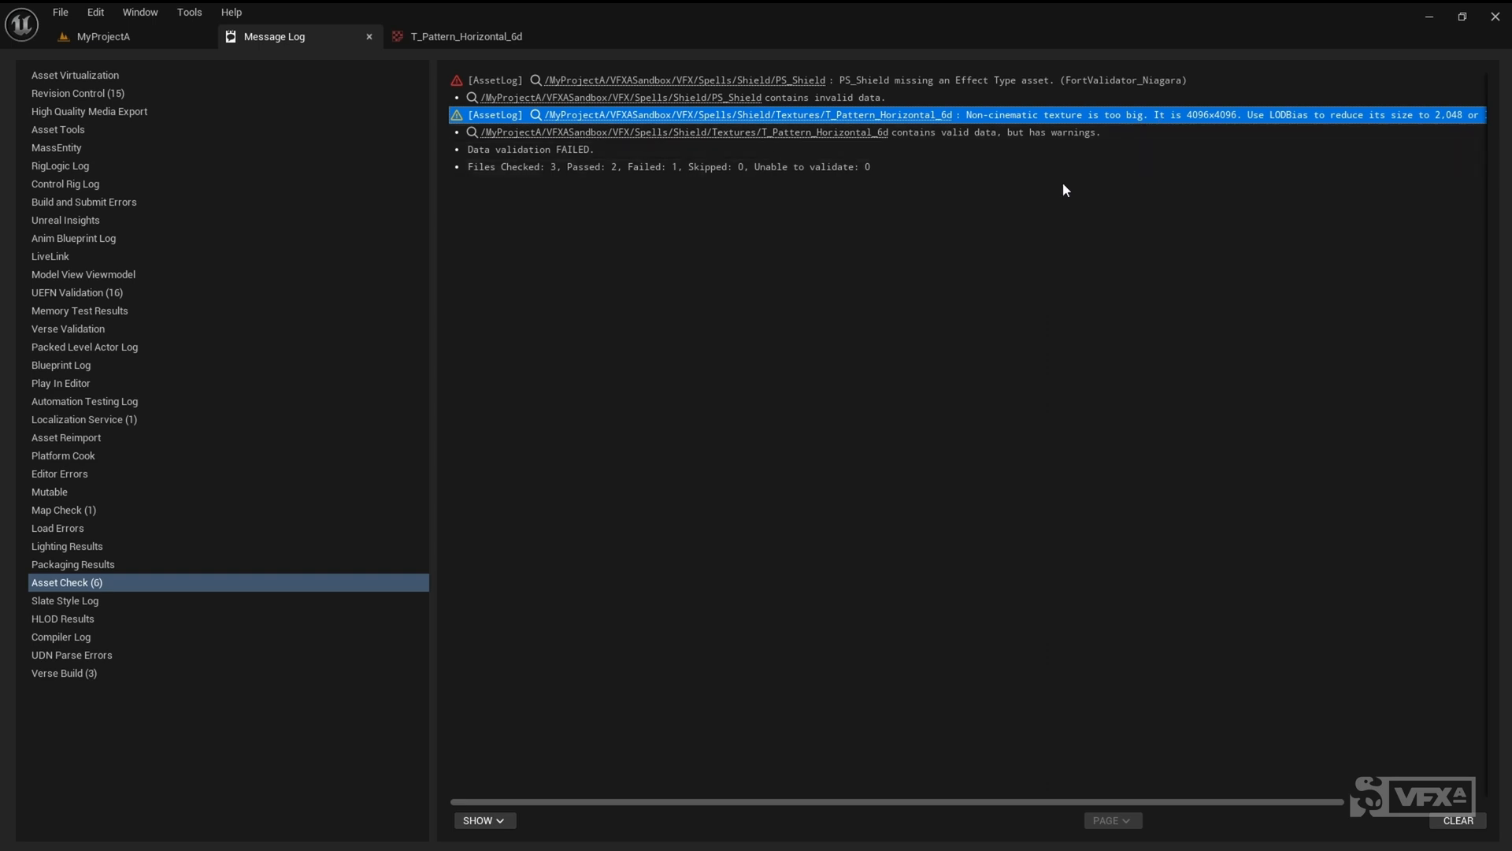
{"action": "mouse_move", "coordinate": [1313, 123]}
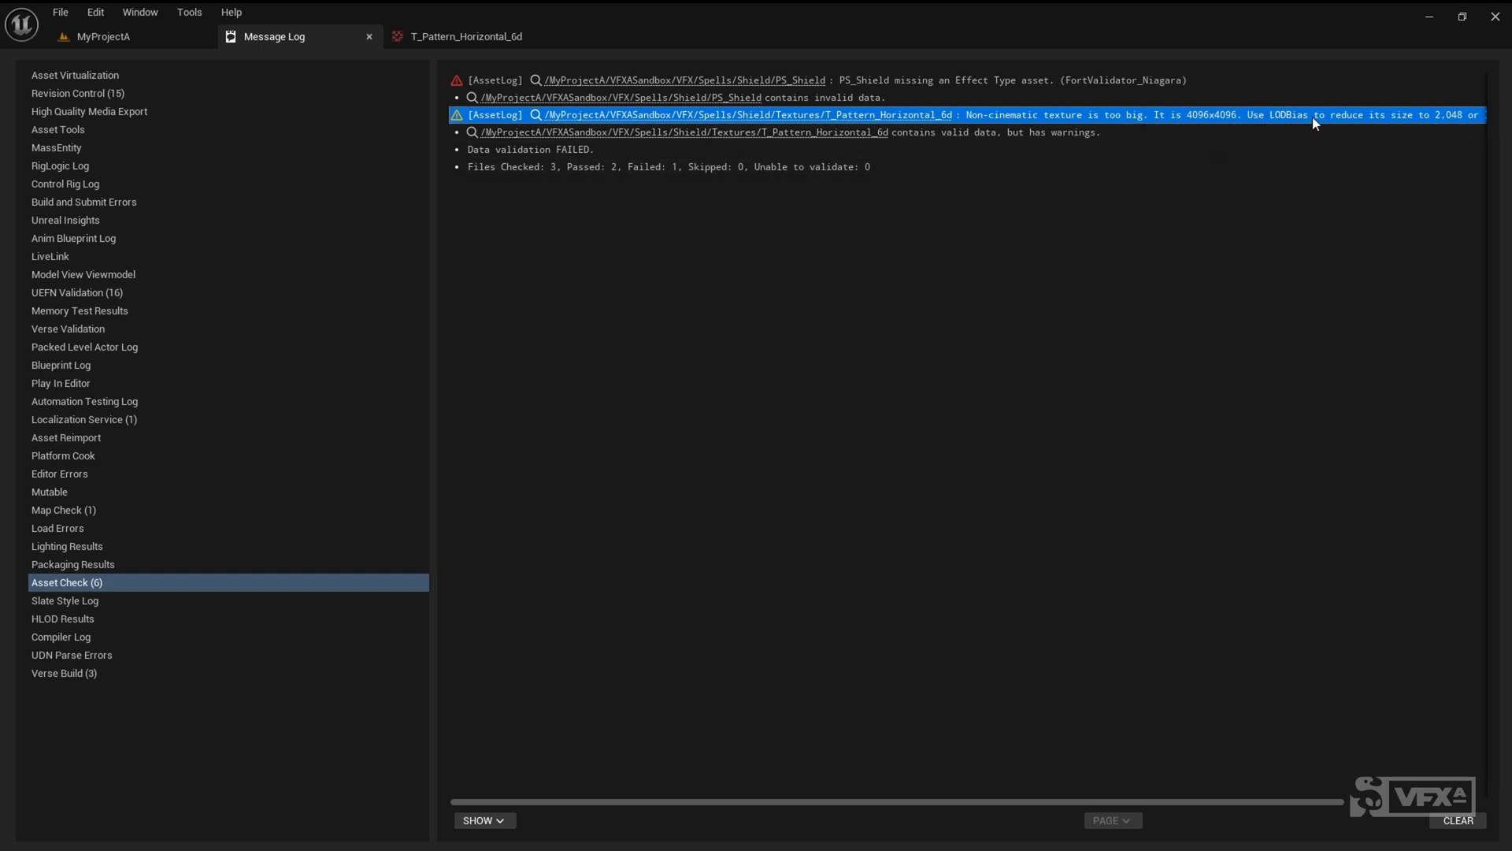
{"action": "mouse_move", "coordinate": [1215, 203]}
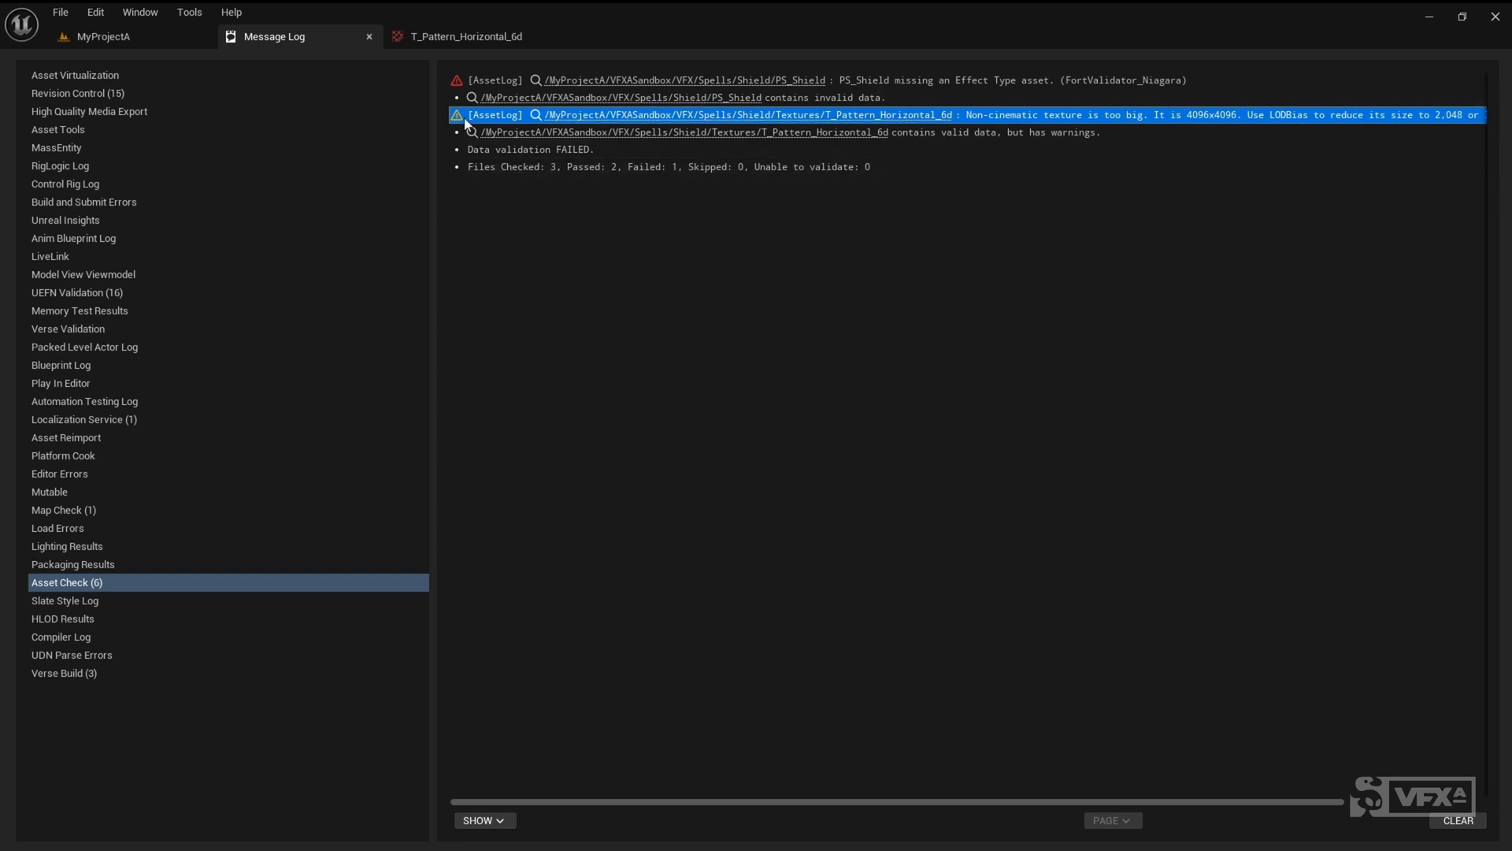
{"action": "mouse_move", "coordinate": [941, 157]}
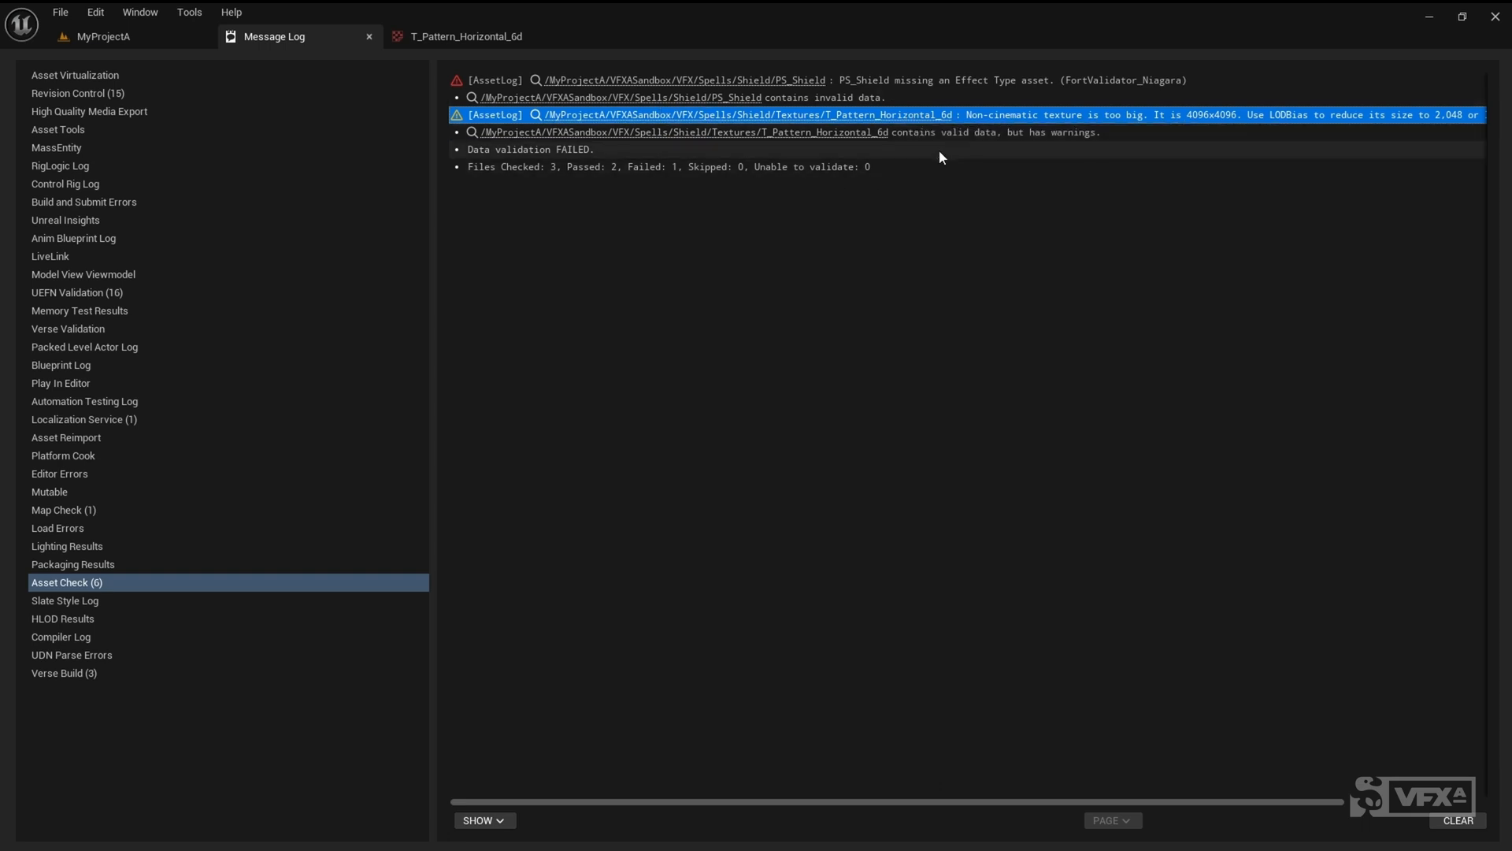
{"action": "left_click", "coordinate": [103, 36]}
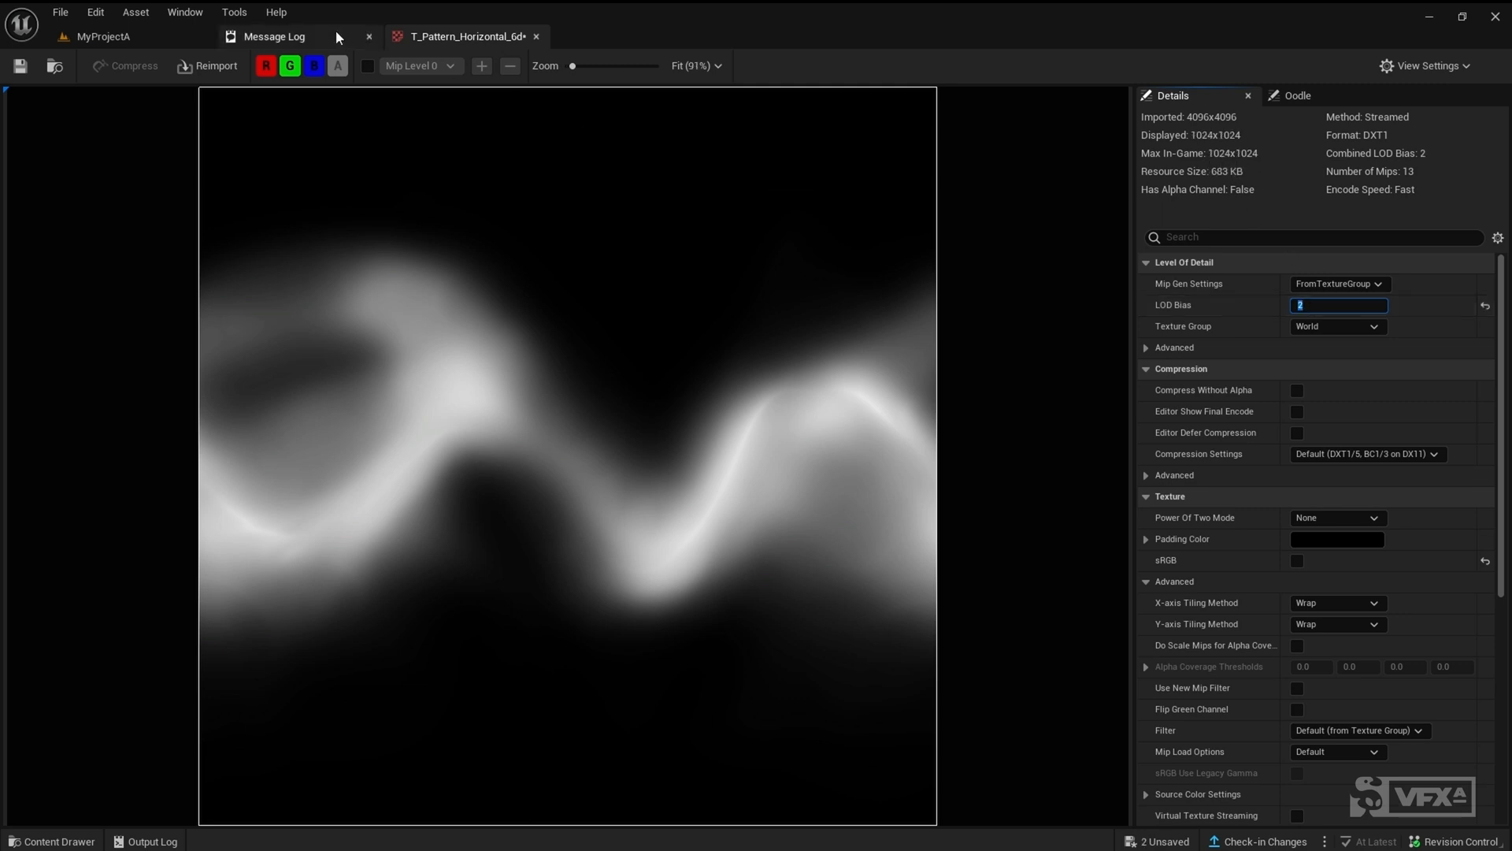
Follow the PS_Shield link in the validation messages to the asset in the Content Browser.
{"action": "left_click", "coordinate": [274, 35]}
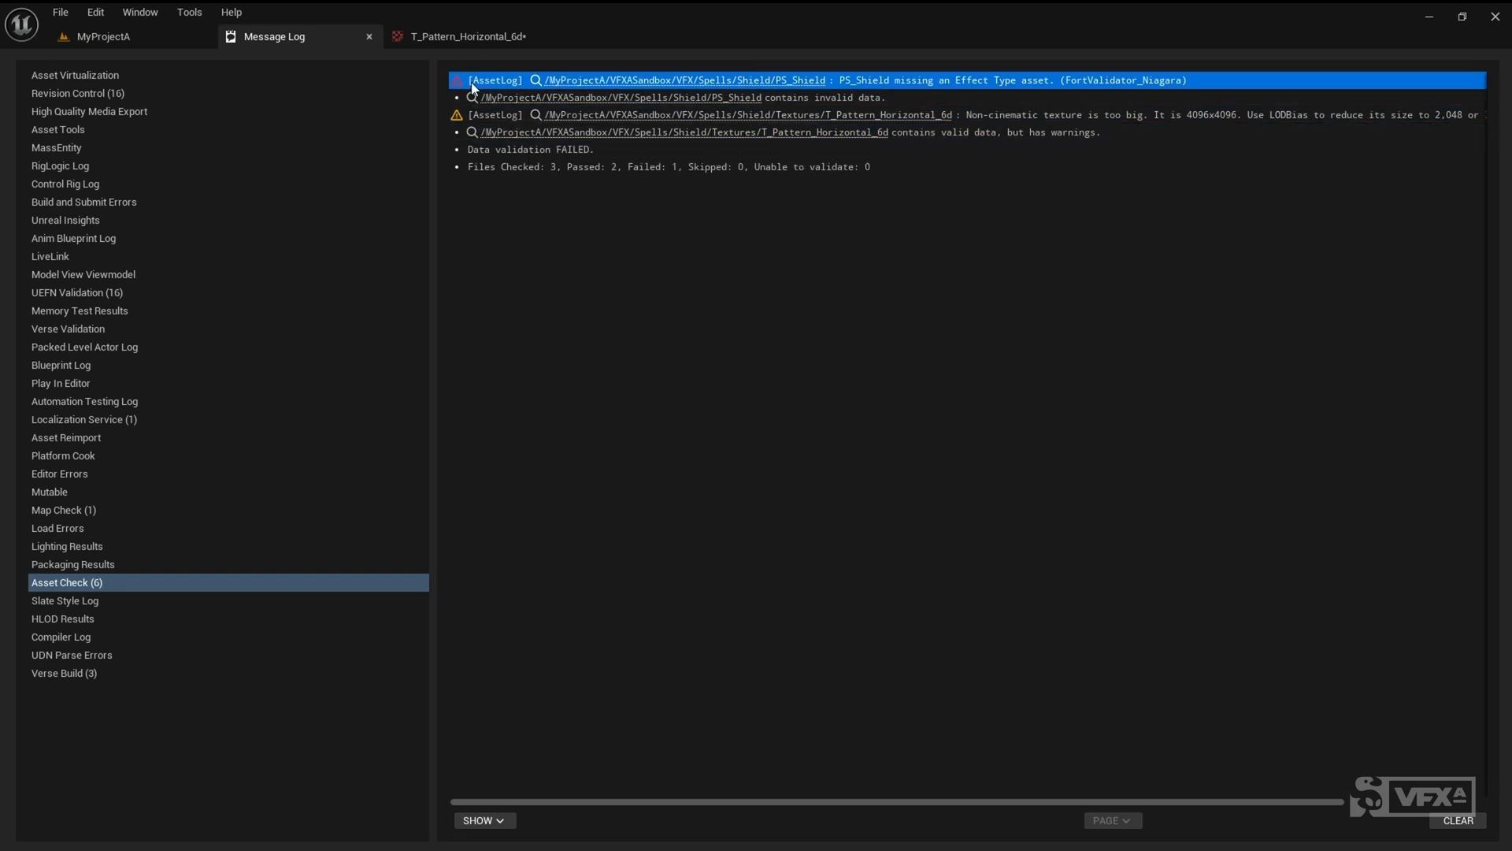
{"action": "mouse_move", "coordinate": [959, 88]}
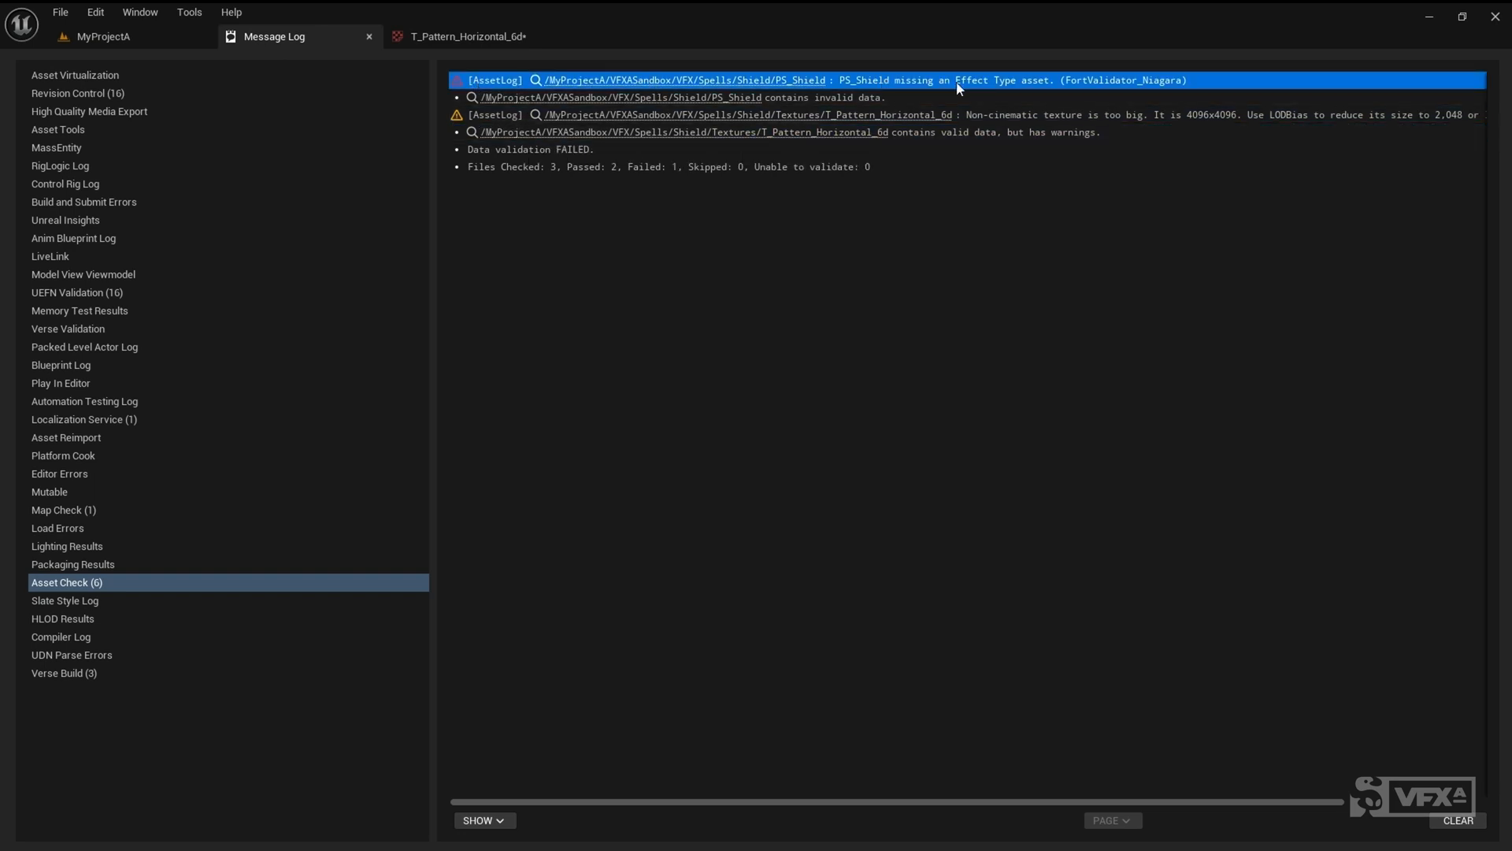
{"action": "mouse_move", "coordinate": [983, 90]}
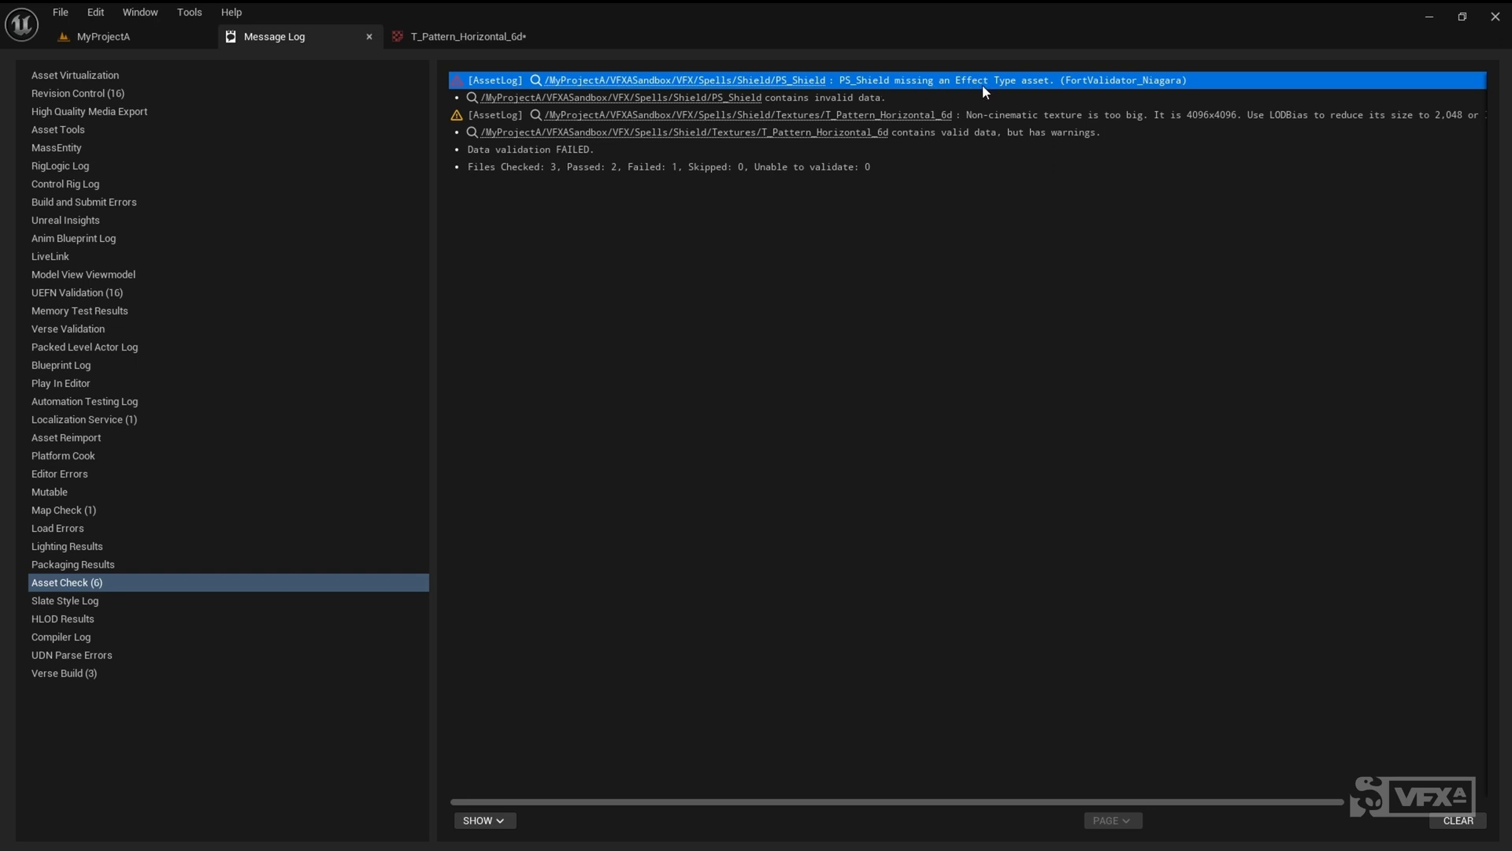
{"action": "mouse_move", "coordinate": [791, 80]}
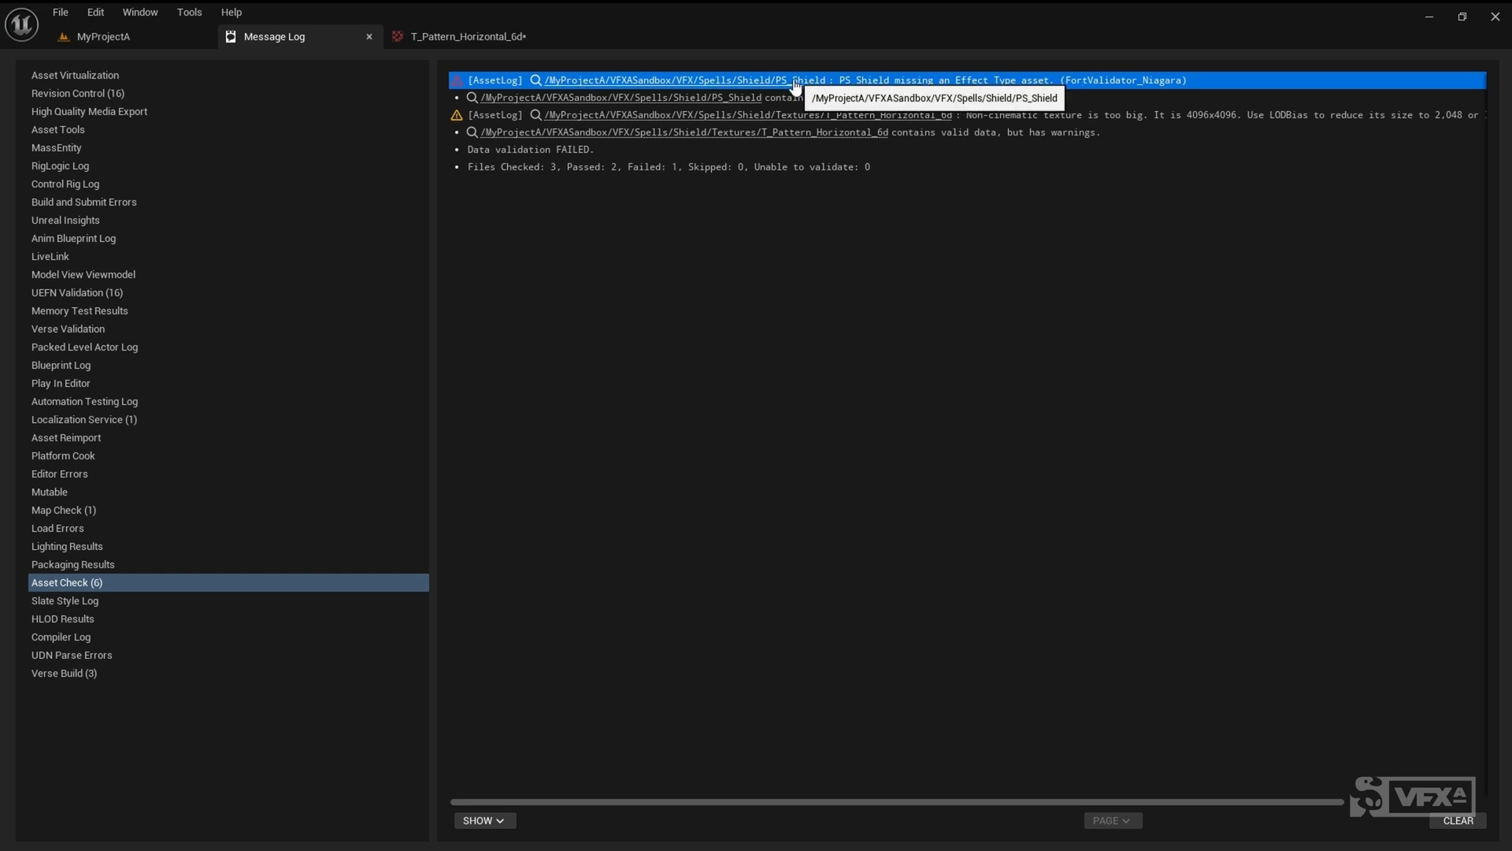
{"action": "left_click", "coordinate": [676, 79]}
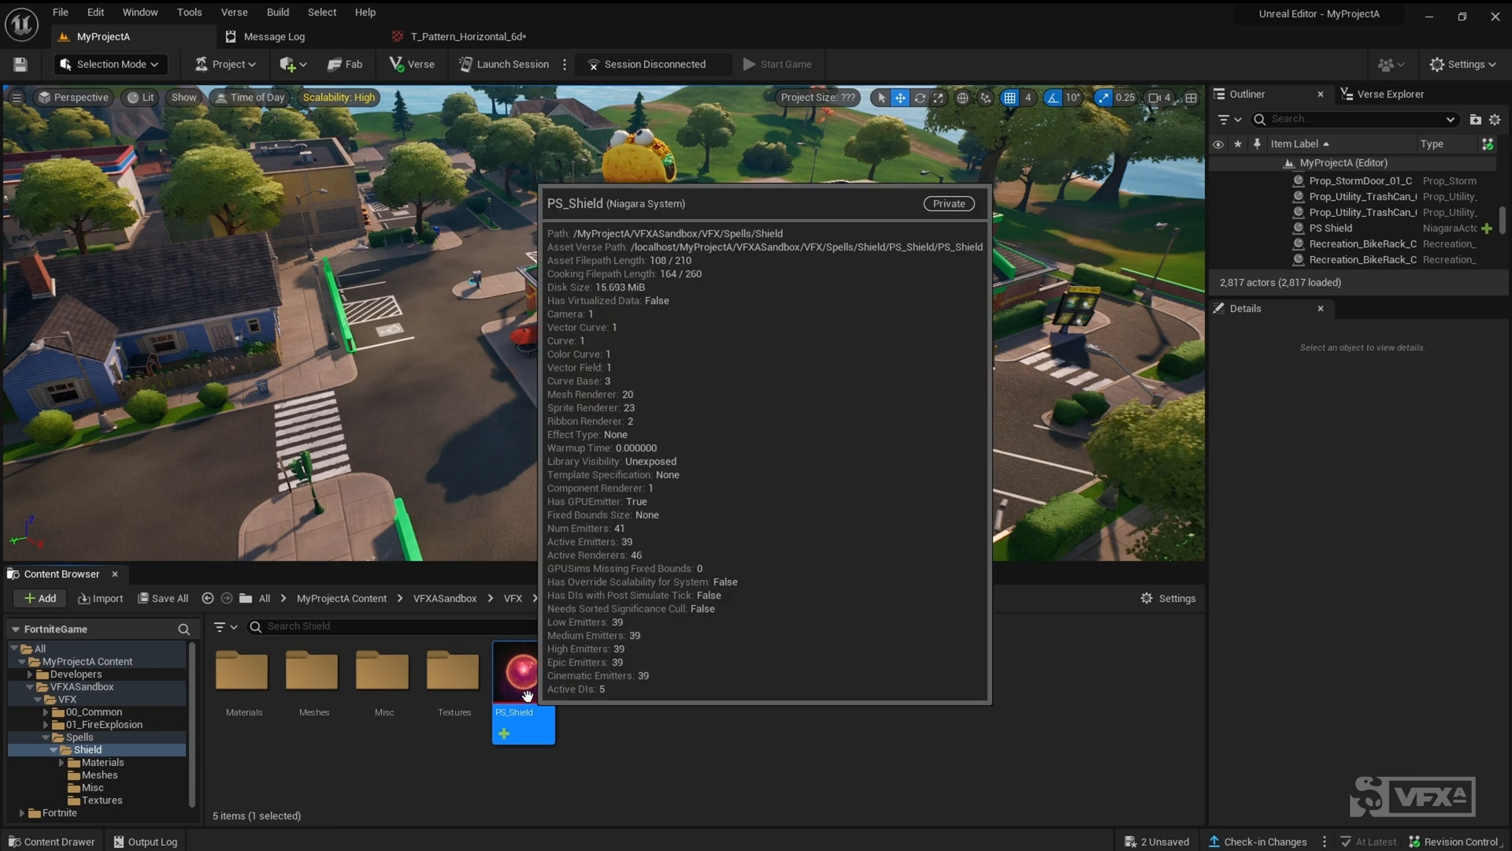
Fix PS_Shield's system node to use UEFN_DefaultEffectType via Fix issue, then return to the level.
{"action": "double_click", "coordinate": [523, 671]}
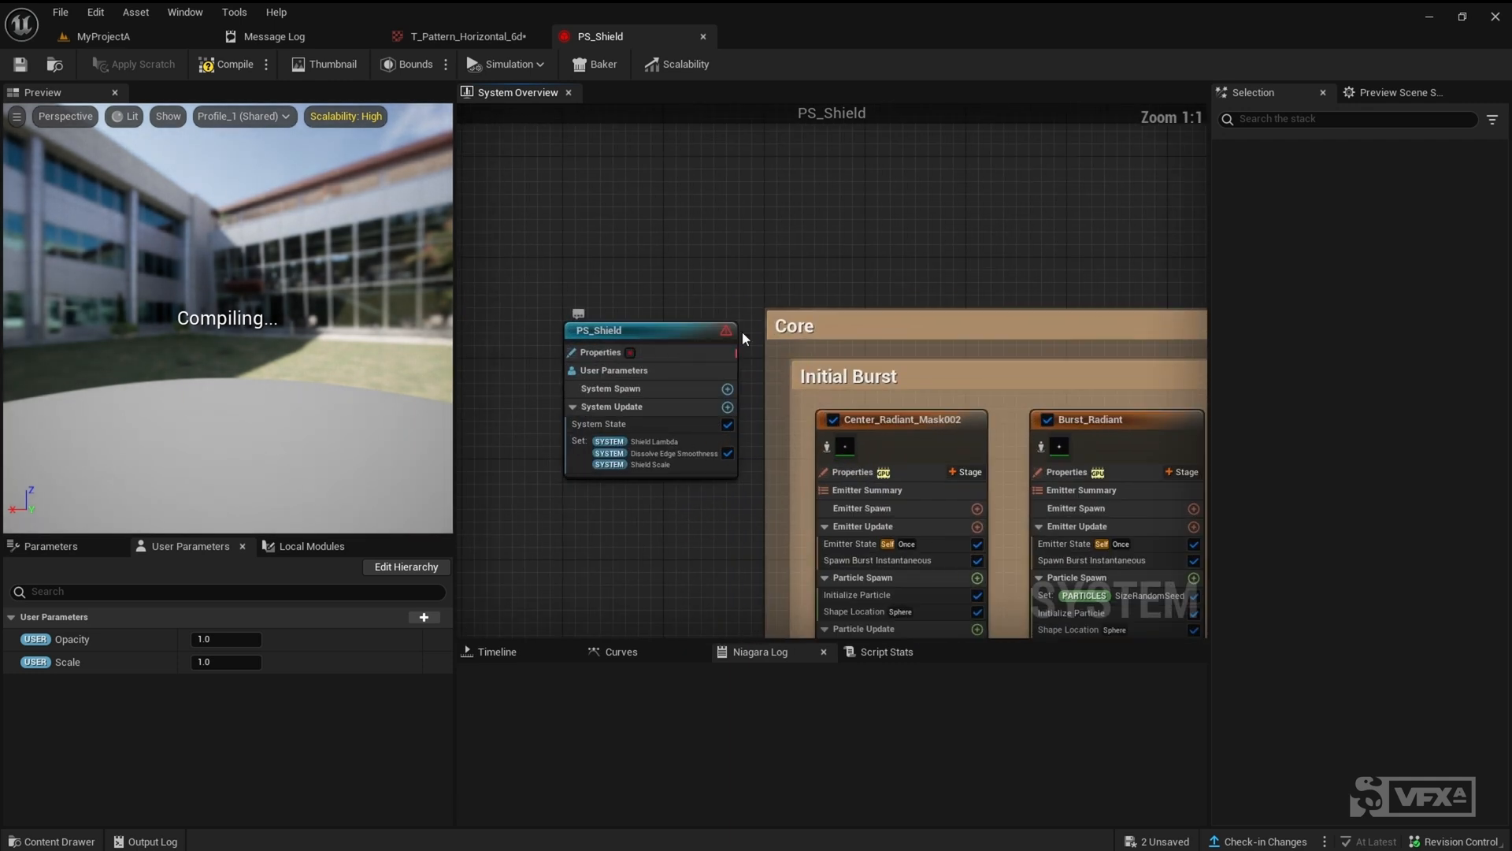
{"action": "left_click", "coordinate": [649, 330]}
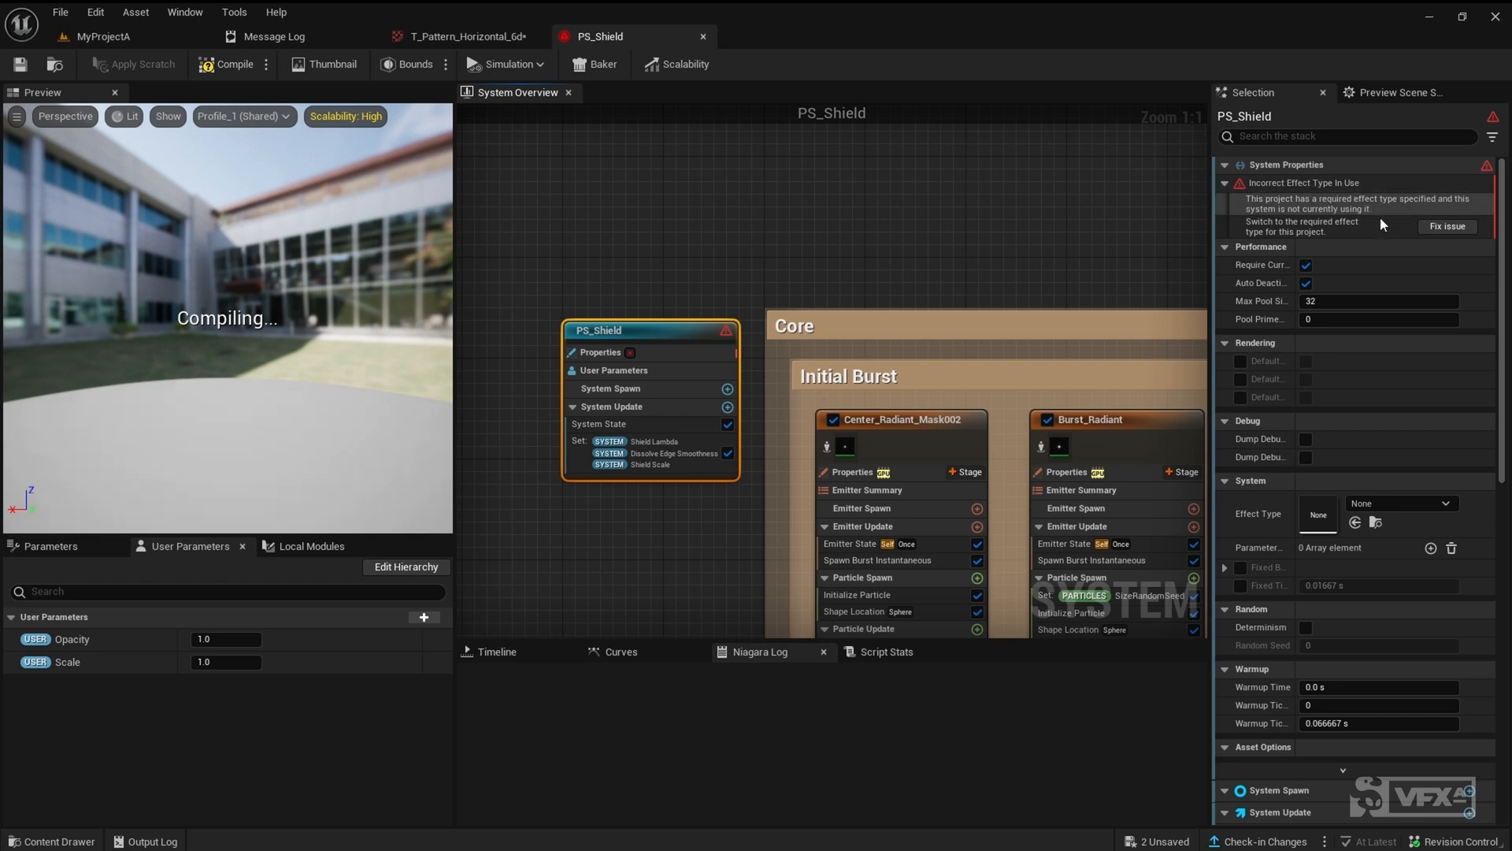
{"action": "left_click", "coordinate": [1444, 226]}
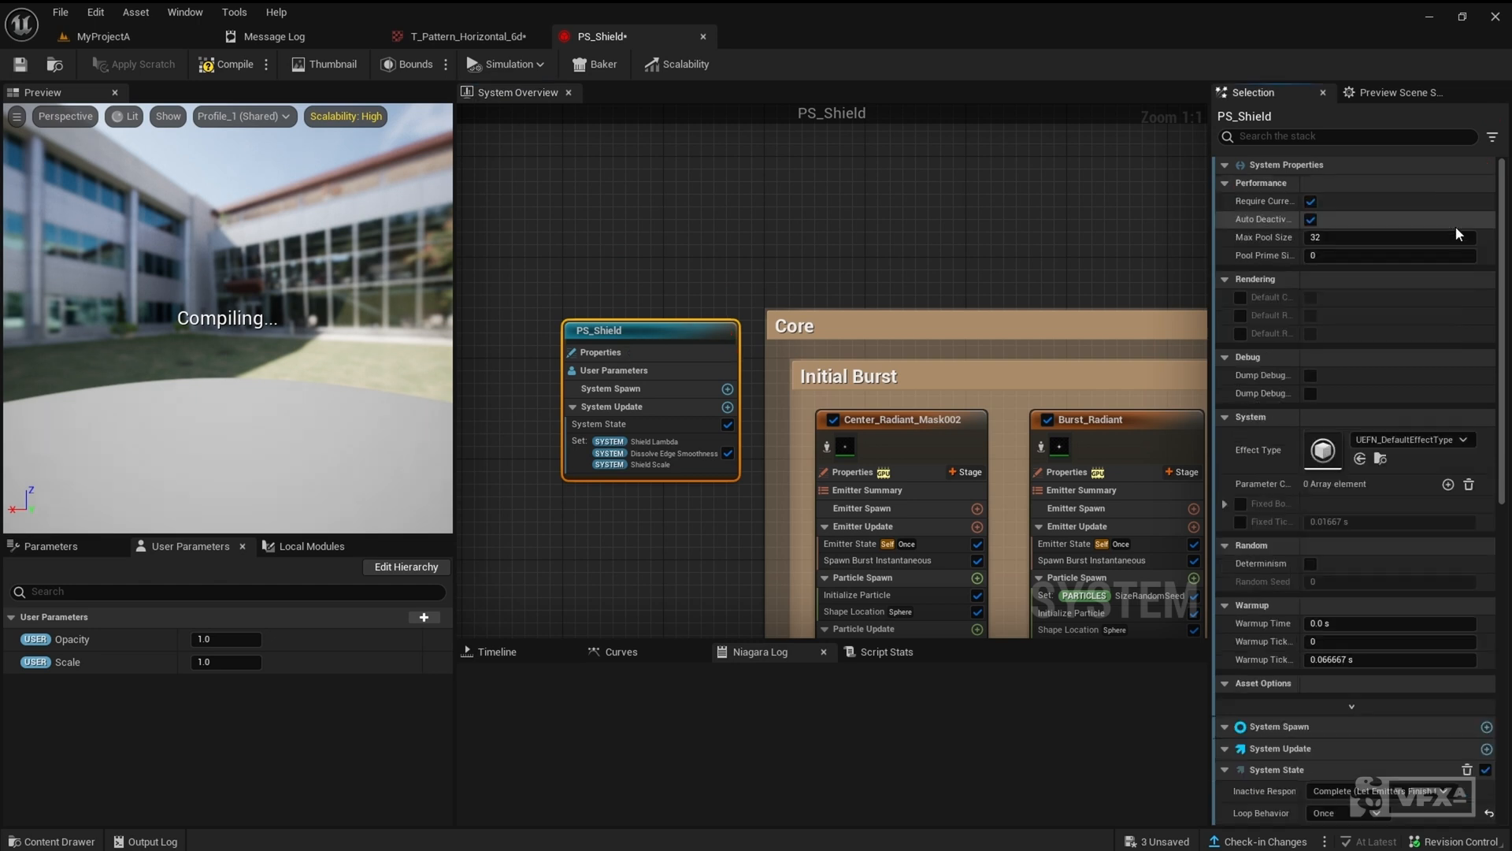
{"action": "mouse_move", "coordinate": [1408, 447]}
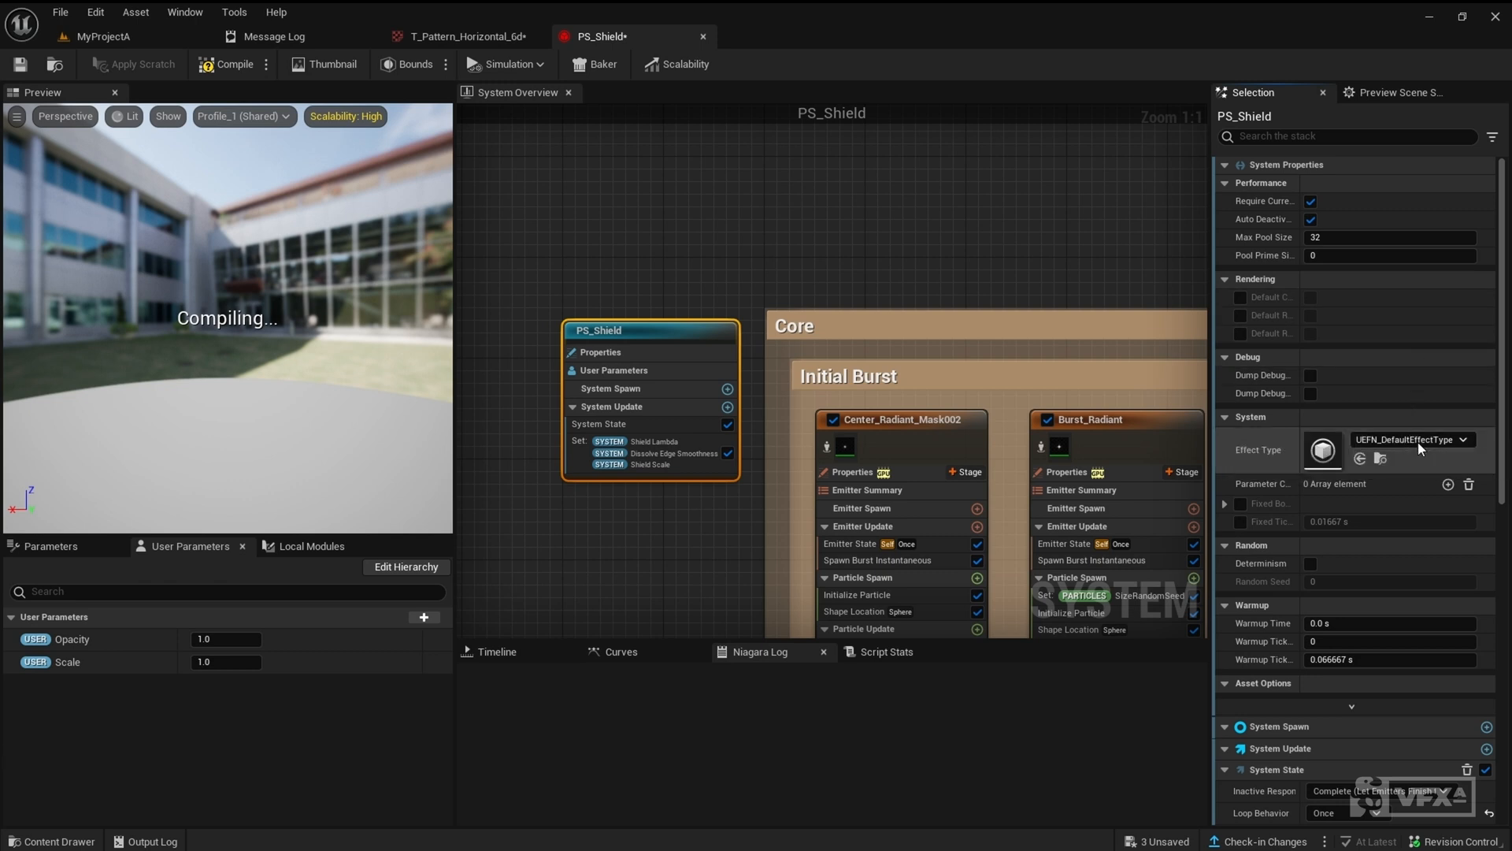
{"action": "left_click", "coordinate": [1462, 439]}
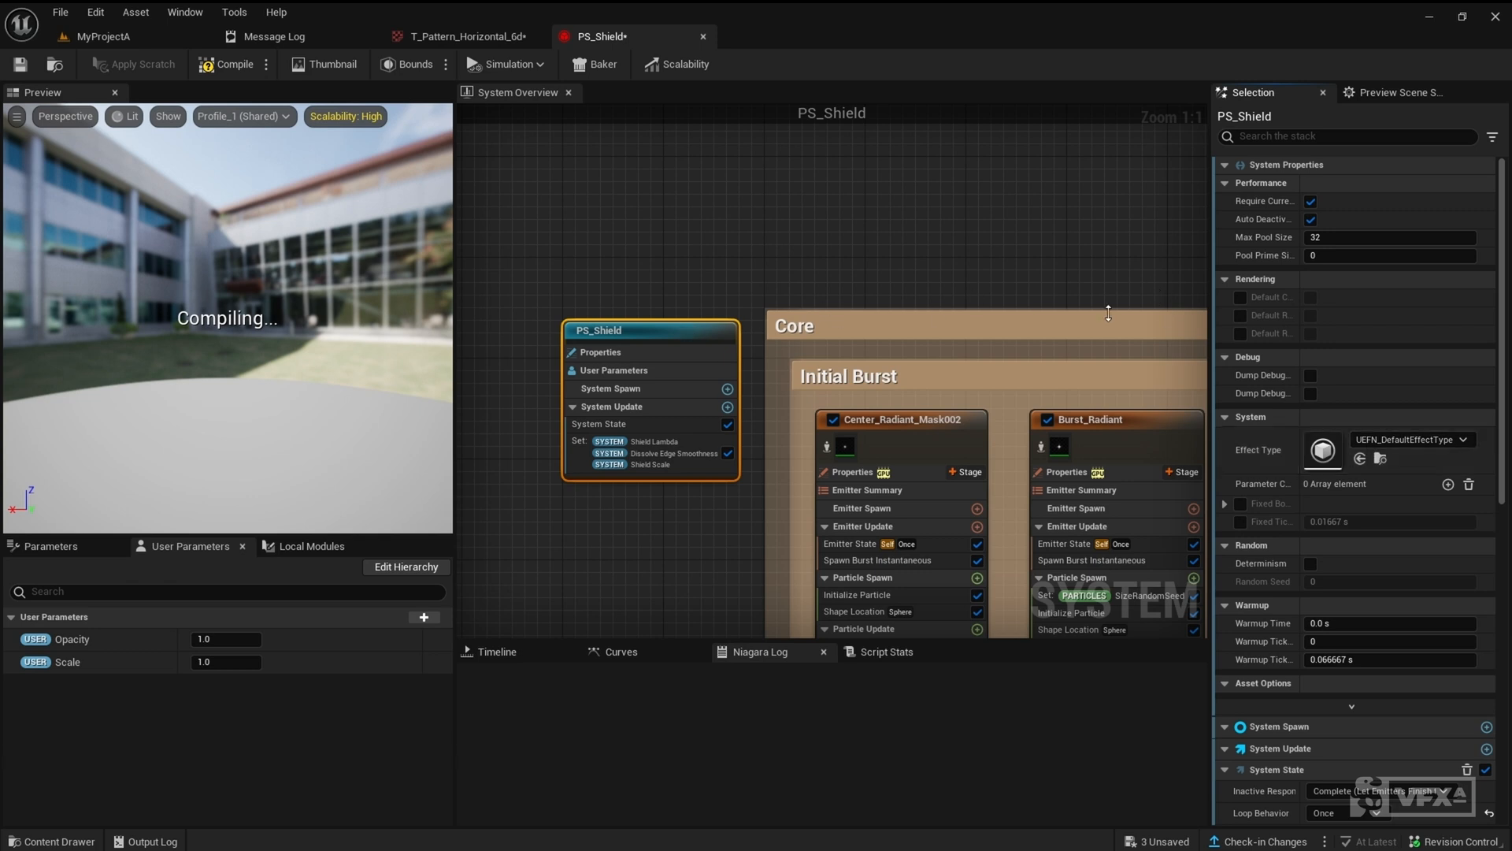
{"action": "mouse_move", "coordinate": [543, 193]}
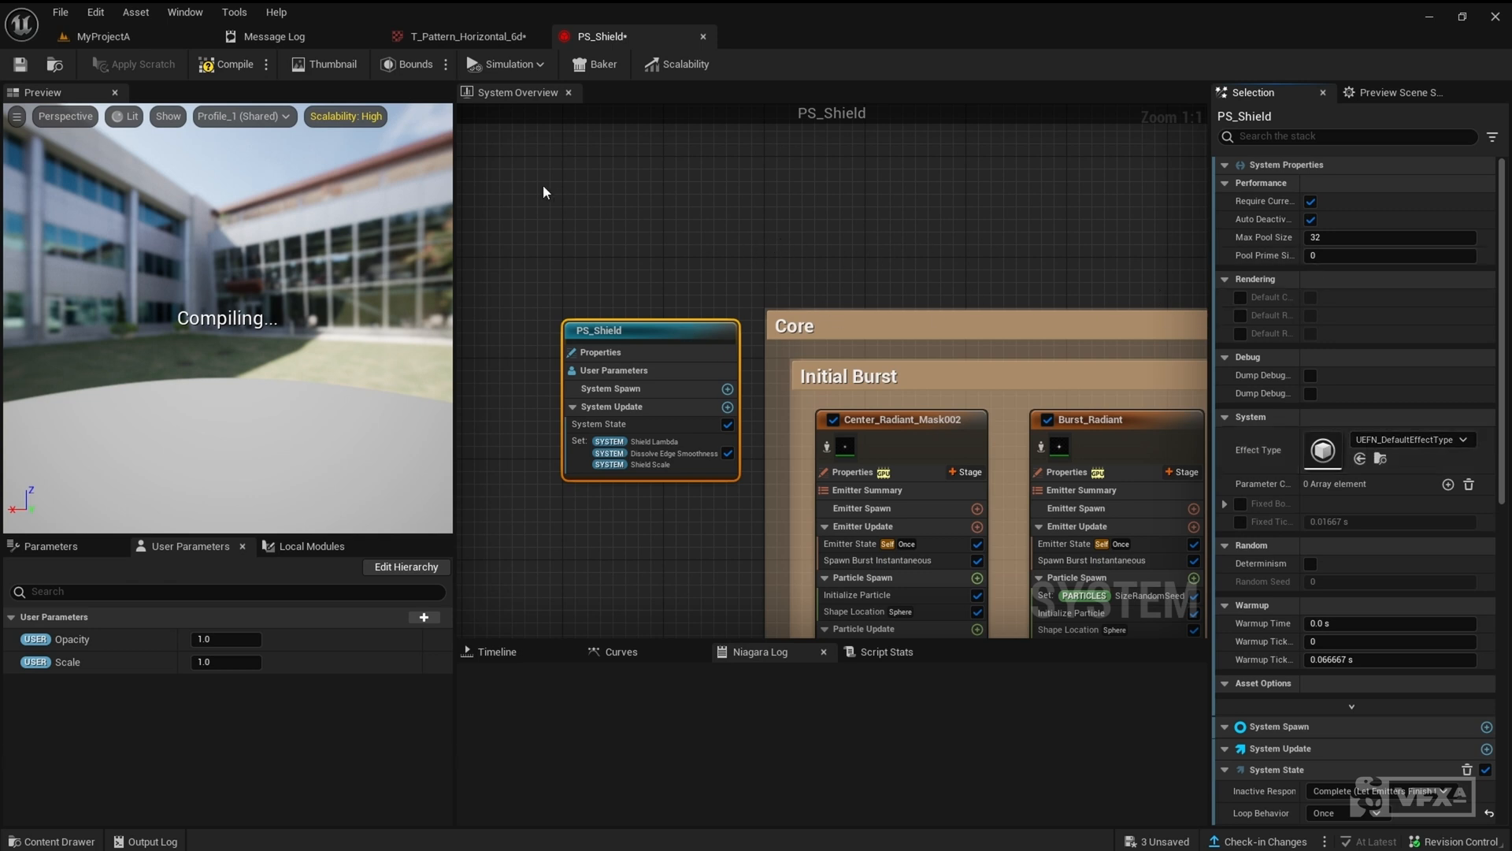
{"action": "left_click", "coordinate": [274, 36]}
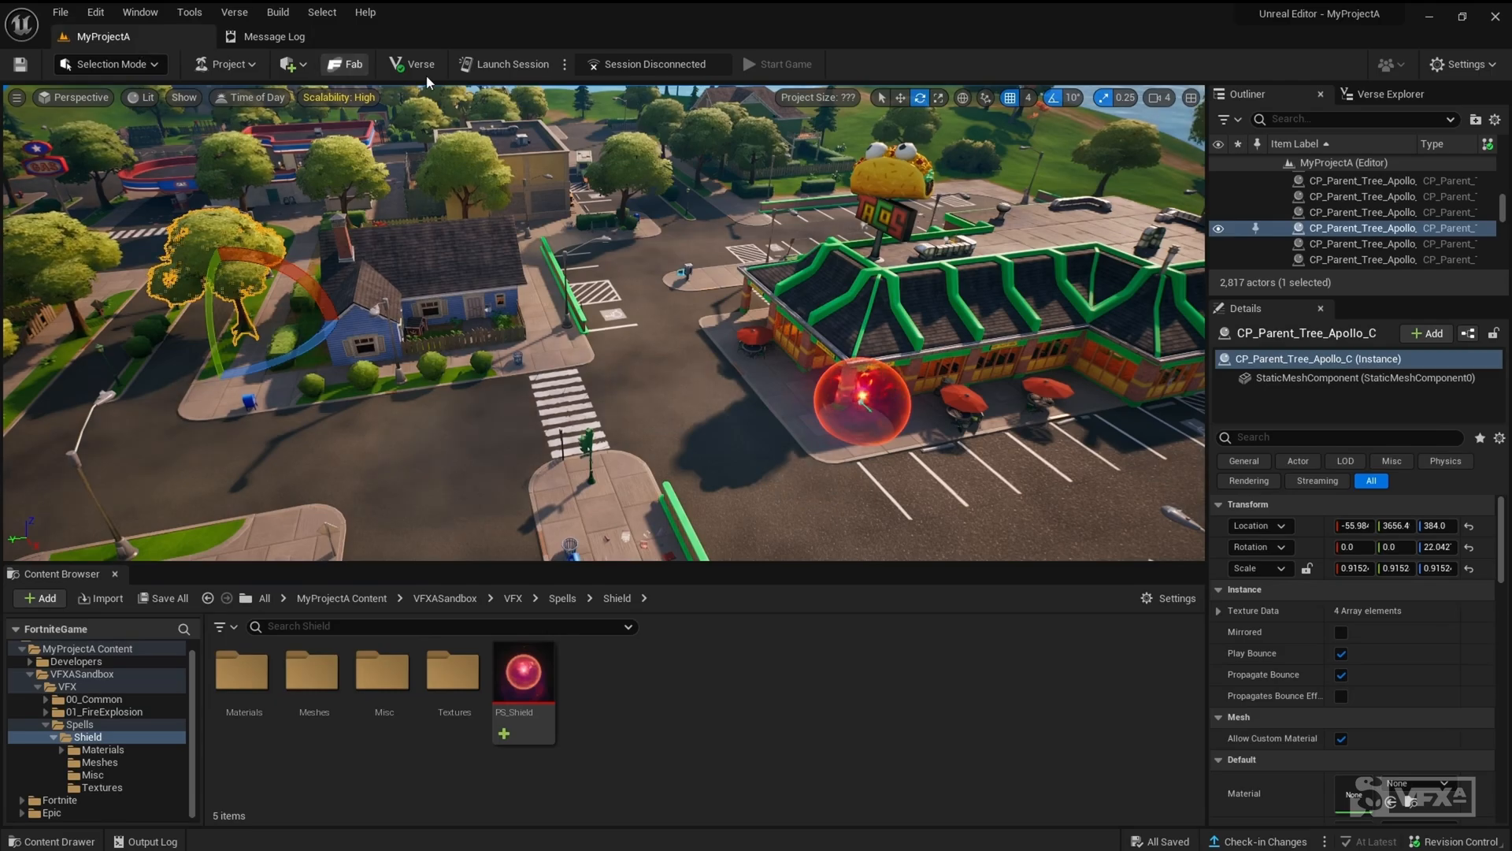
Show the UEFN Validation (16) errors in the Message Log listing curve assets referenced by PS_Shield.
{"action": "left_click", "coordinate": [274, 35]}
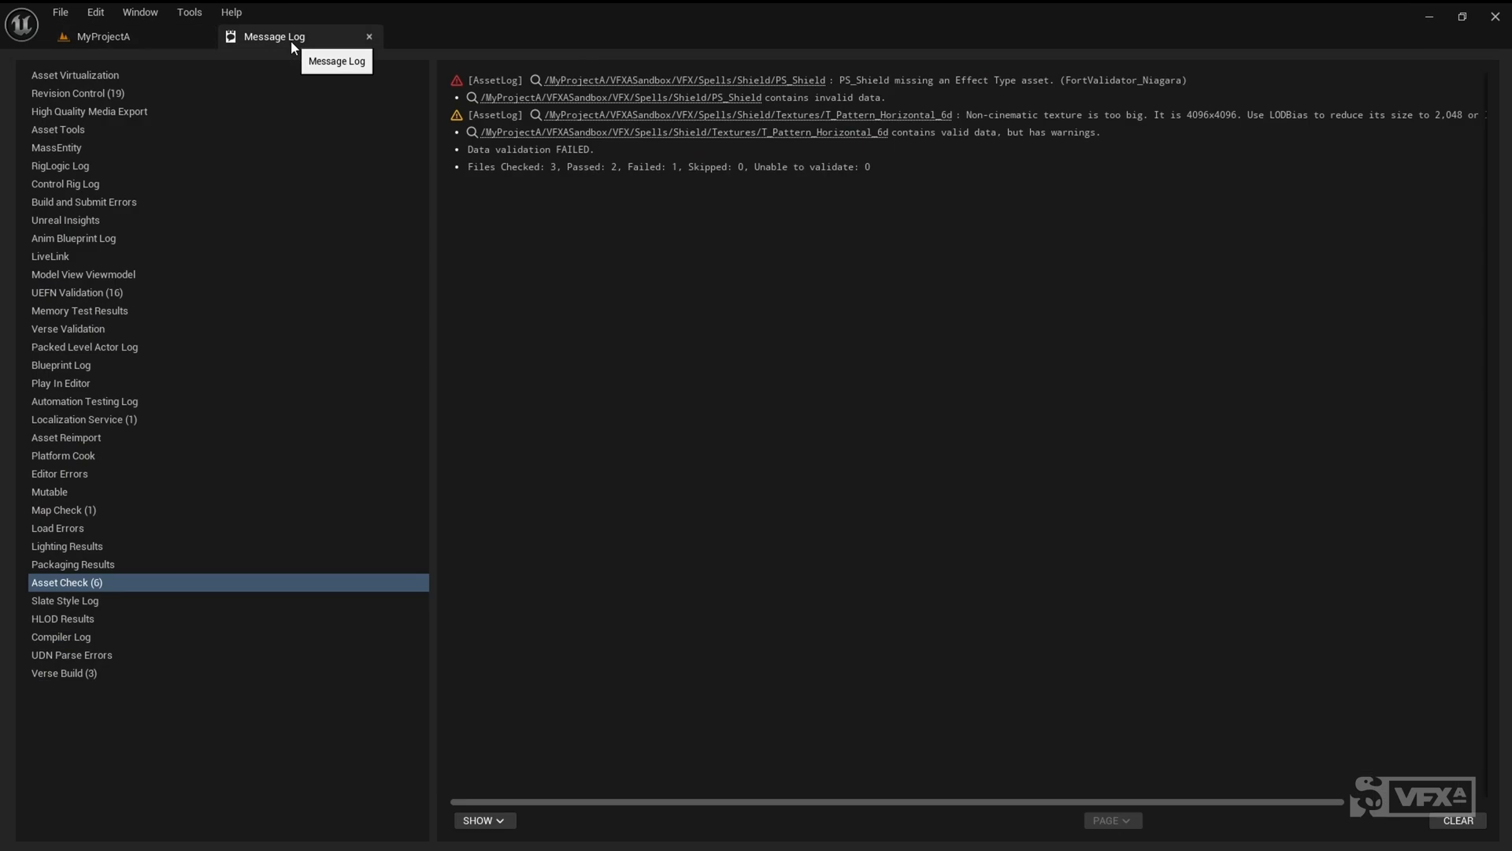
{"action": "left_click", "coordinate": [78, 292]}
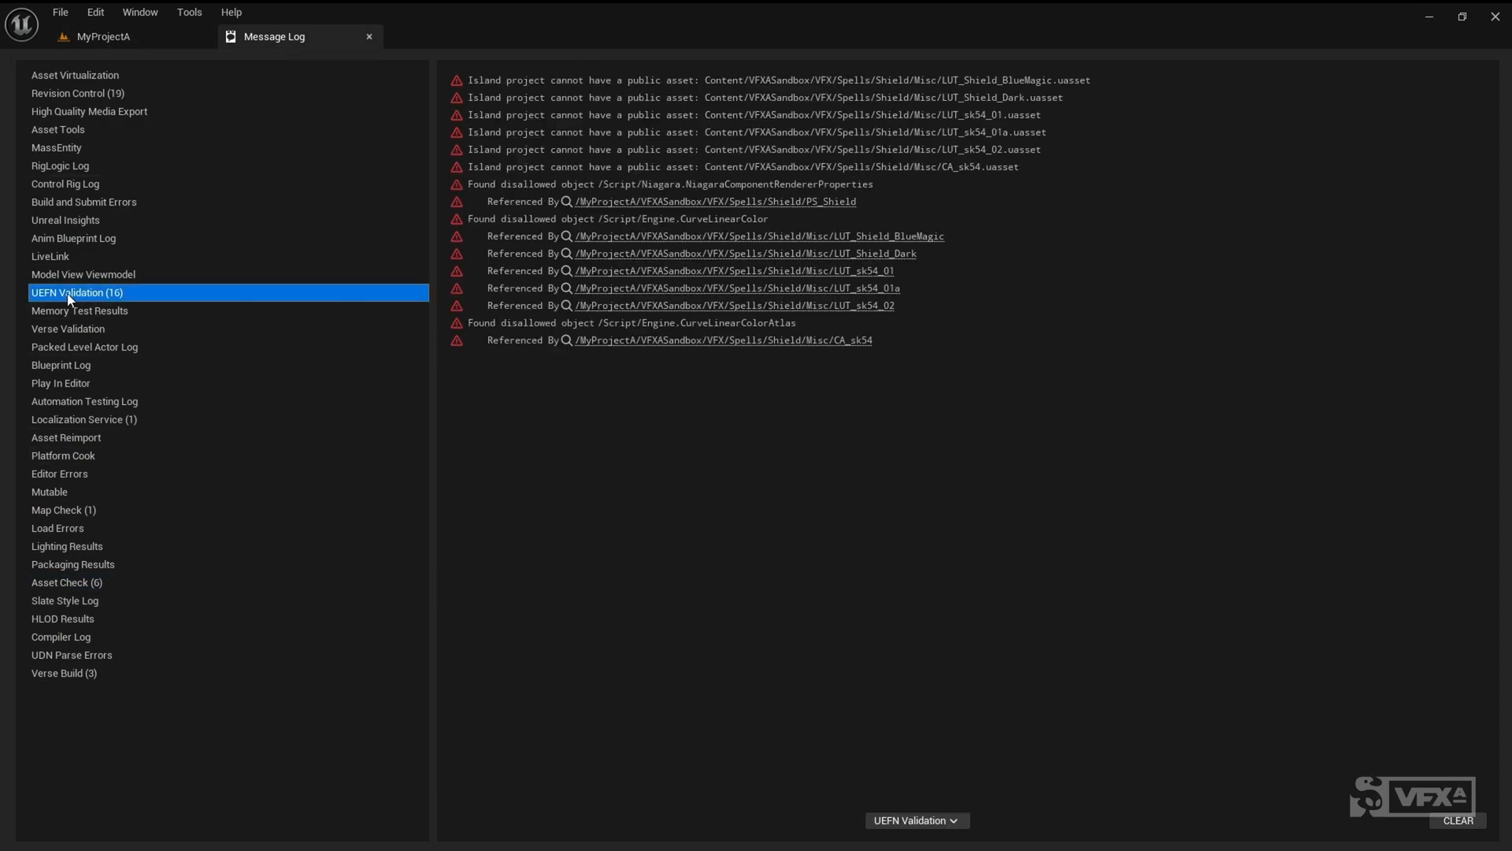
{"action": "mouse_move", "coordinate": [985, 382]}
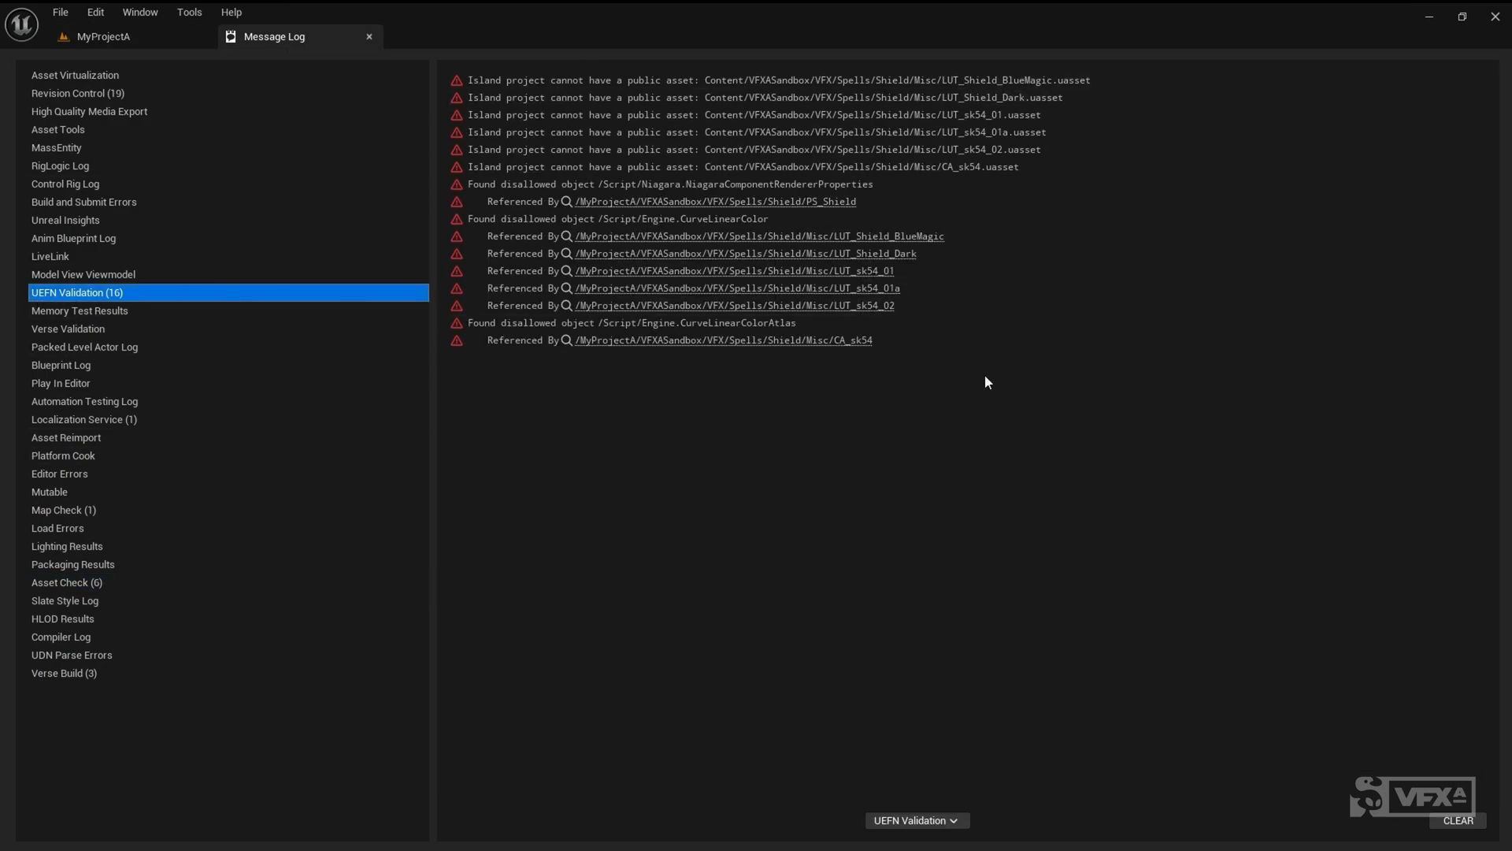
{"action": "mouse_move", "coordinate": [906, 338]}
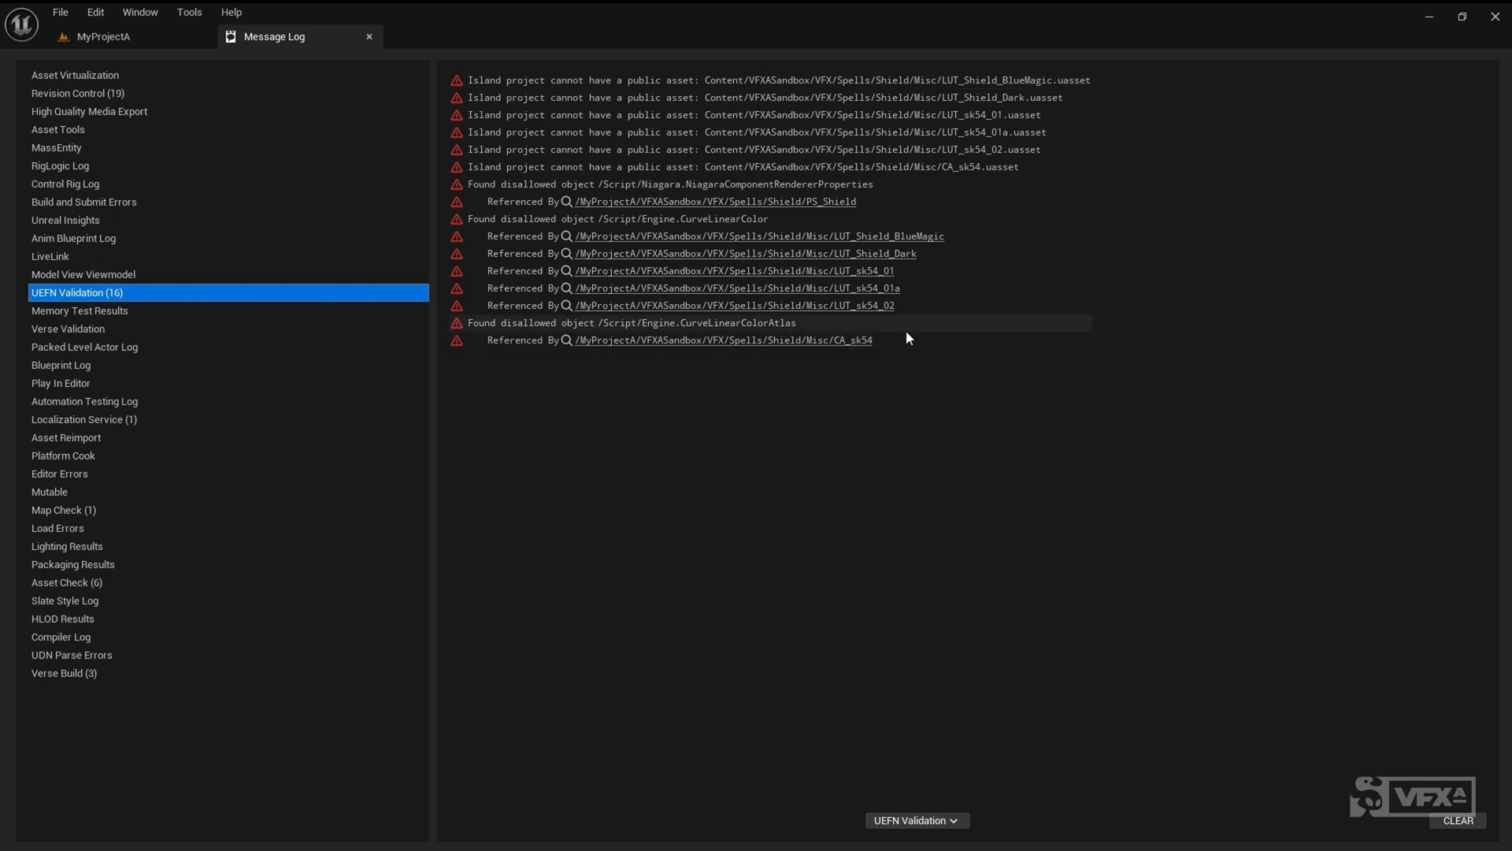
{"action": "mouse_move", "coordinate": [704, 489]}
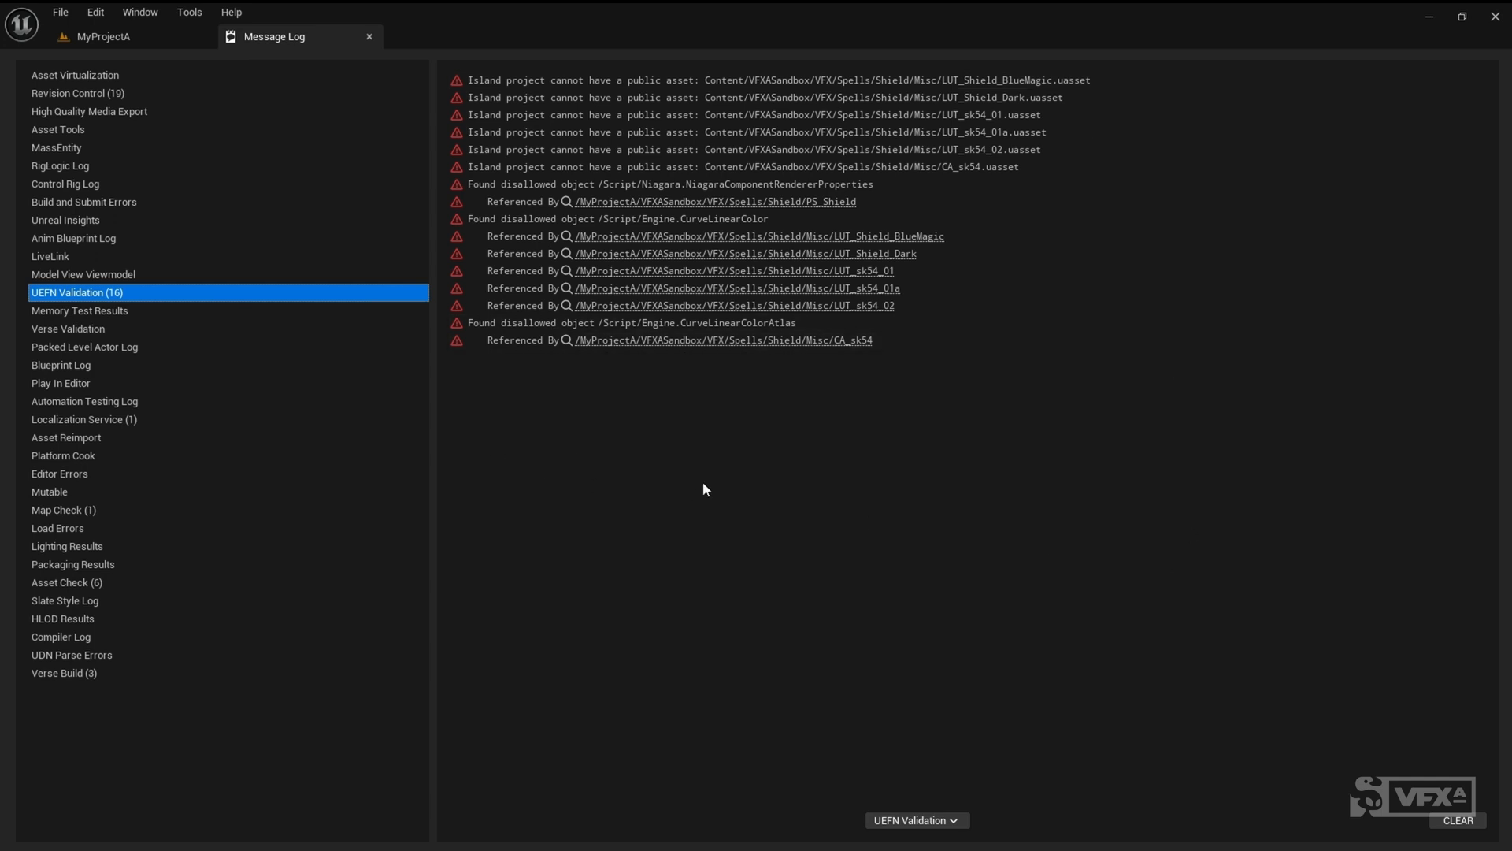
{"action": "left_click", "coordinate": [103, 37]}
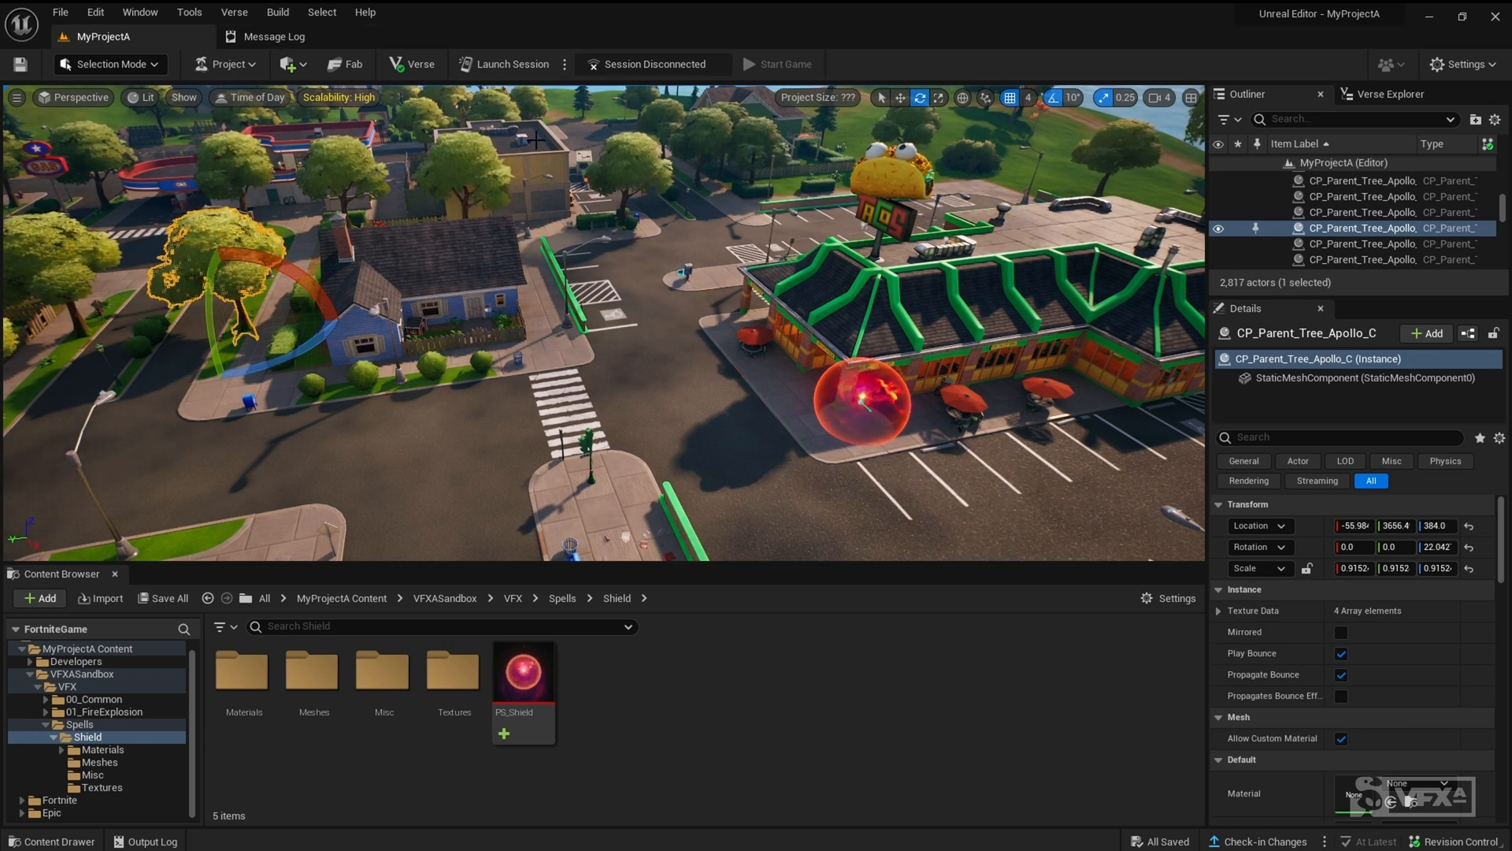
{"action": "left_click", "coordinate": [275, 35]}
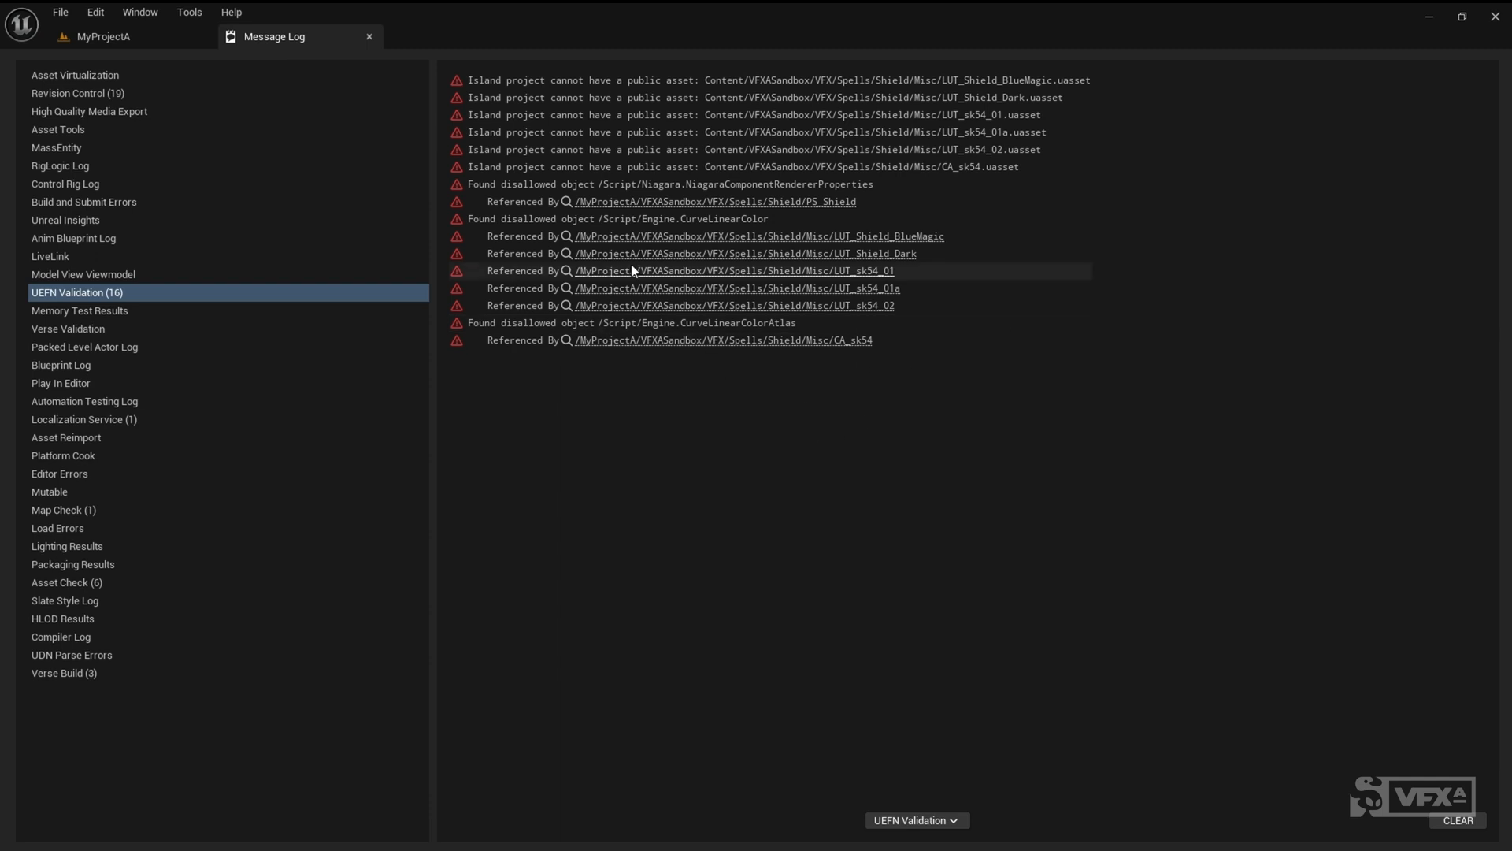
{"action": "mouse_move", "coordinate": [1031, 90]}
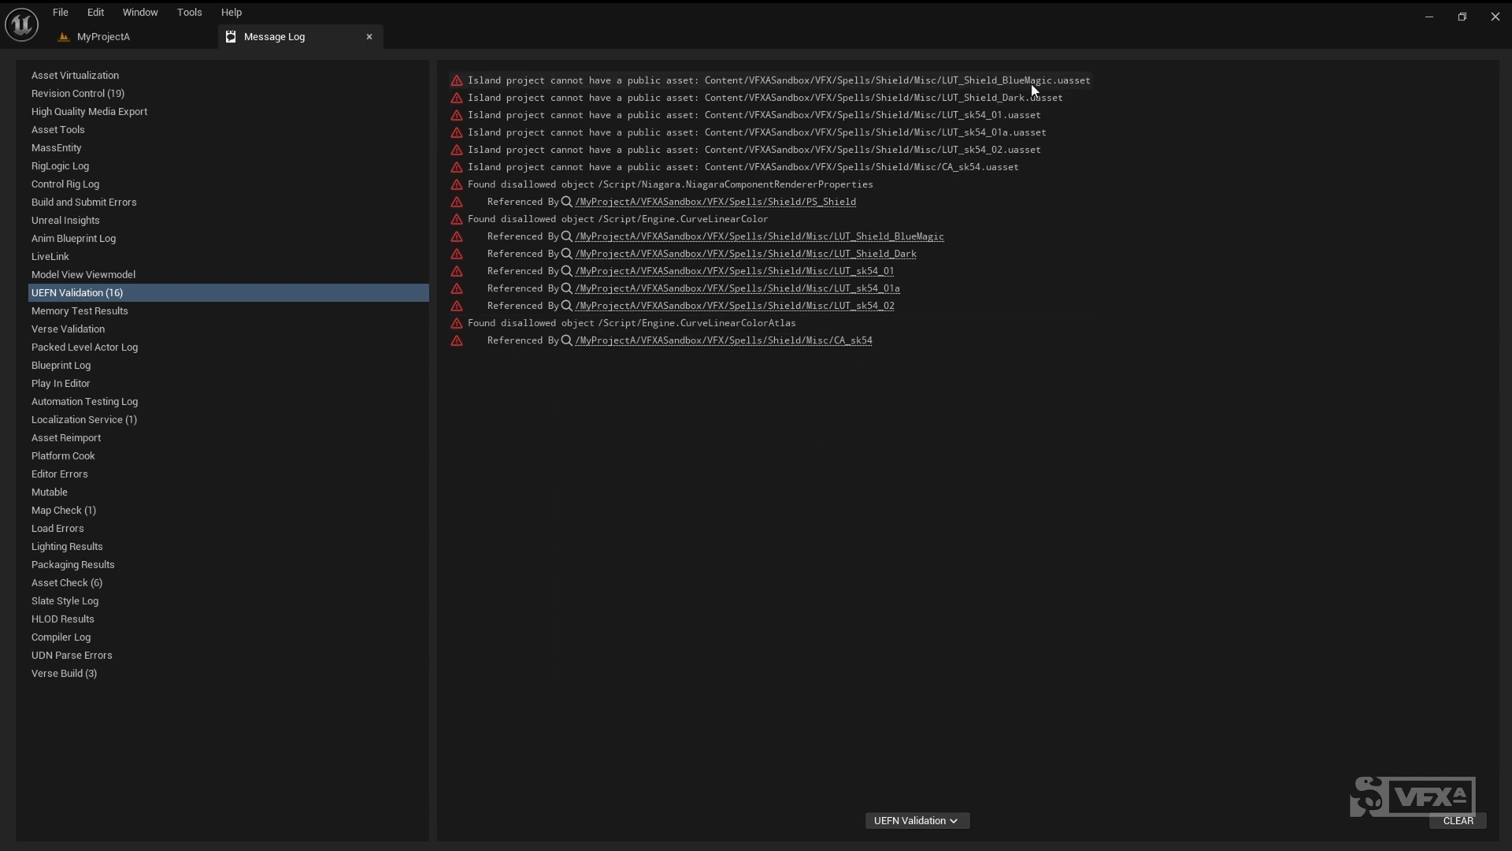
{"action": "mouse_move", "coordinate": [855, 92]}
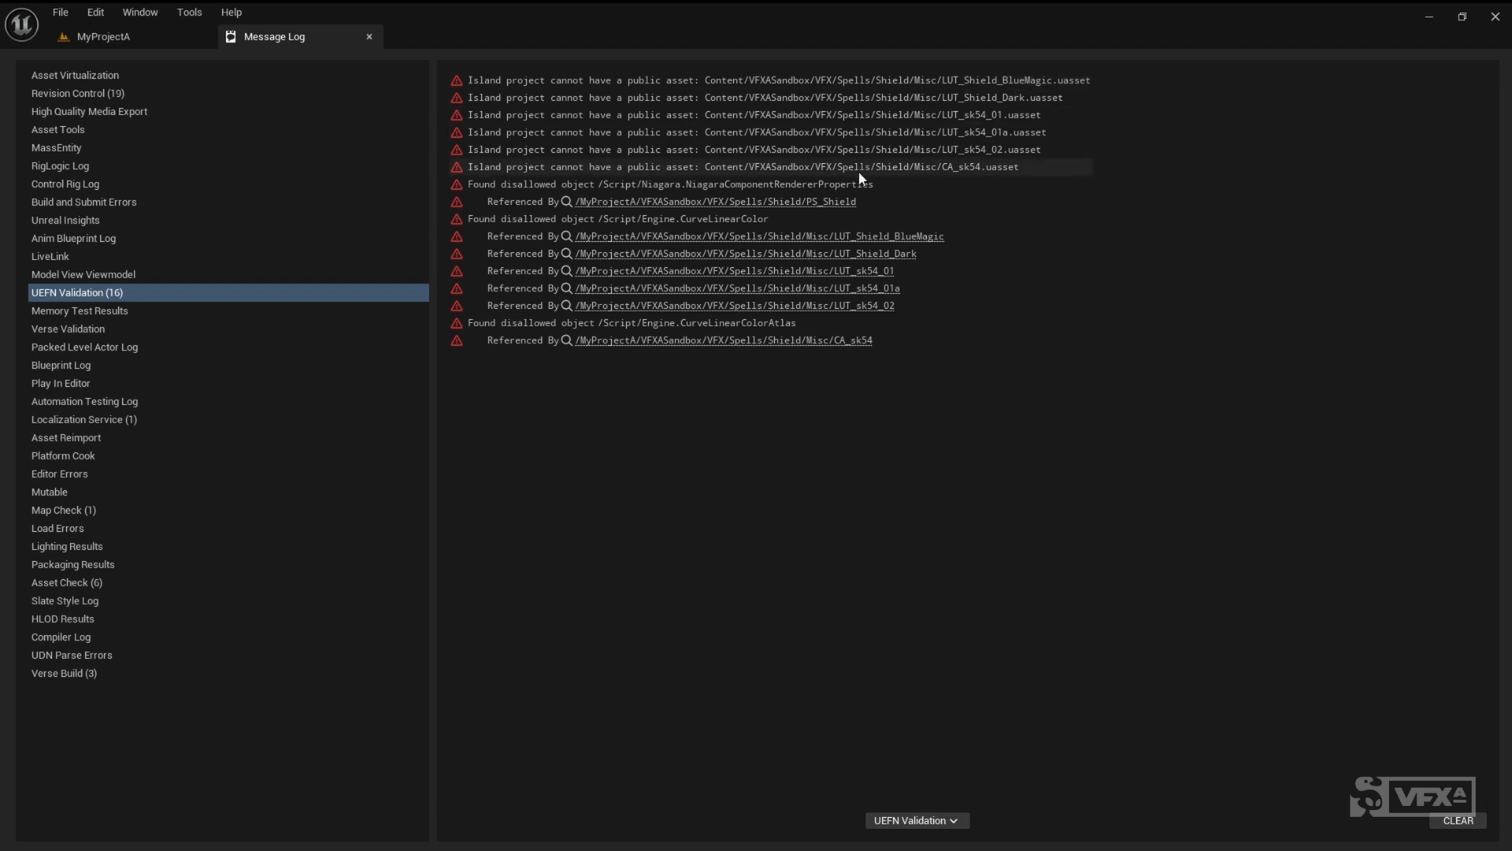
{"action": "mouse_move", "coordinate": [829, 270]}
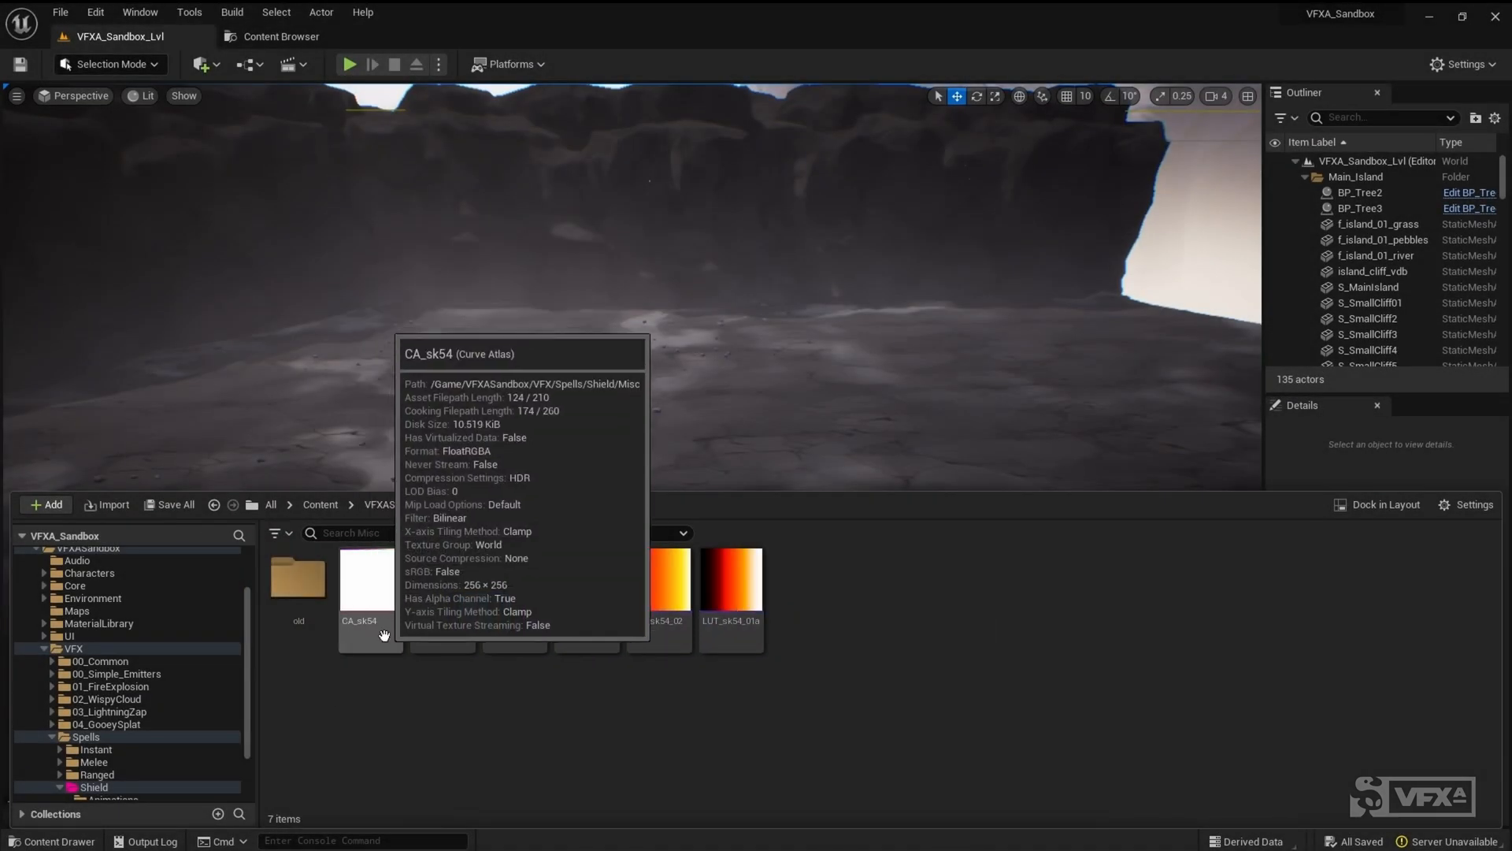
{"action": "mouse_move", "coordinate": [786, 713]}
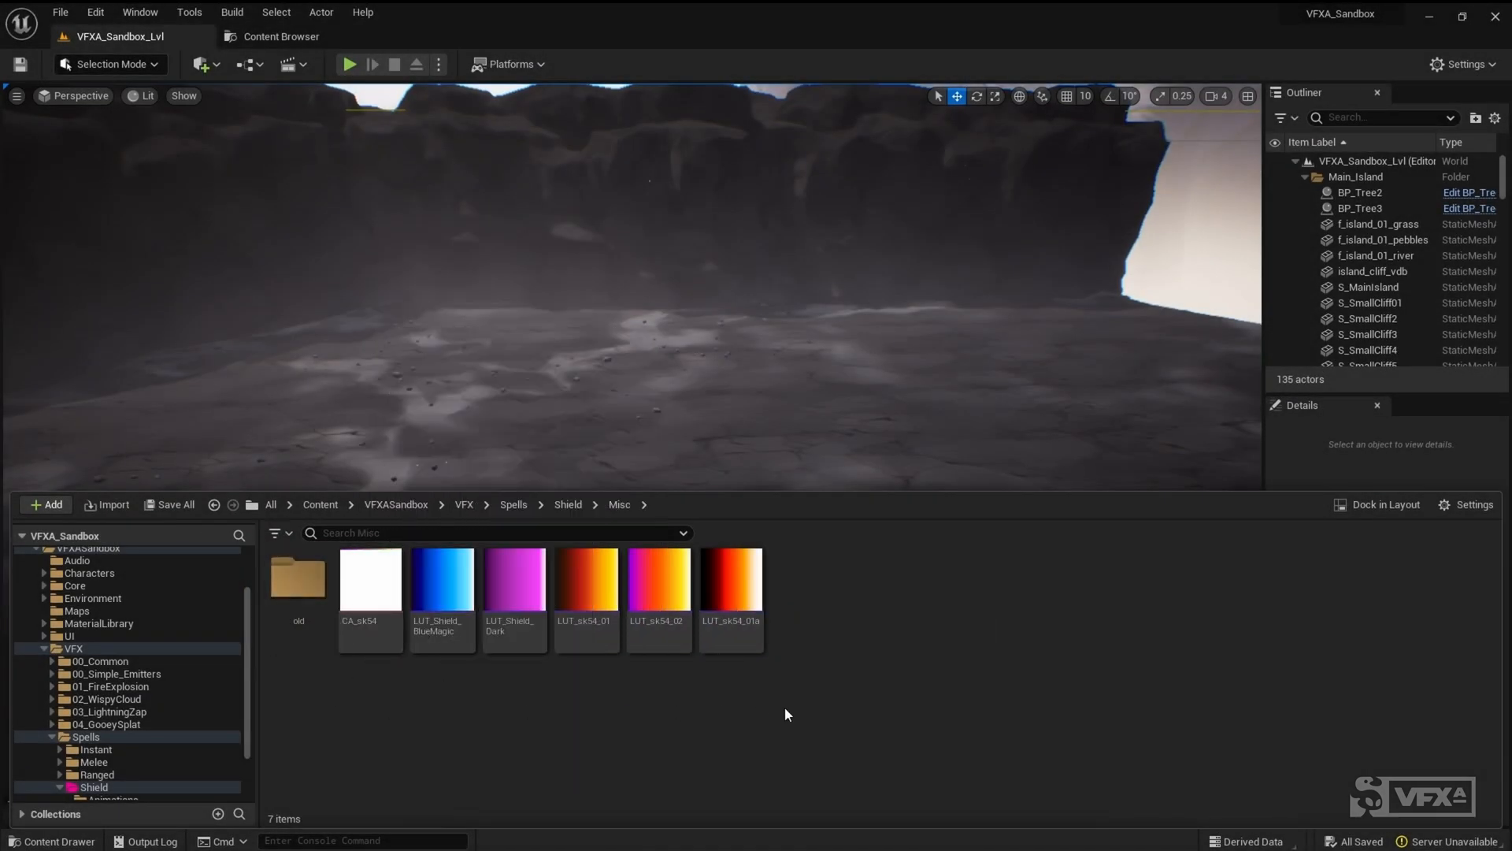
{"action": "mouse_move", "coordinate": [408, 669]}
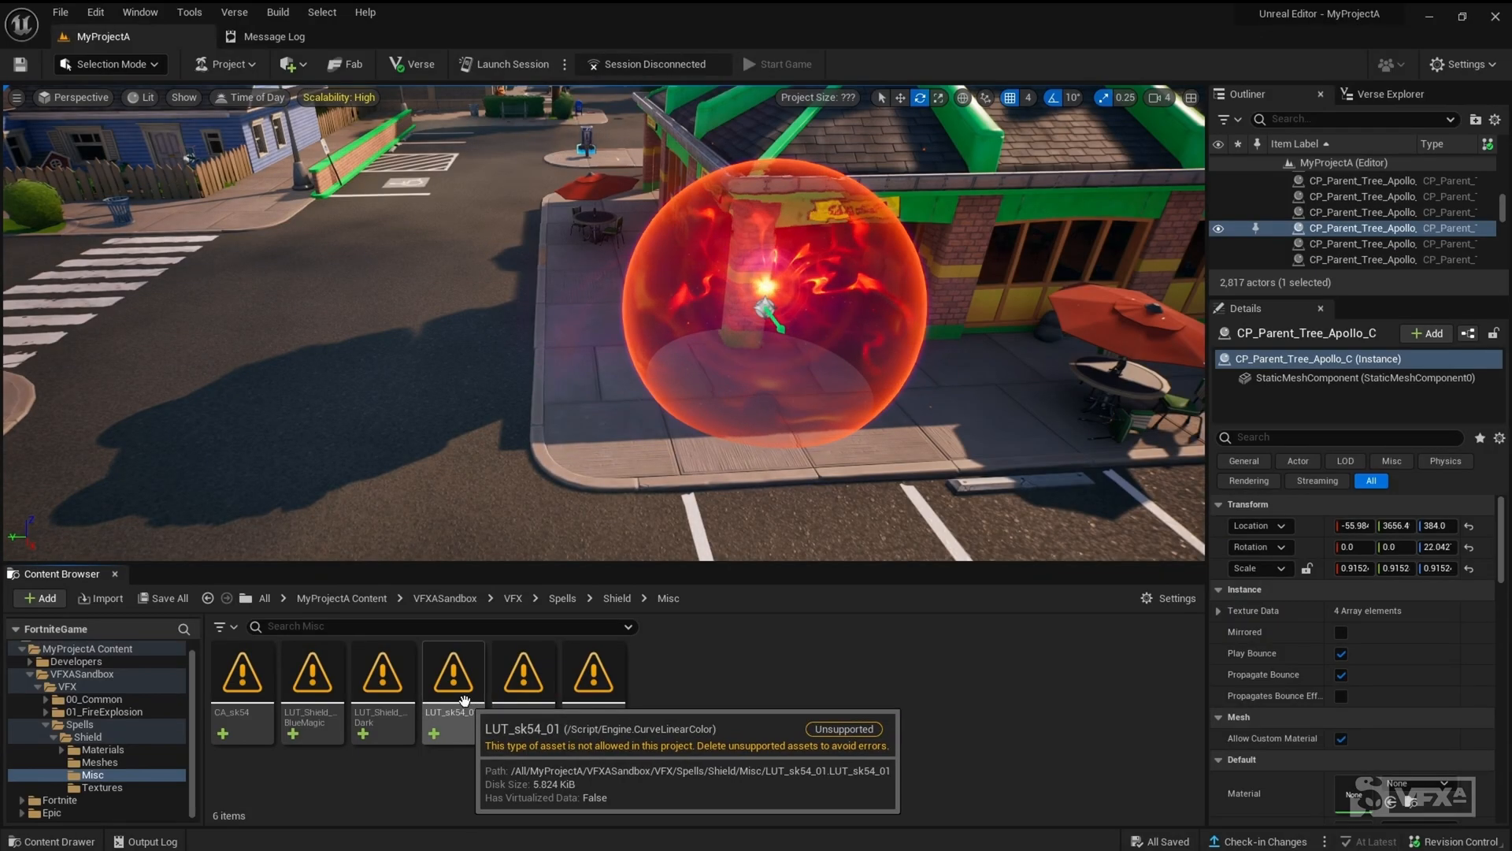
{"action": "mouse_move", "coordinate": [508, 692]}
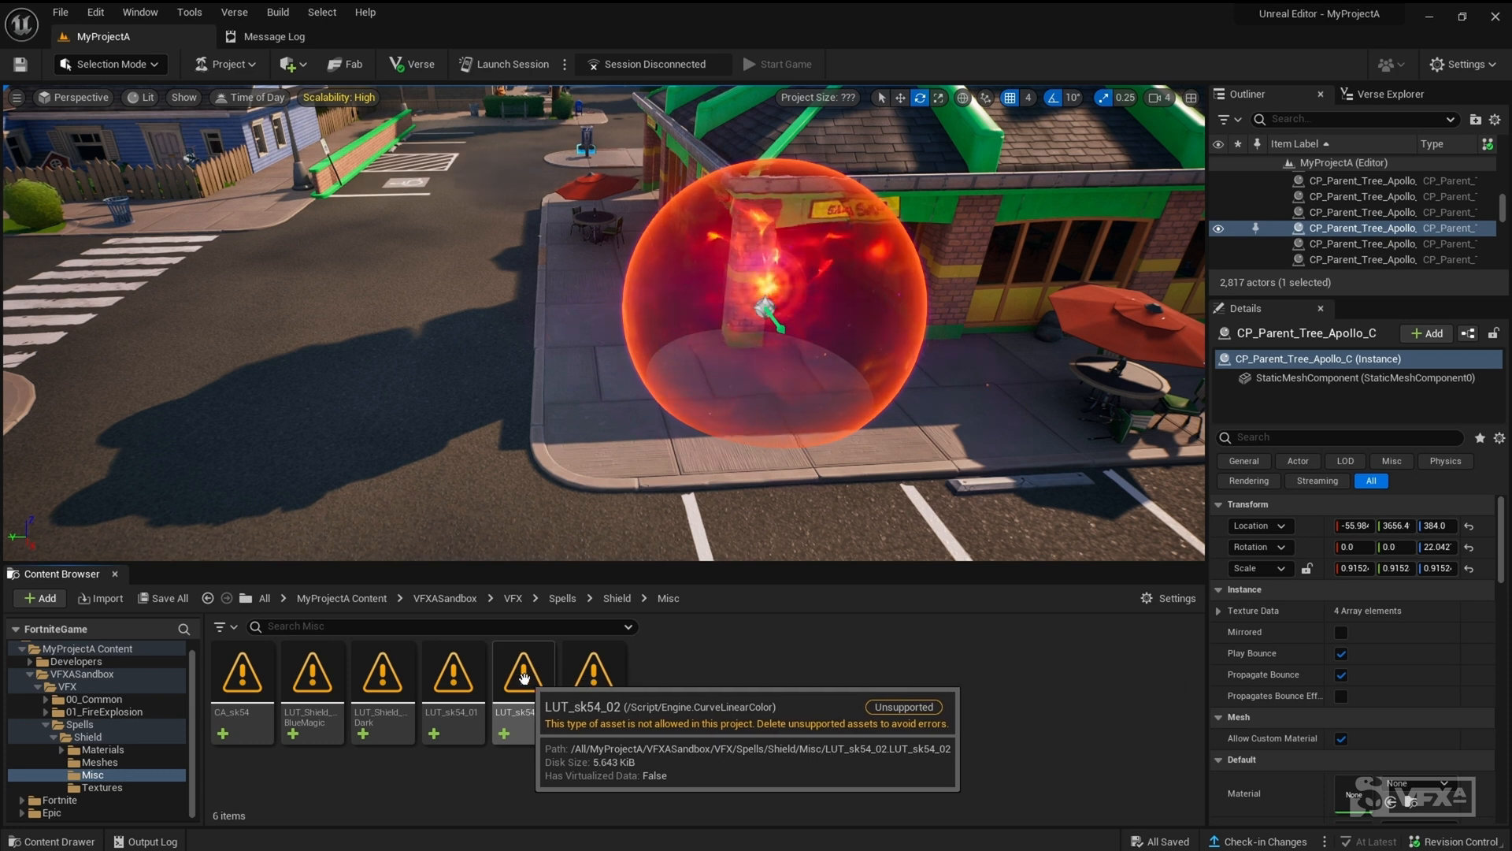
{"action": "mouse_move", "coordinate": [593, 675]}
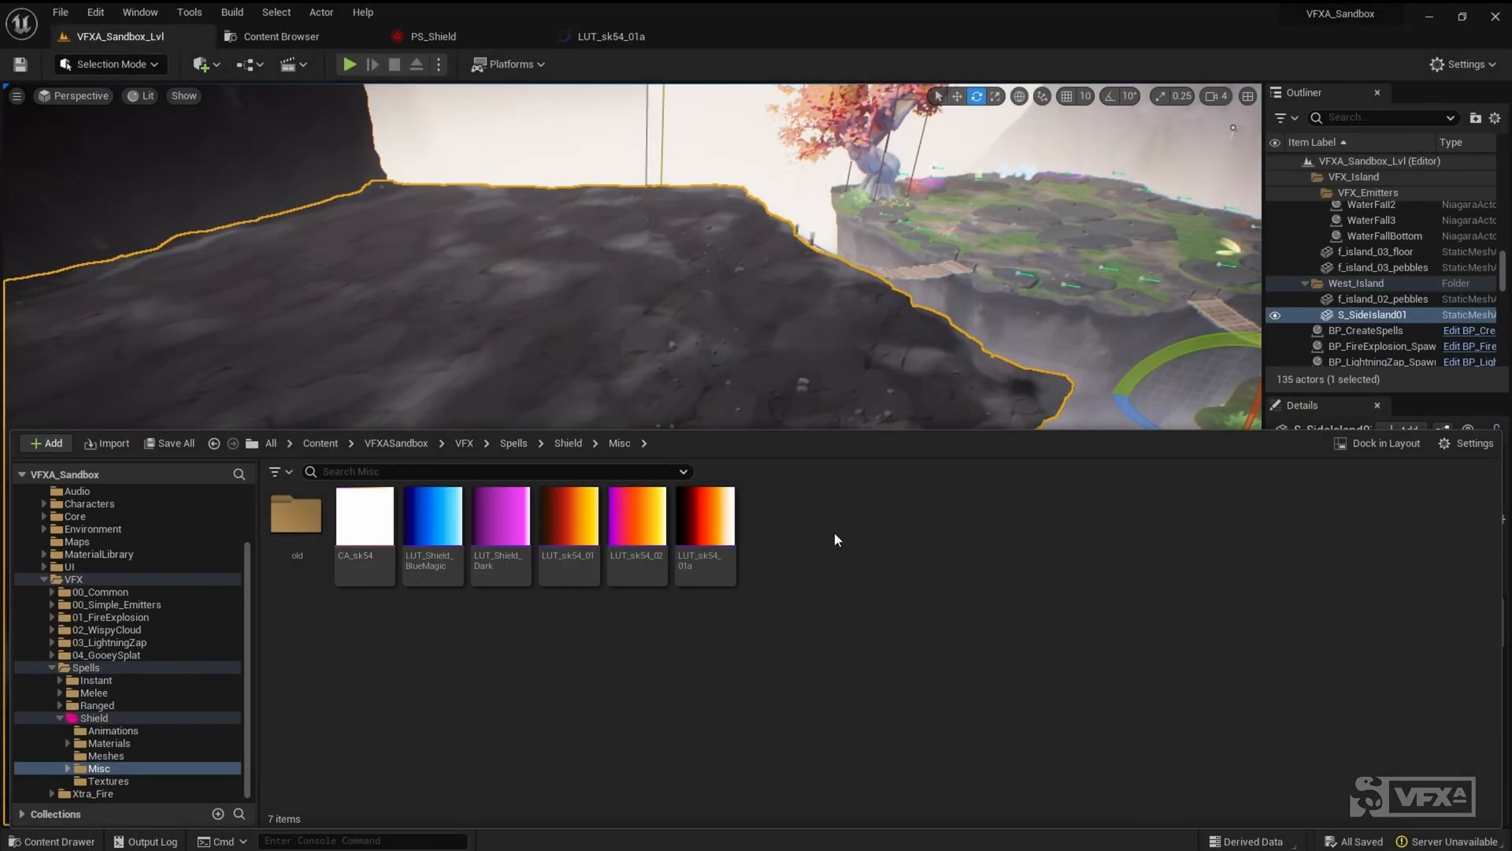
Select the curve atlas texture and bring up MF_SampleCurveFromTexture that samples it.
{"action": "left_click", "coordinate": [364, 515]}
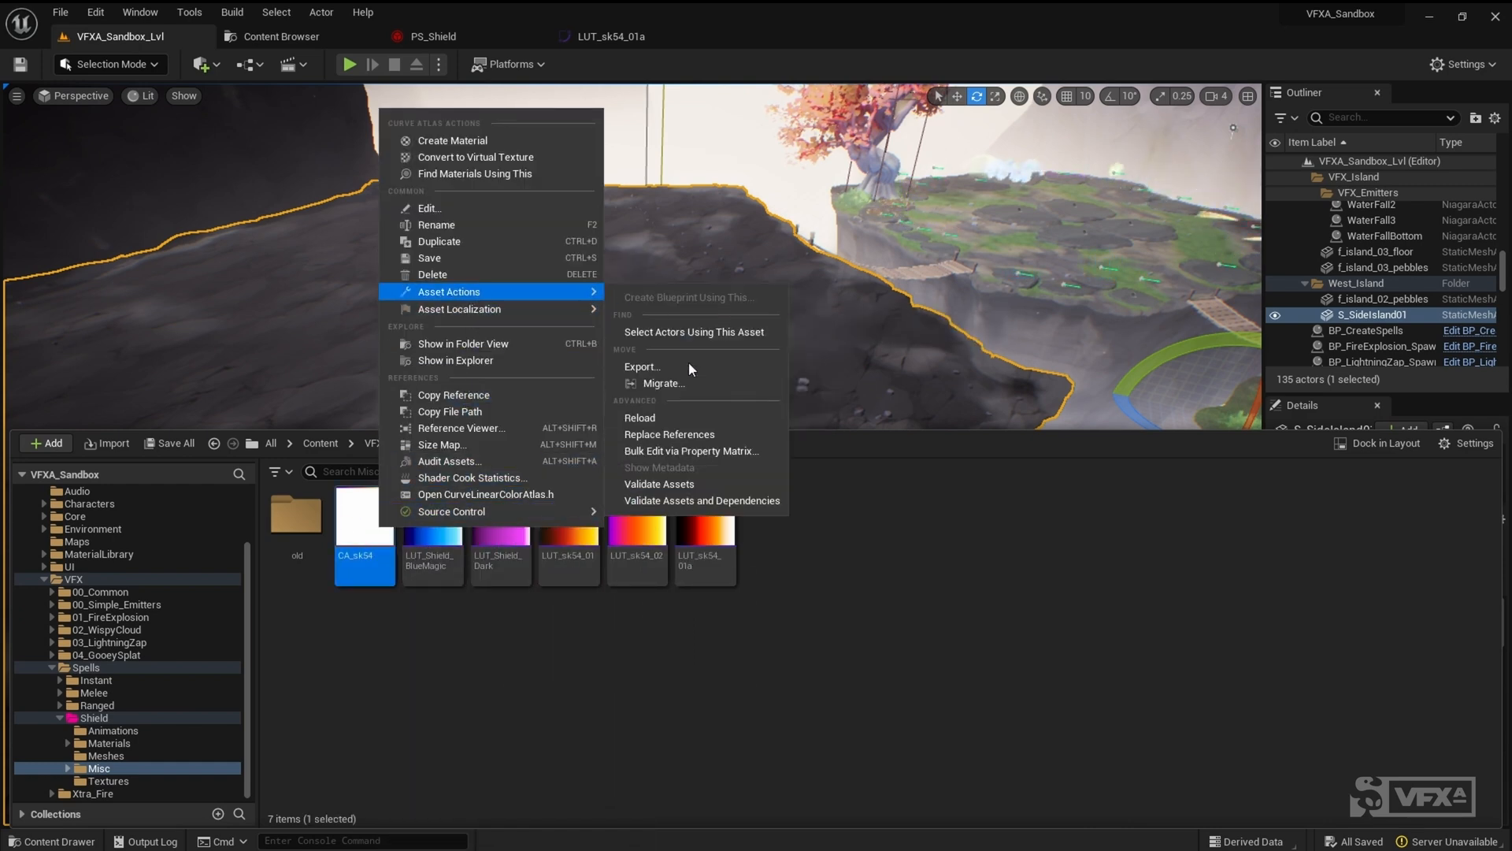
{"action": "mouse_move", "coordinate": [643, 367]}
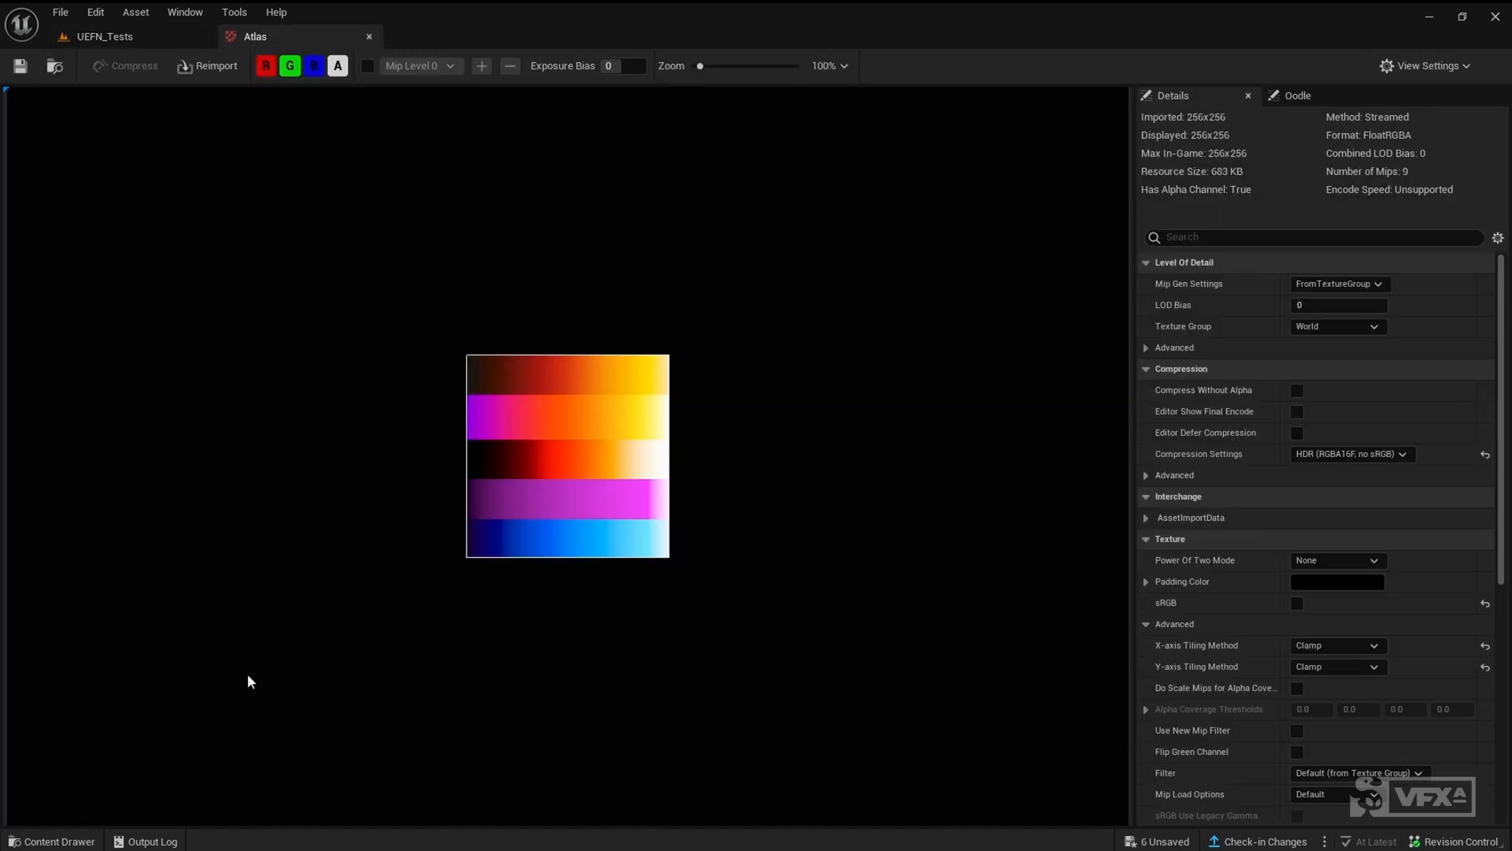
{"action": "left_click", "coordinate": [452, 36]}
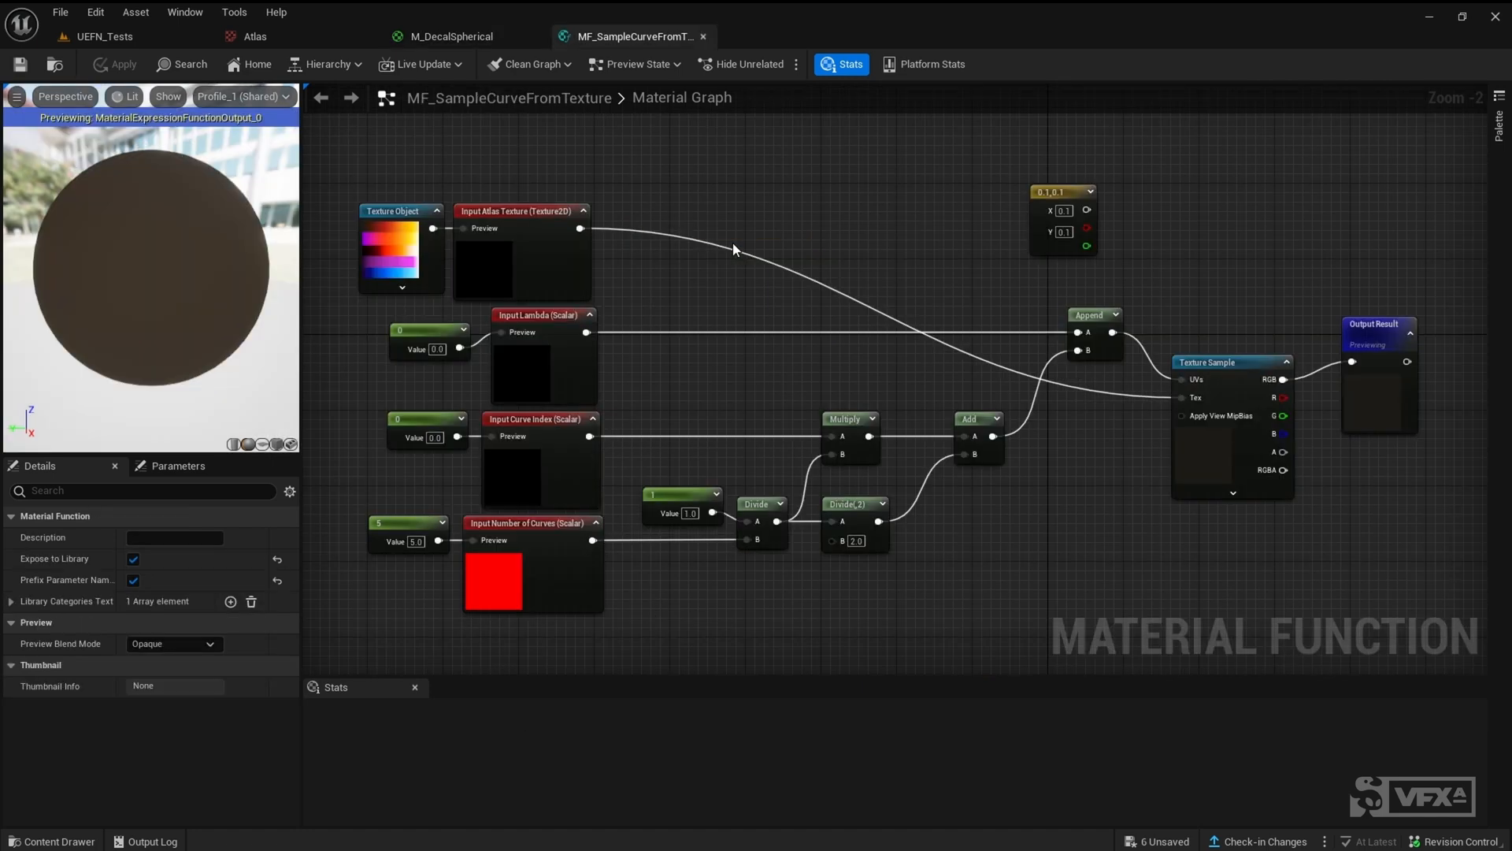
{"action": "mouse_move", "coordinate": [762, 328]}
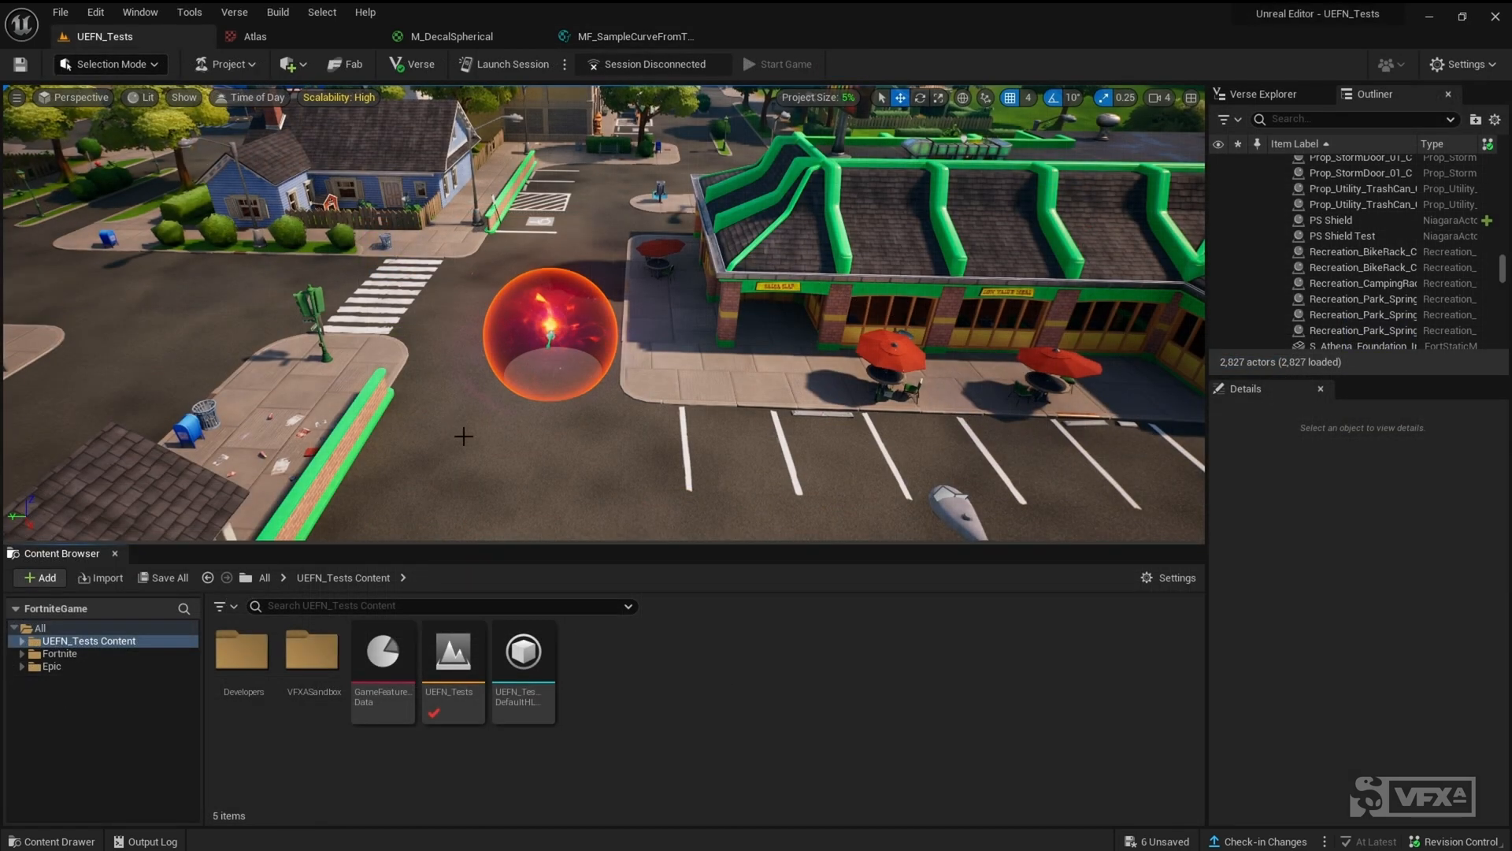
Select the PS Shield effect in the UEFN_Tests level to review its system and parameters.
{"action": "left_click", "coordinate": [550, 338]}
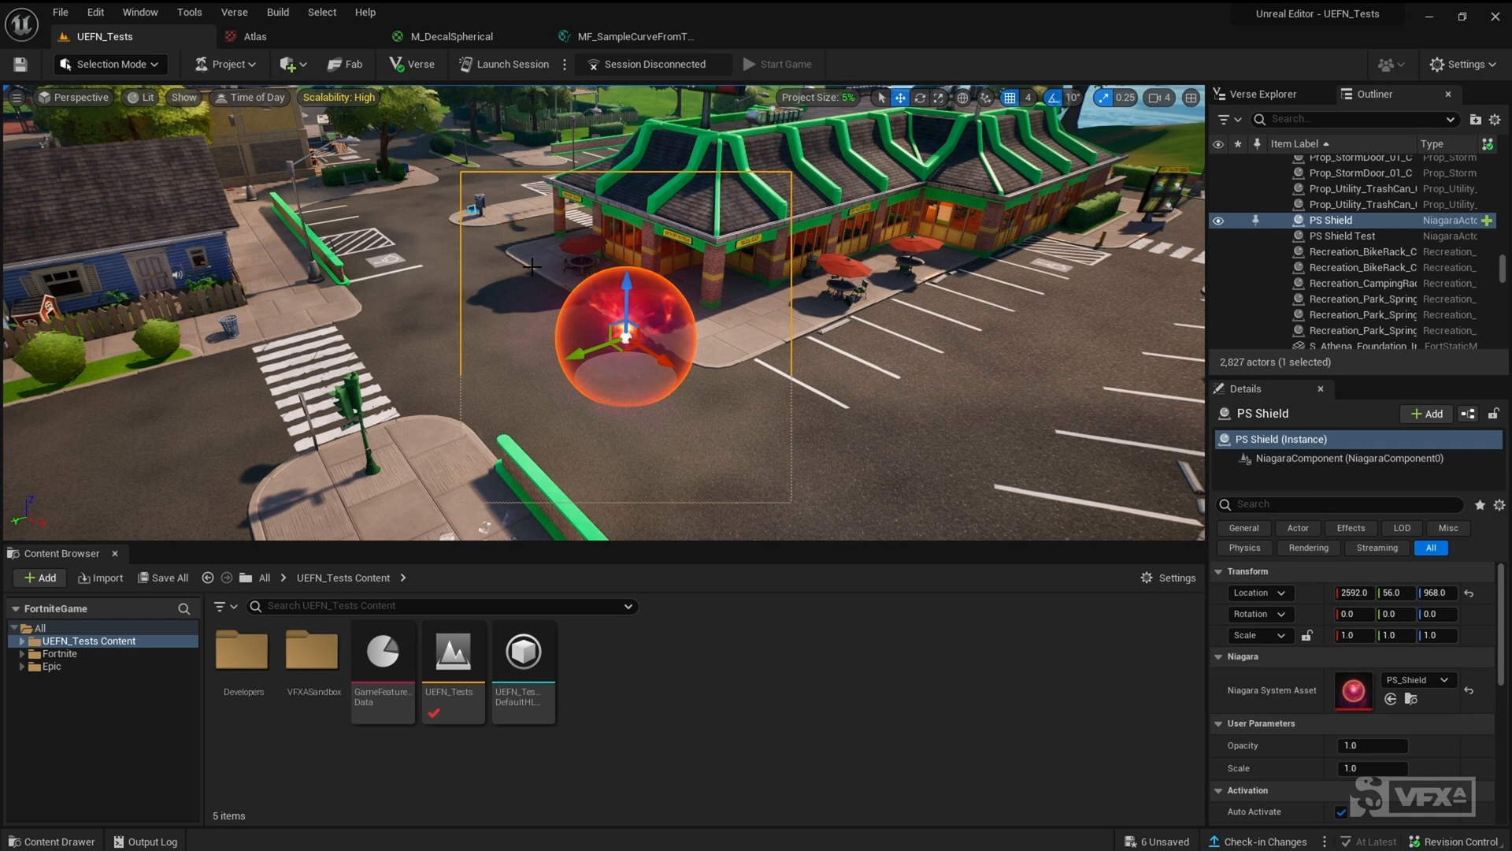
{"action": "mouse_move", "coordinate": [911, 313]}
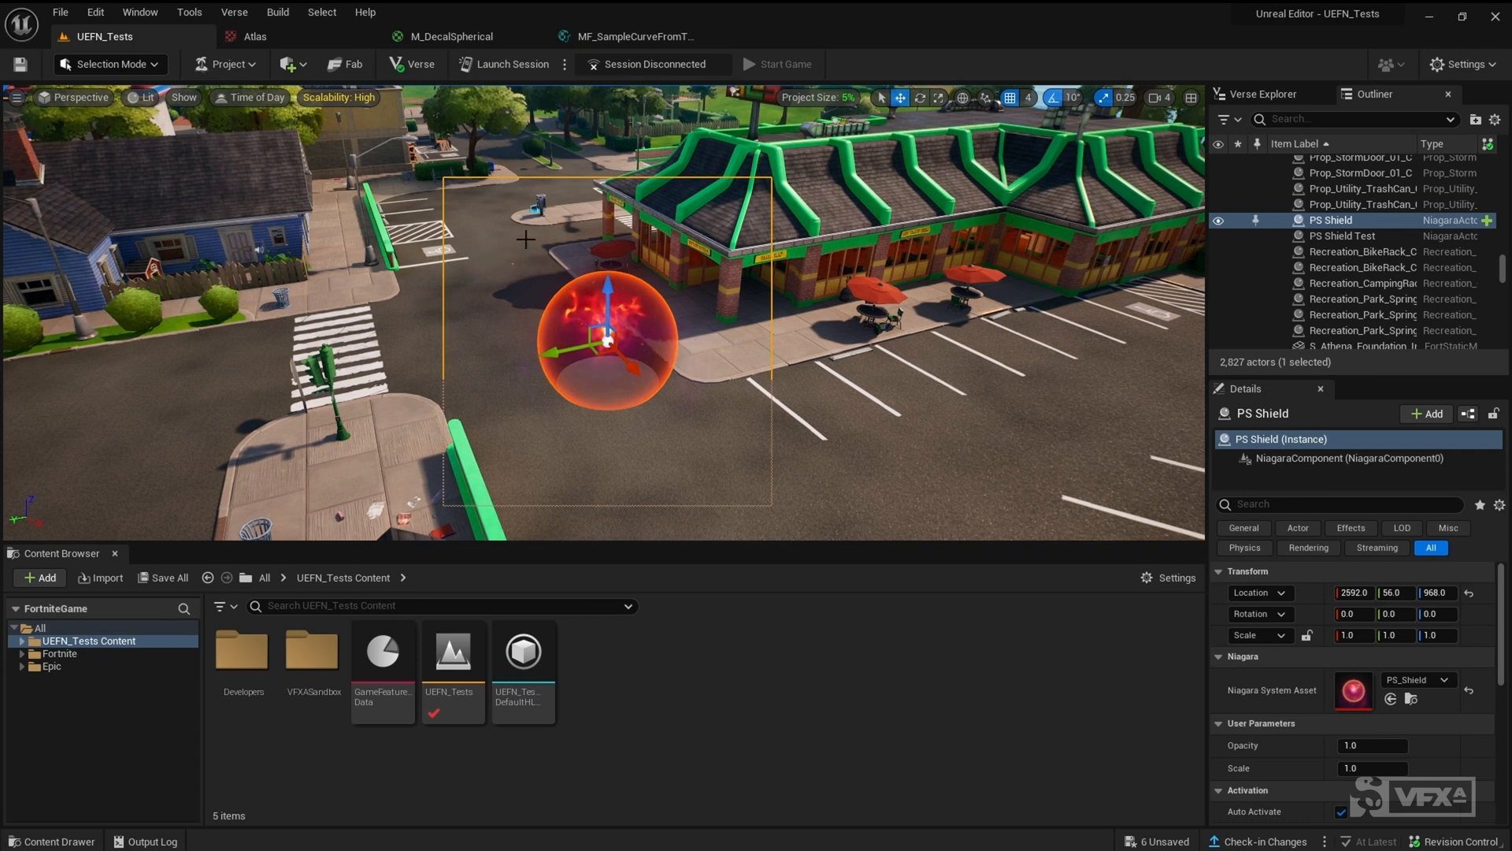
{"action": "mouse_move", "coordinate": [981, 450]}
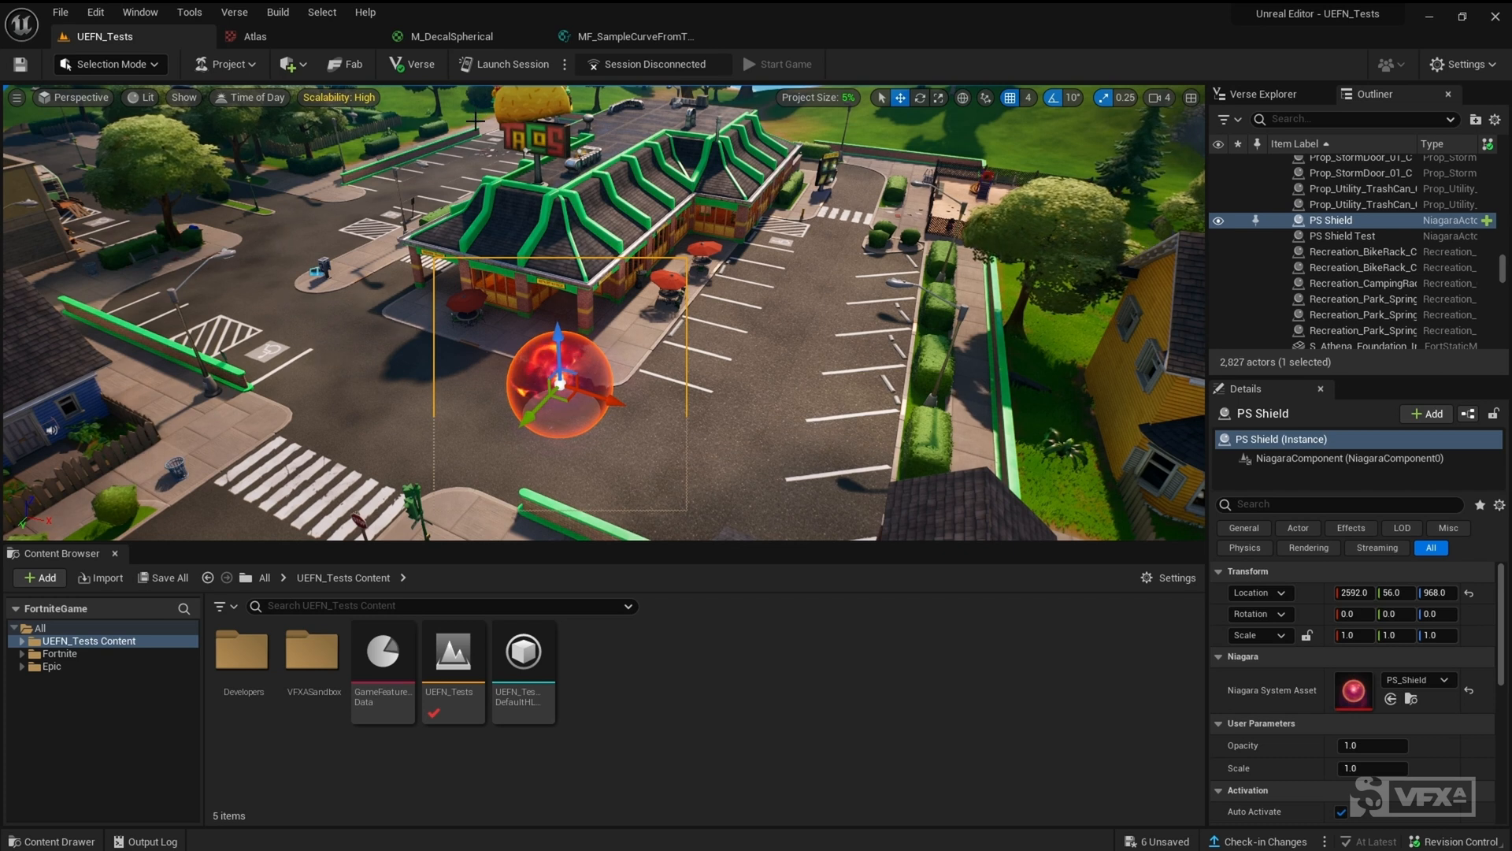
{"action": "mouse_move", "coordinate": [505, 64]}
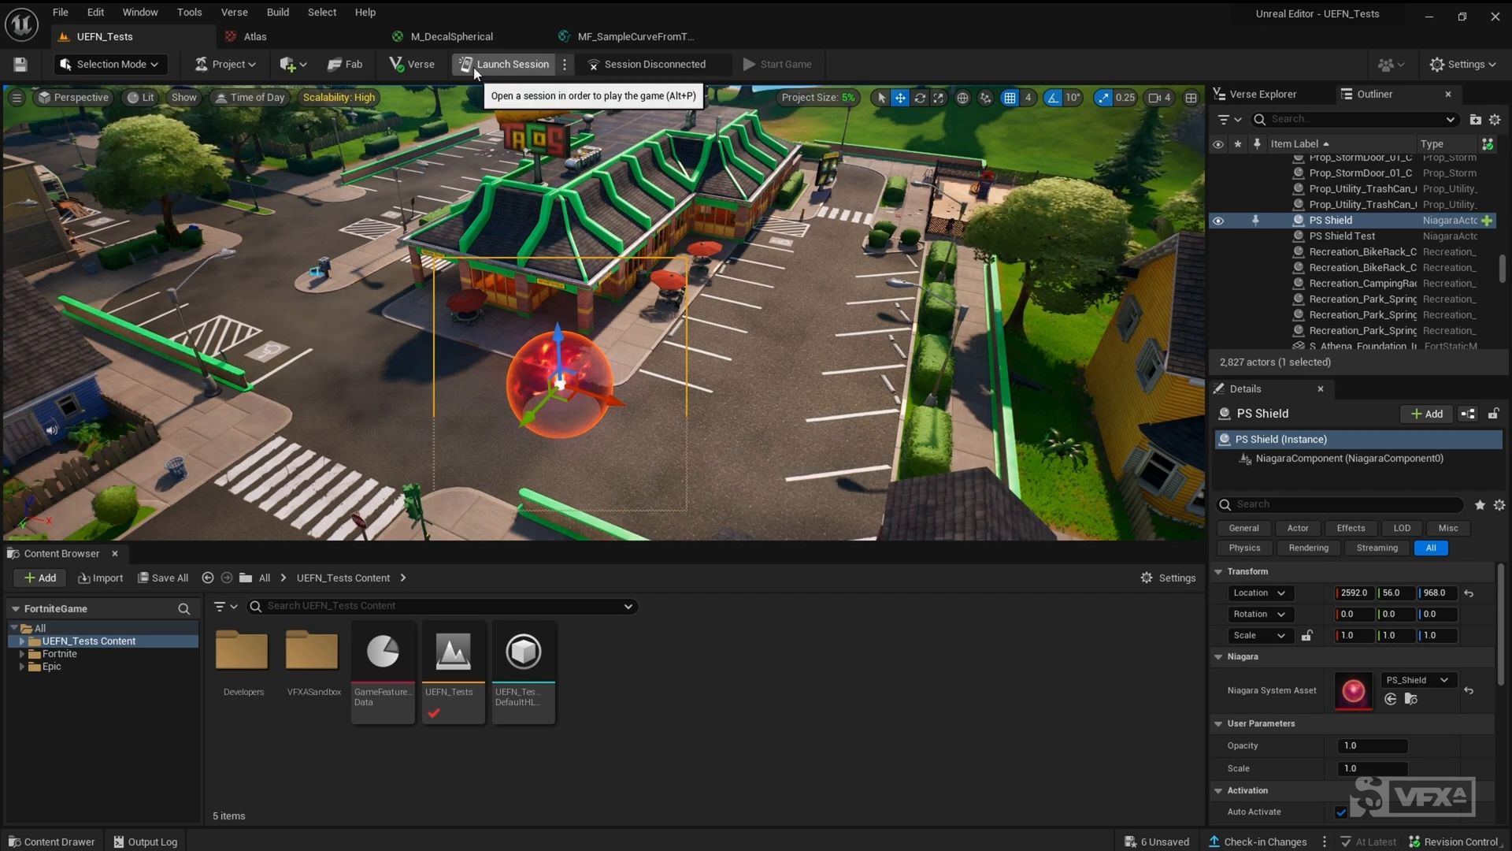
{"action": "mouse_move", "coordinate": [529, 82]}
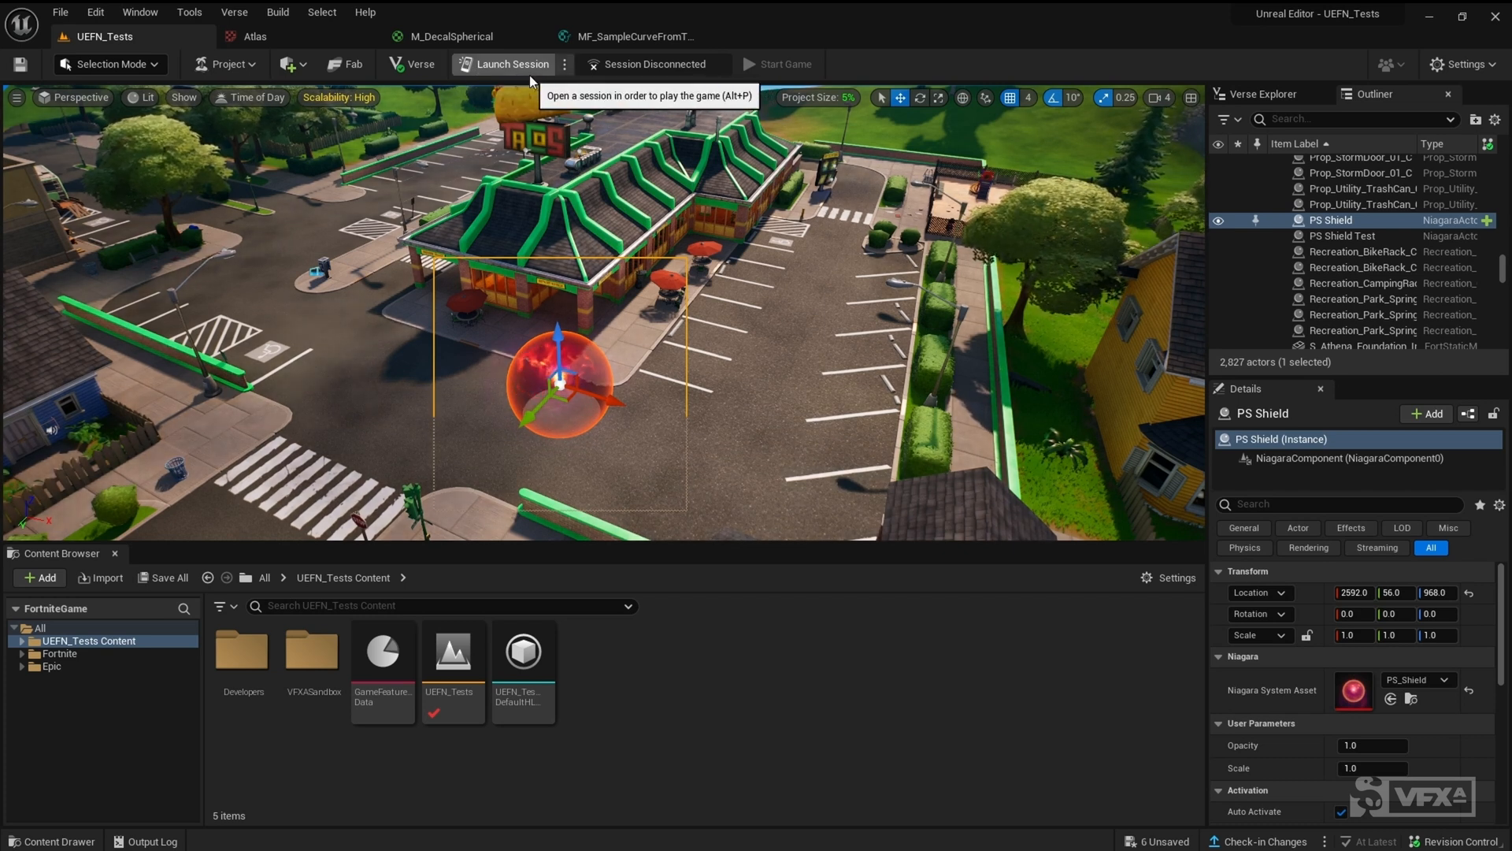
{"action": "mouse_move", "coordinate": [779, 359]}
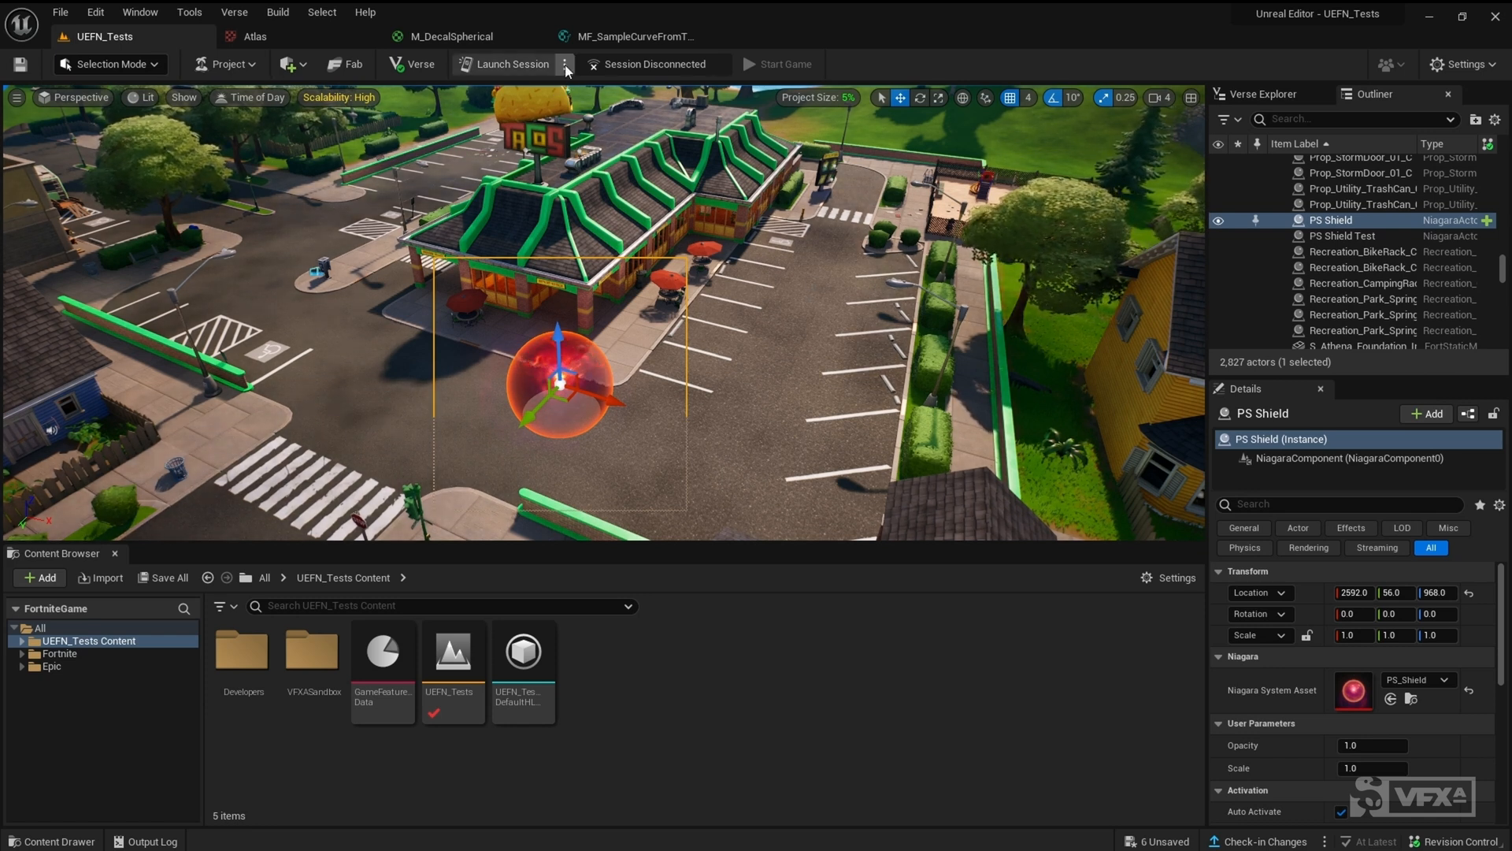
Turn off Auto Start Game in the Launch Session options, keeping Live Edit enabled.
{"action": "left_click", "coordinate": [567, 64]}
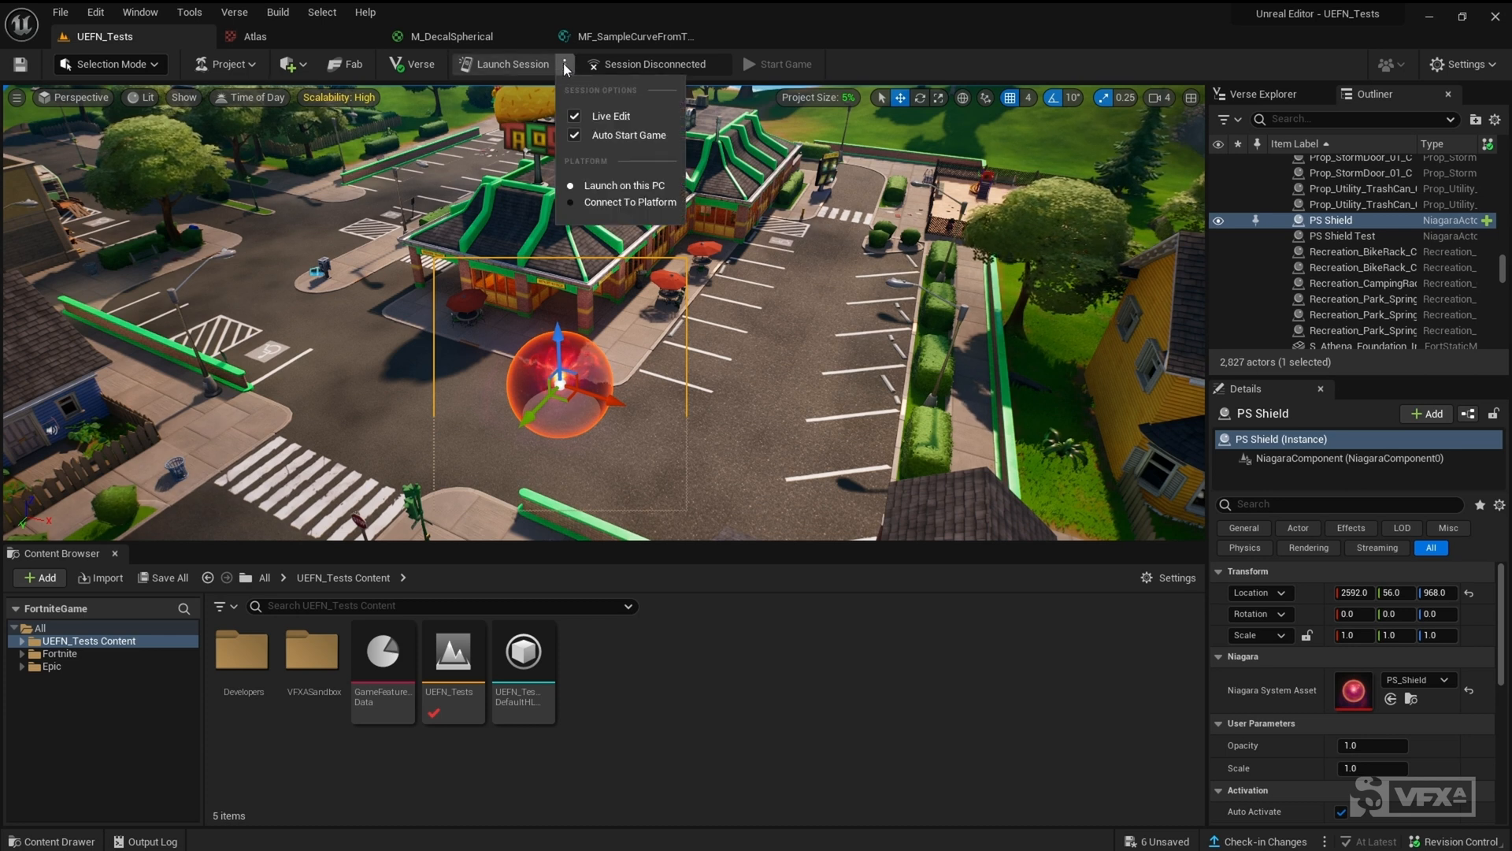
{"action": "mouse_move", "coordinate": [628, 135]}
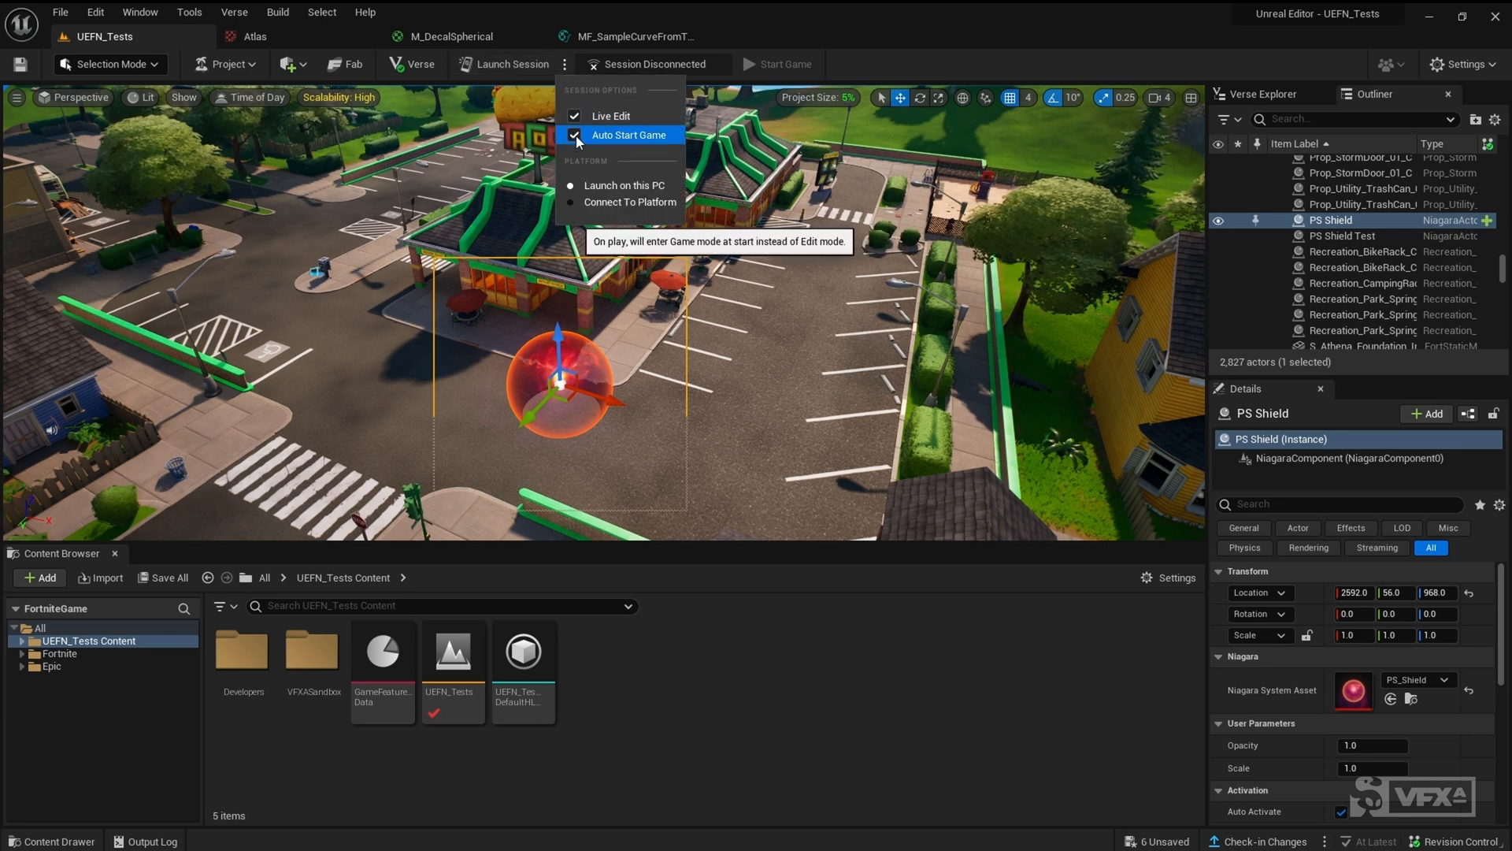
{"action": "left_click", "coordinate": [575, 134]}
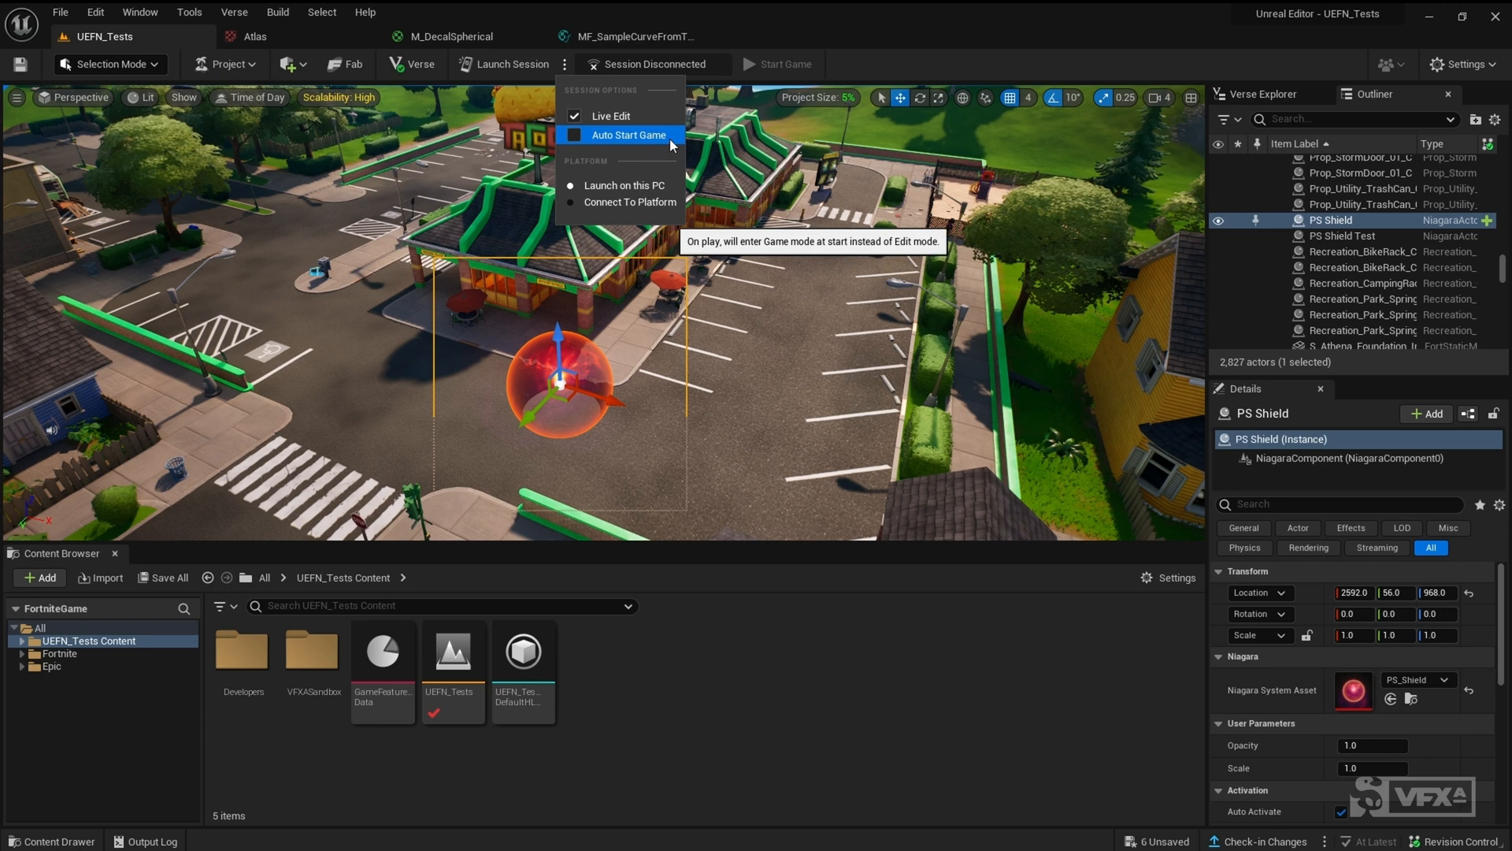
{"action": "mouse_move", "coordinate": [593, 141]}
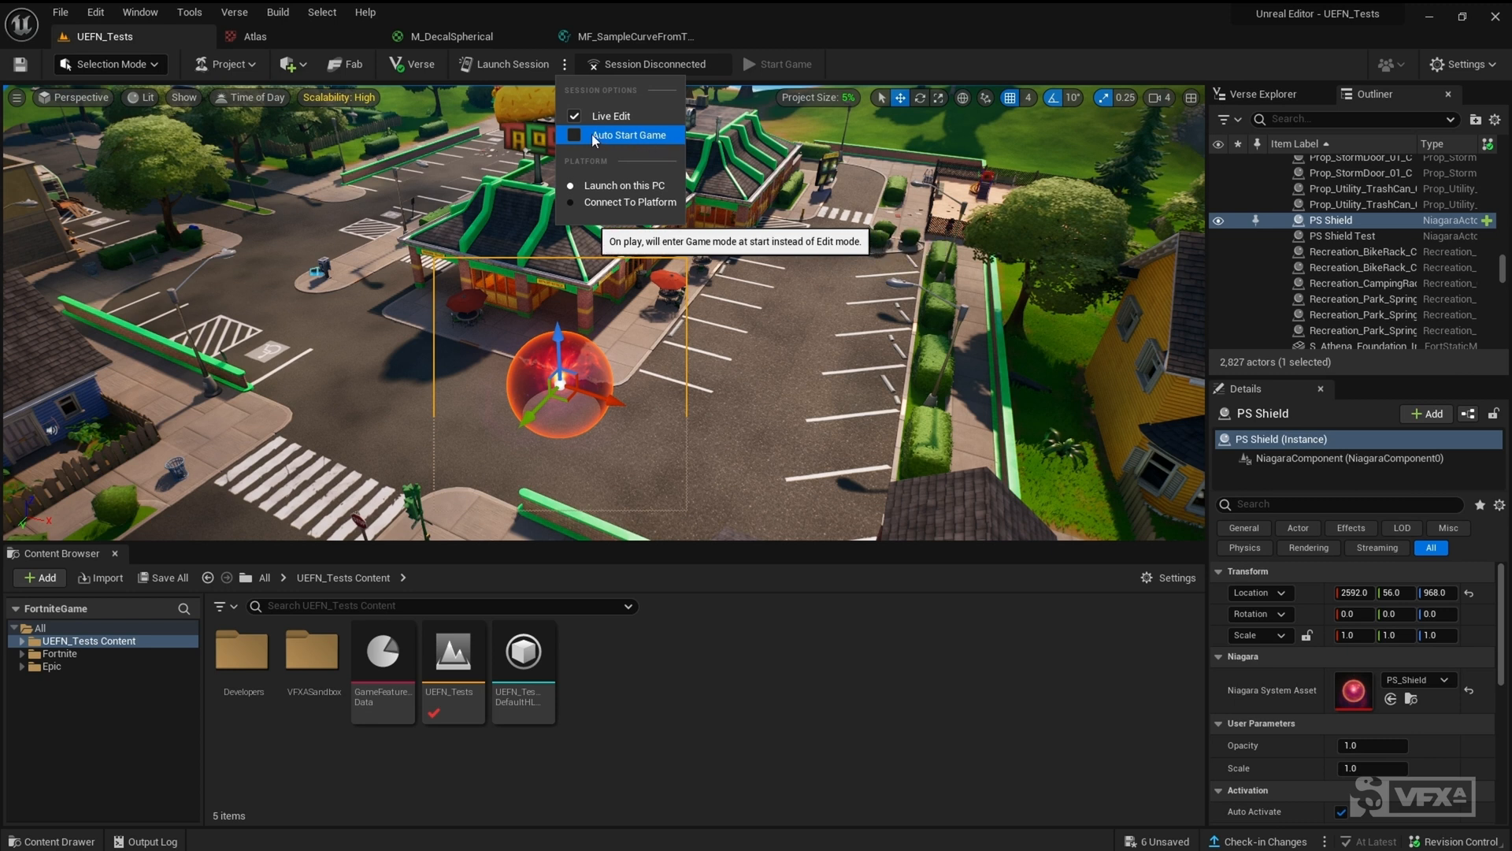
{"action": "mouse_move", "coordinate": [671, 138]}
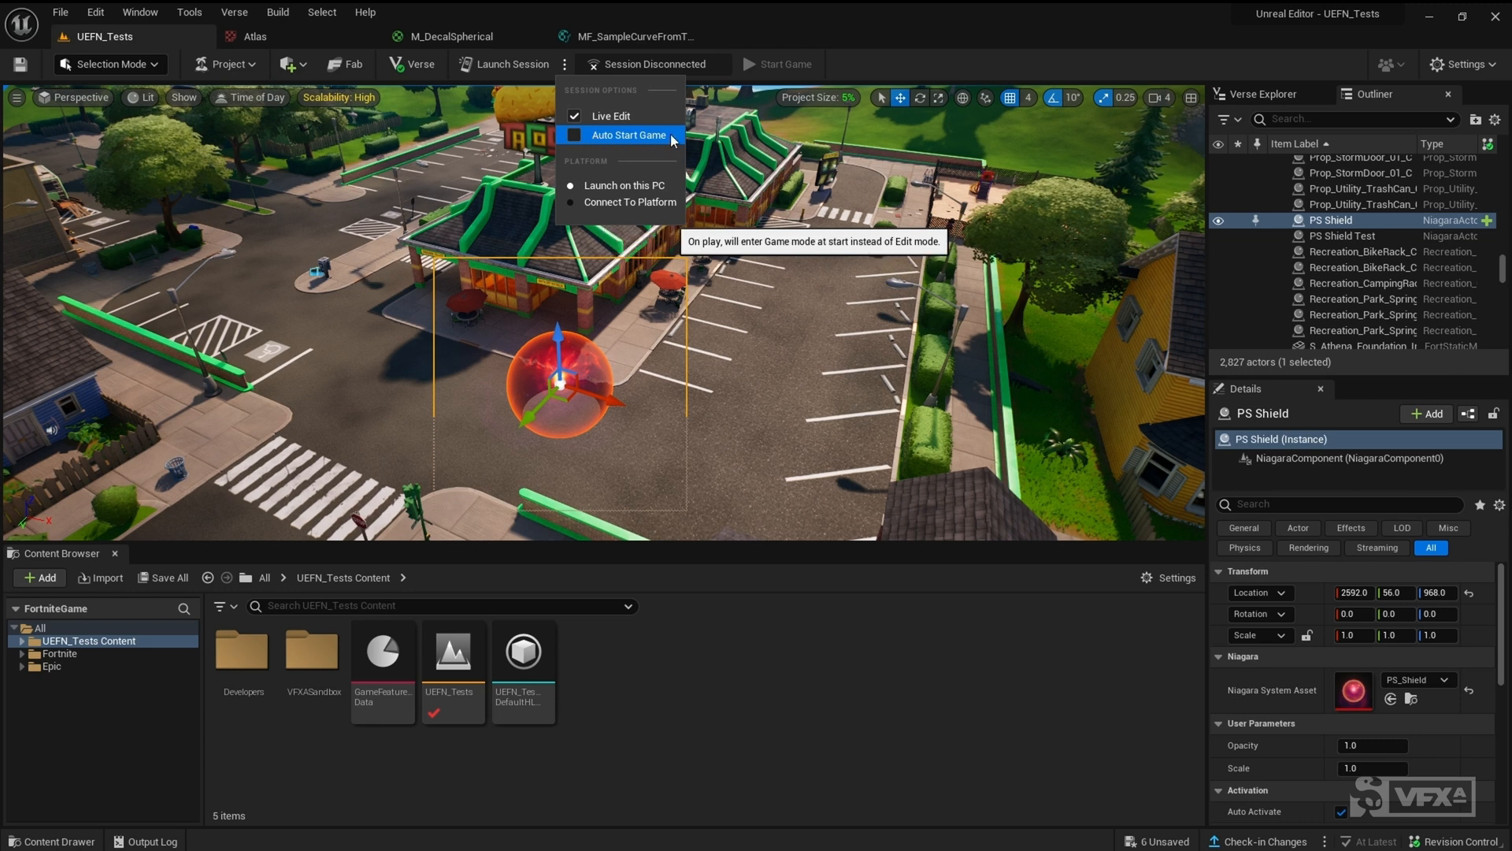
{"action": "mouse_move", "coordinate": [612, 116]}
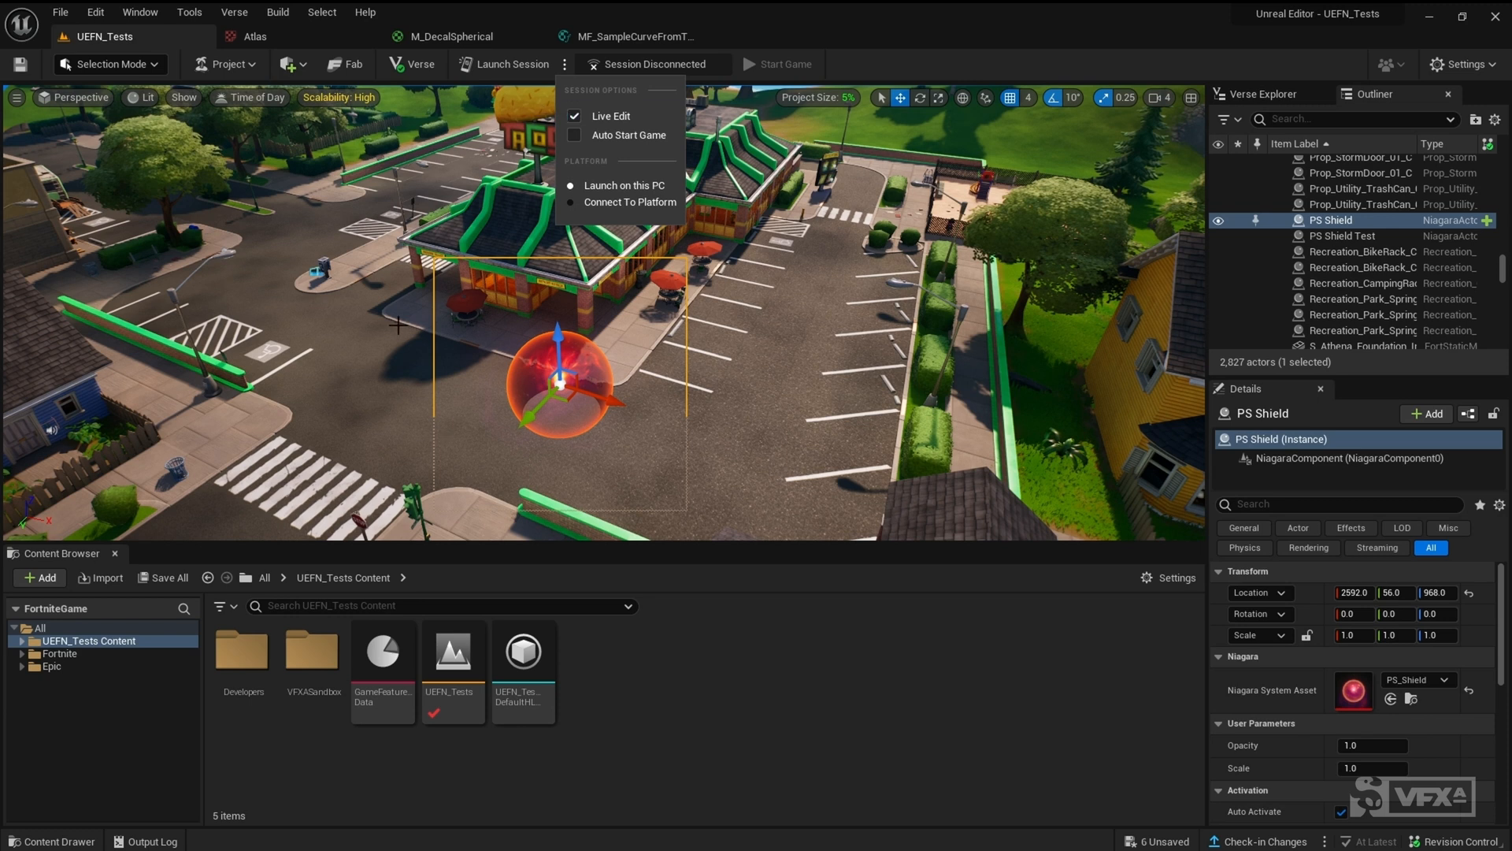
{"action": "mouse_move", "coordinate": [503, 64]}
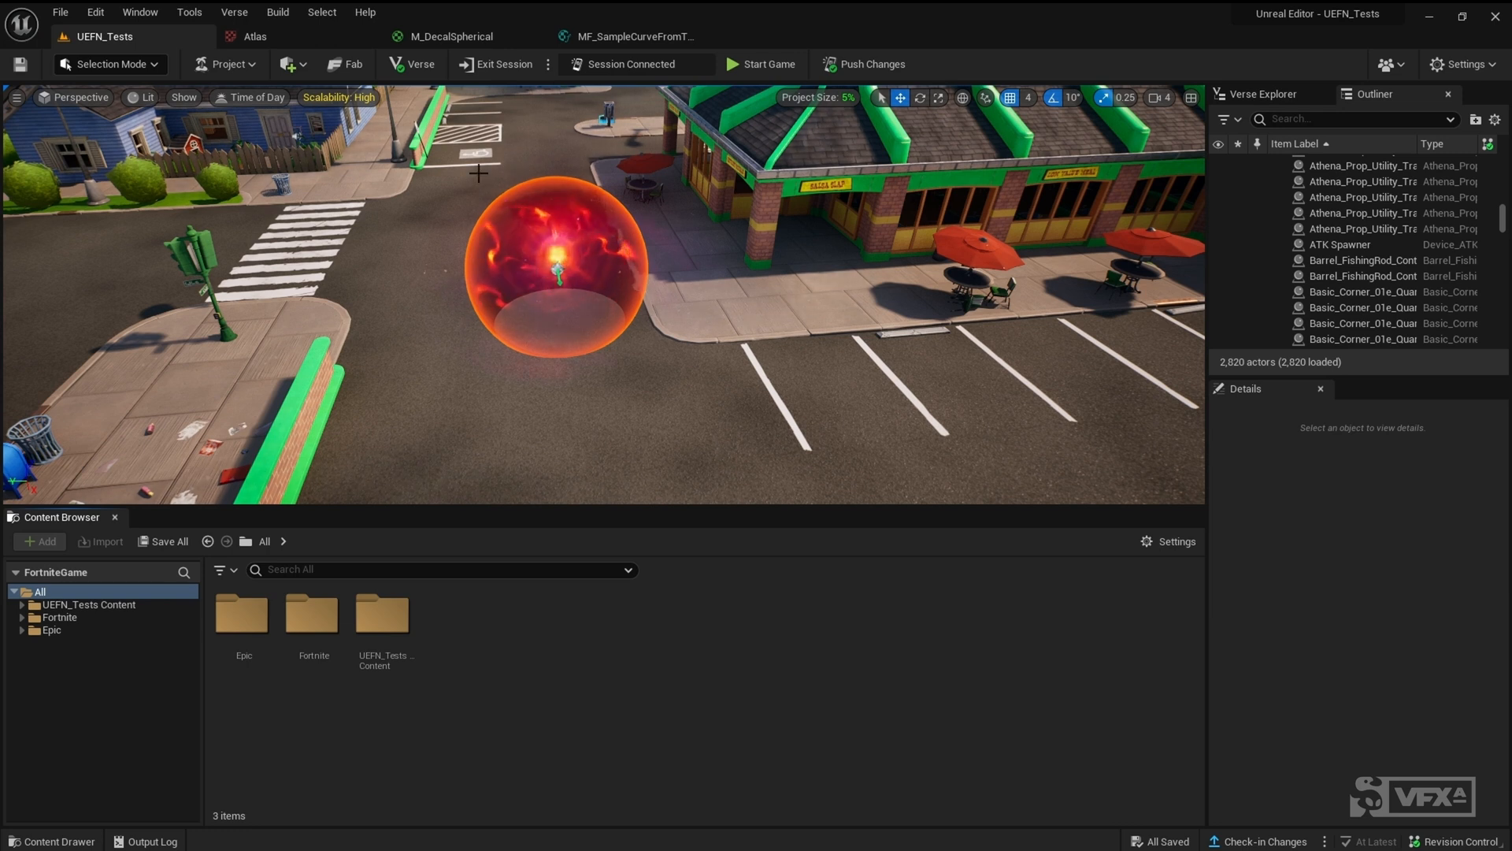
Add a Sphere shape over the shield and uncheck its Visible setting.
{"action": "left_click", "coordinate": [288, 64]}
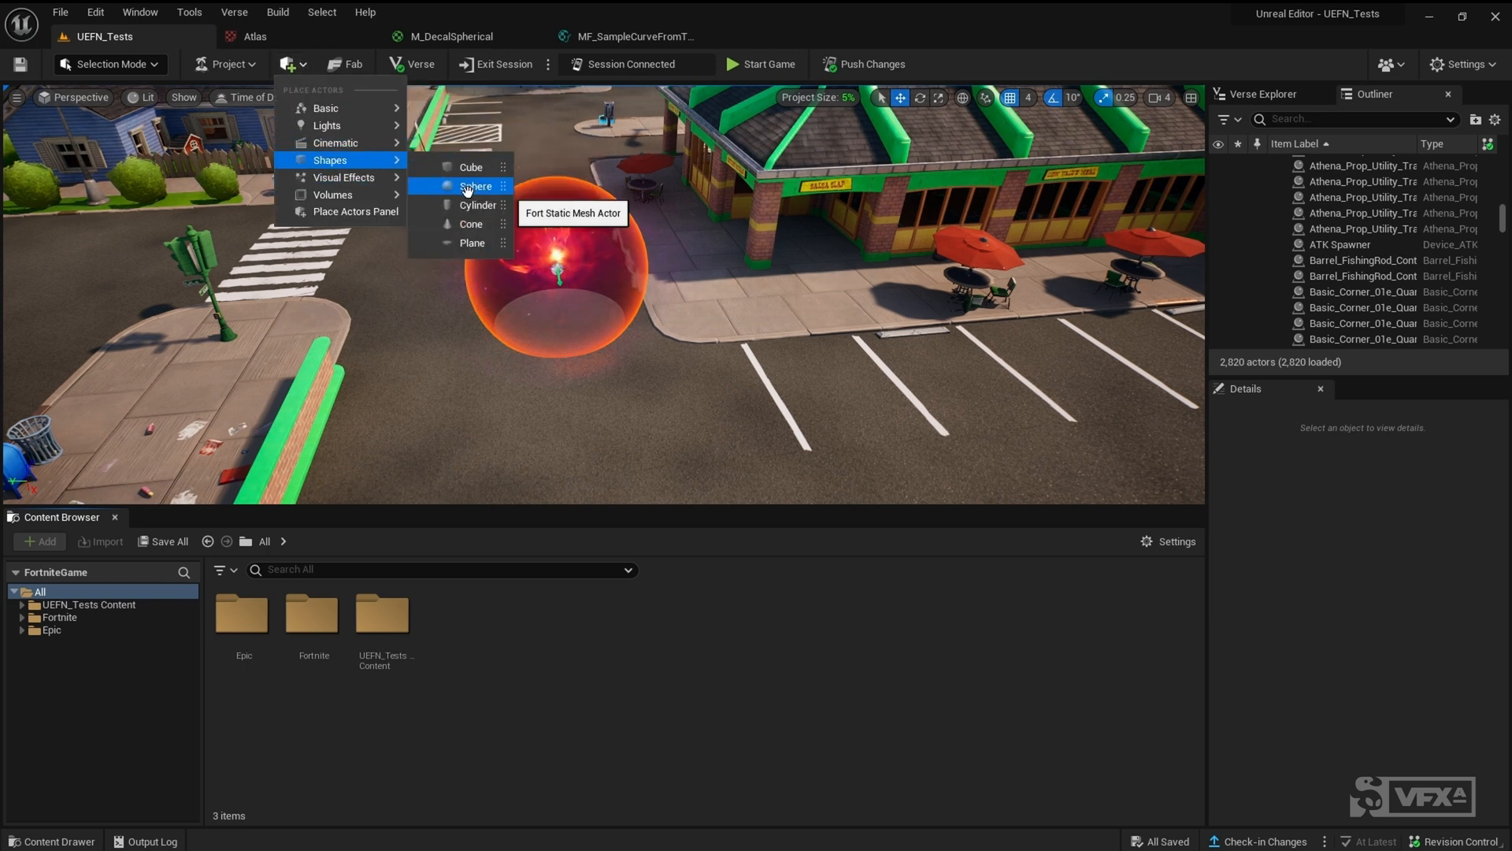
{"action": "left_click", "coordinate": [474, 186]}
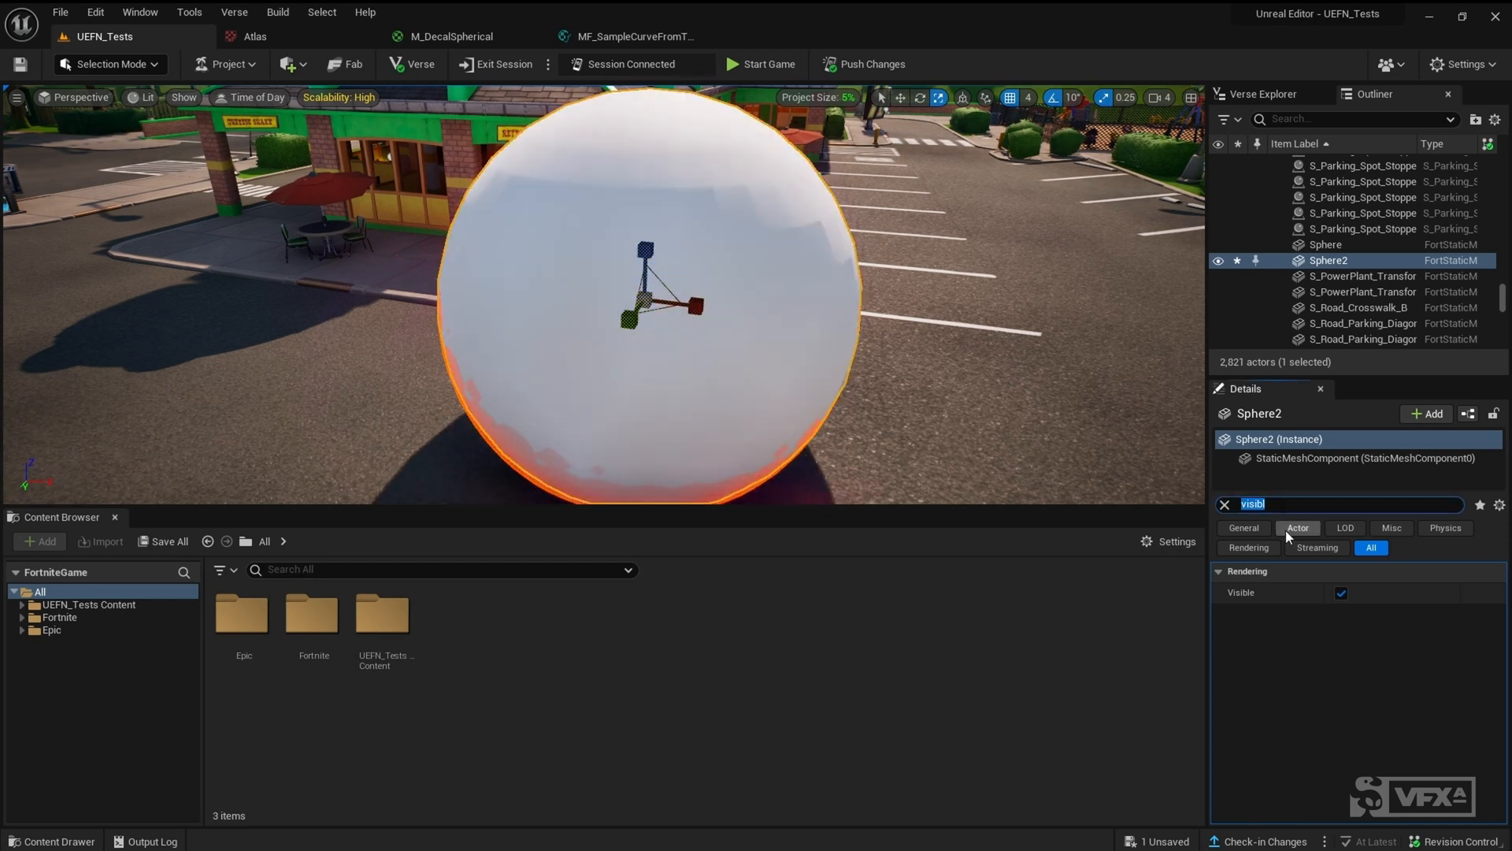
{"action": "left_click", "coordinate": [1340, 592]}
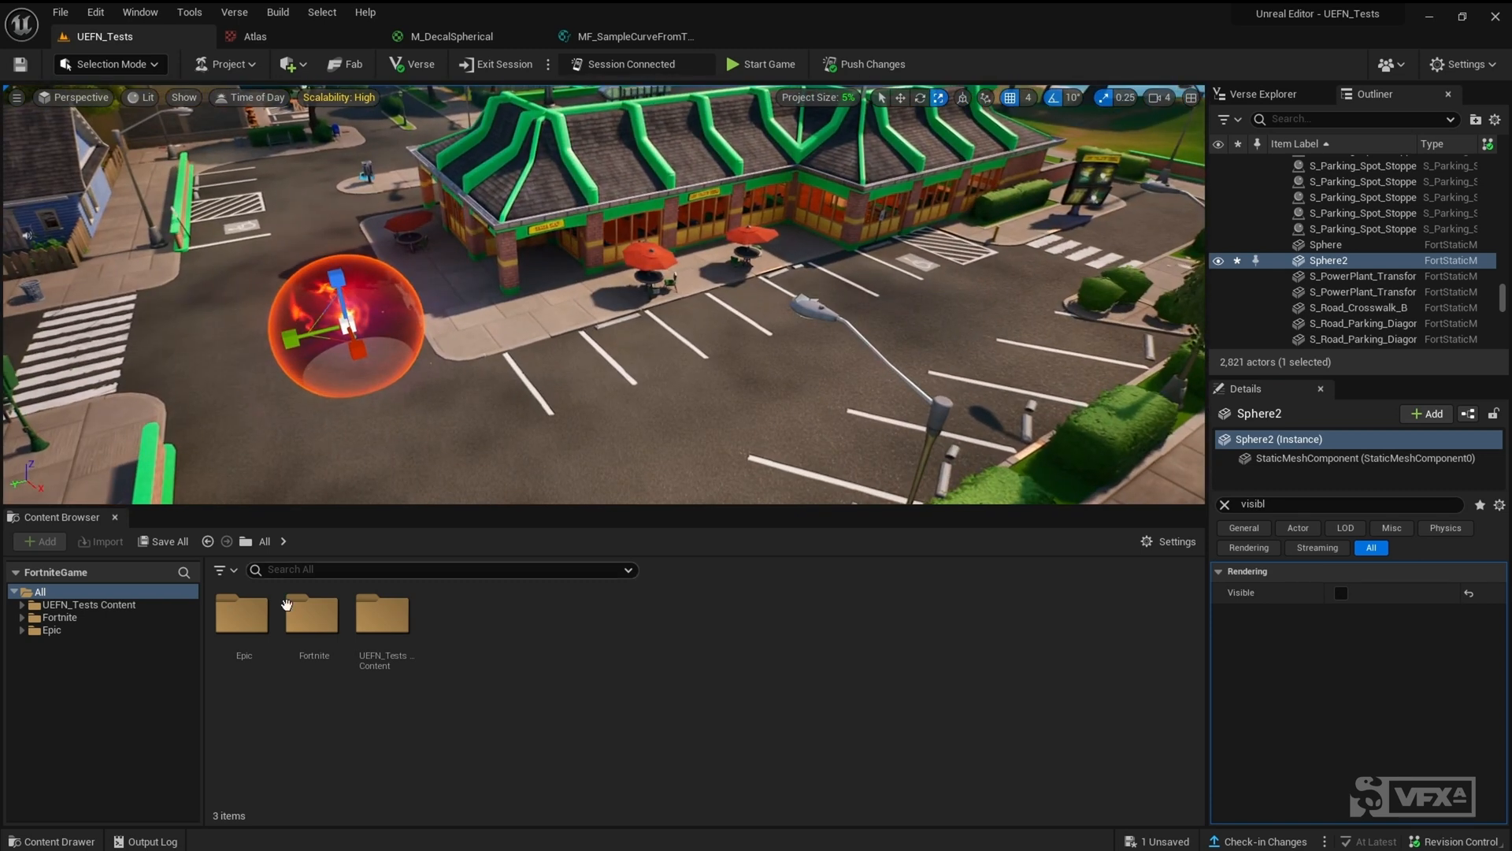
Browse Fortnite > Devices to place the ATK Spawner and tire props, then switch to the live session.
{"action": "left_click", "coordinate": [21, 616]}
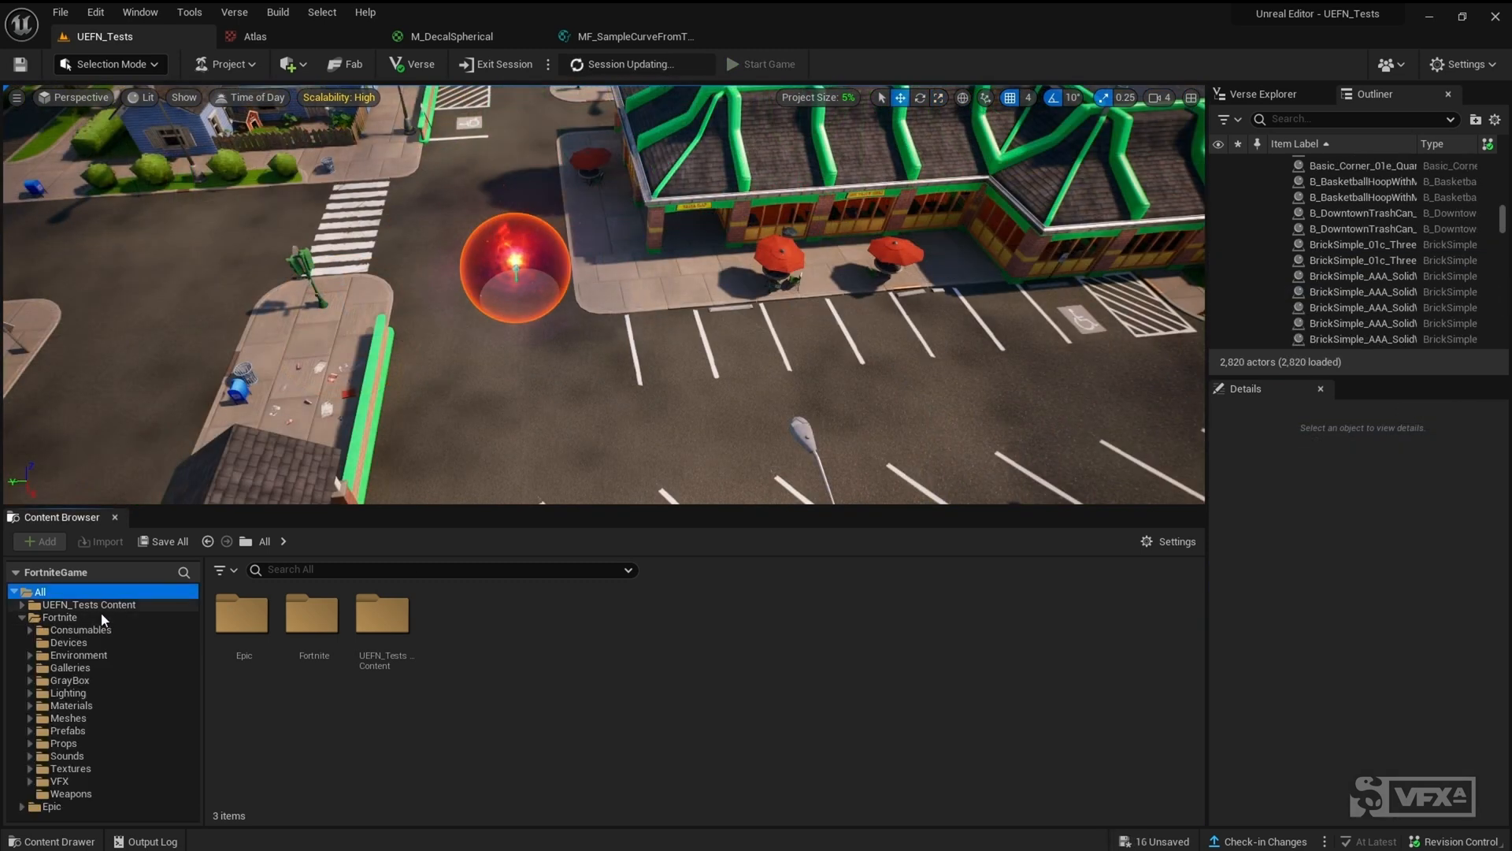
{"action": "left_click", "coordinate": [67, 643]}
{"action": "type", "text": "visibl"}
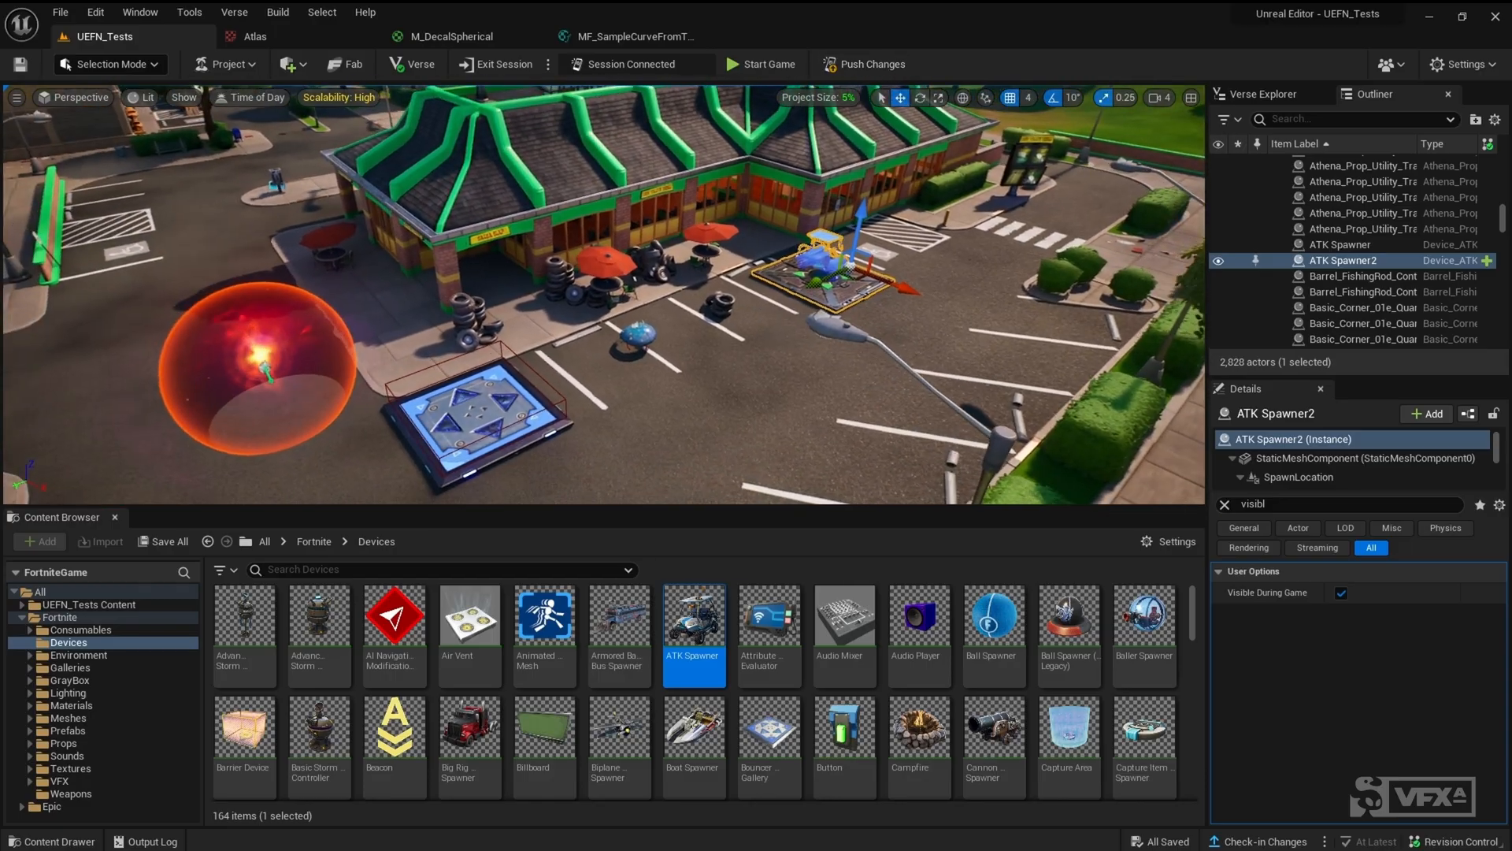
{"action": "left_click", "coordinate": [761, 64]}
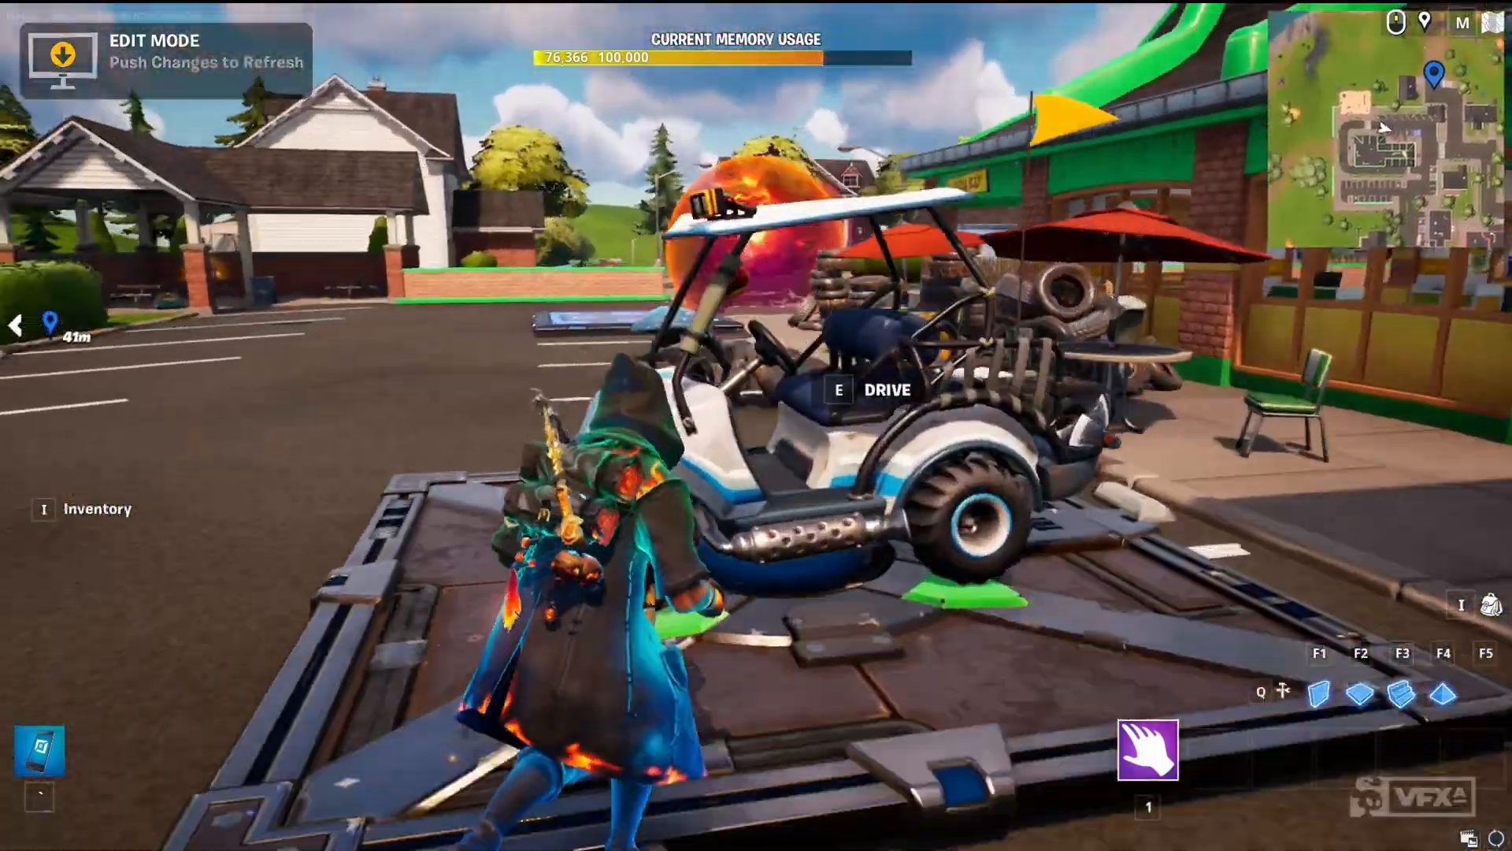
Enter the spawned ATK cart with E and drive it across the parking lot.
{"action": "key", "text": "e"}
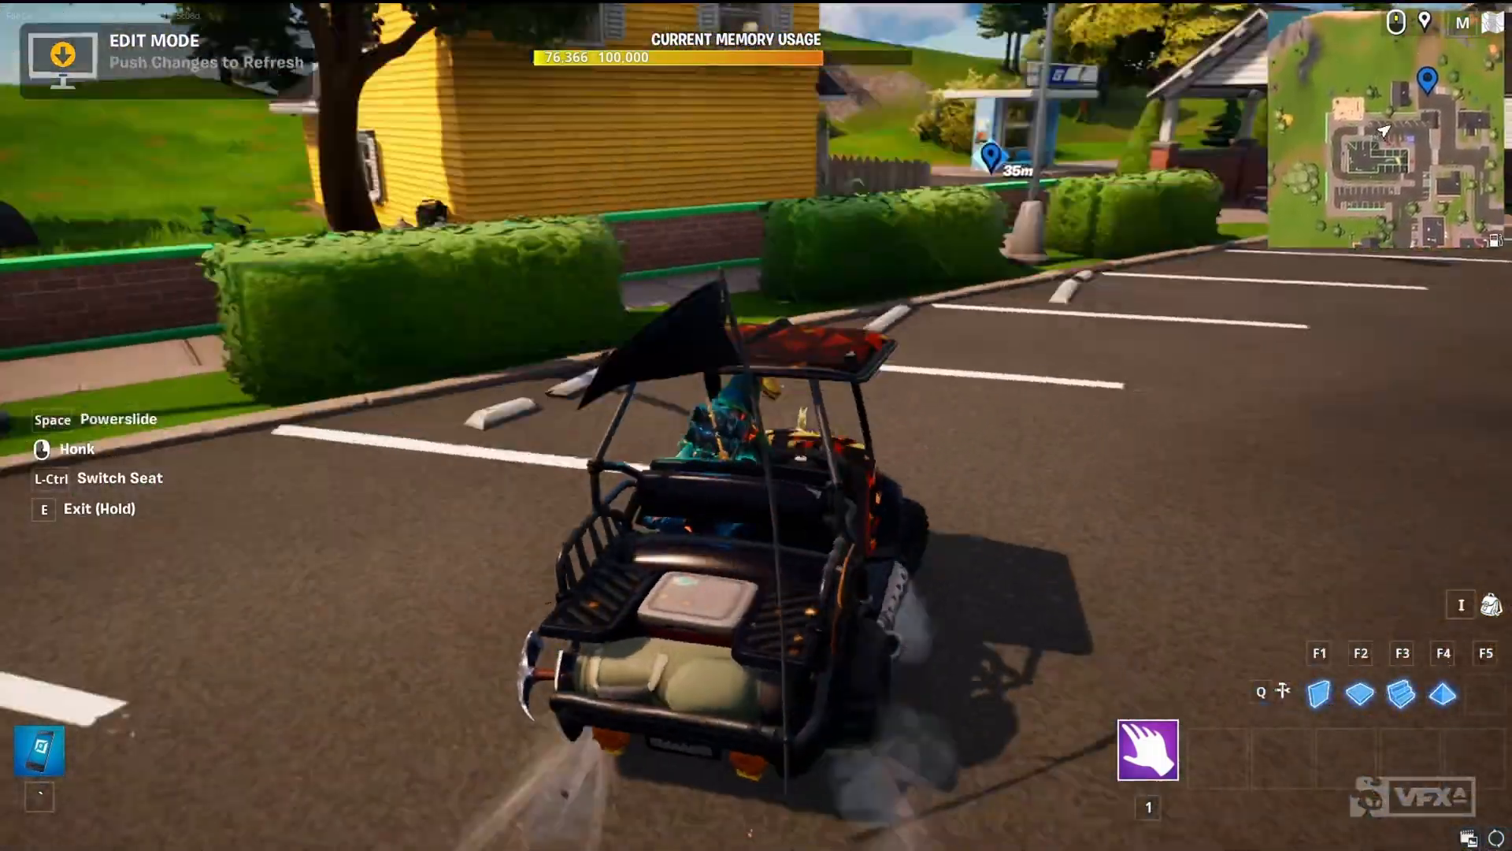